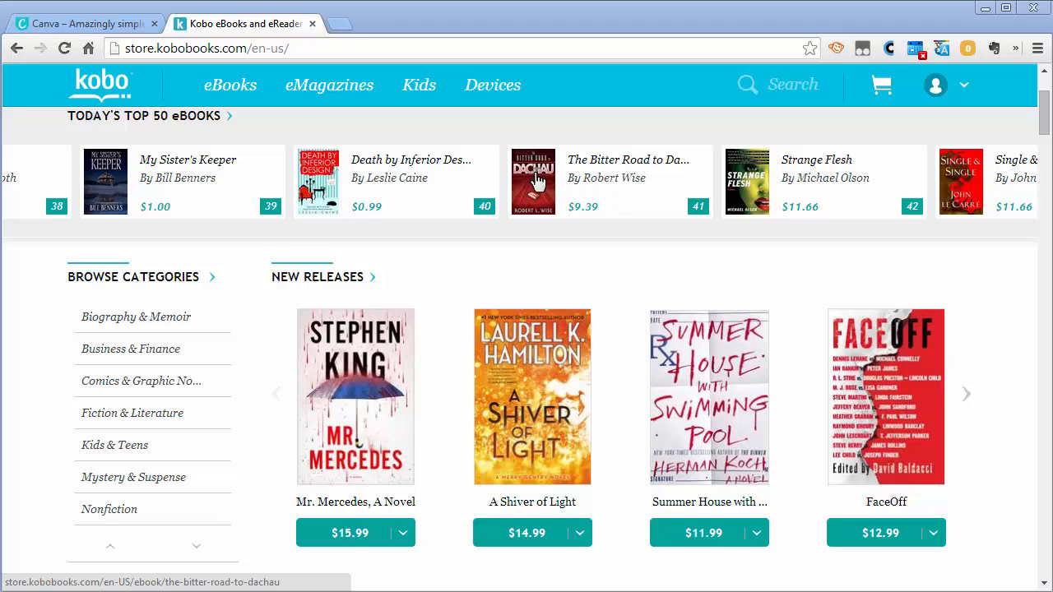
pyautogui.moveTo(541, 207)
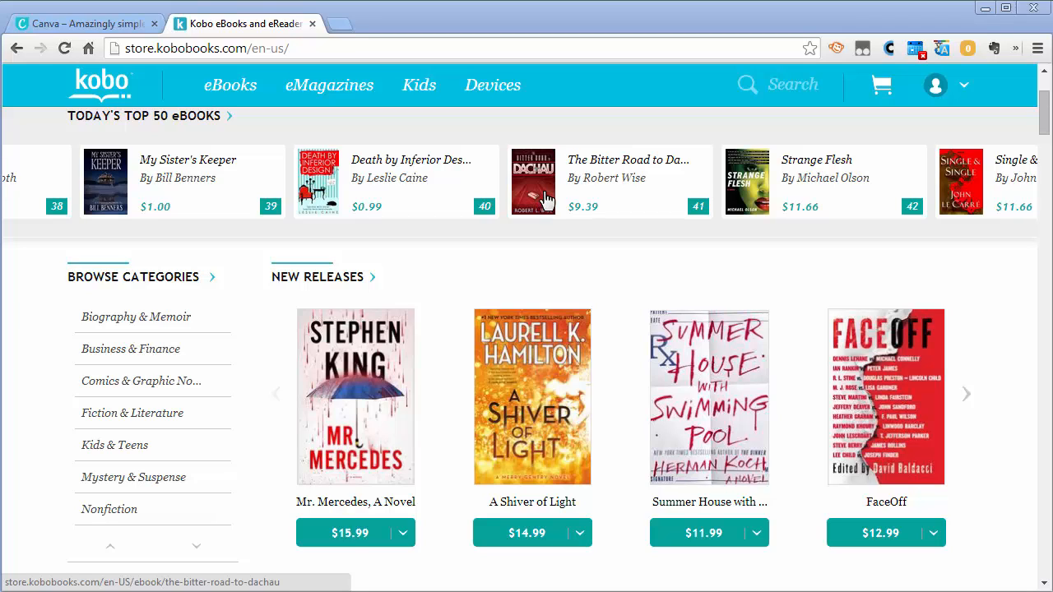
pyautogui.moveTo(623, 197)
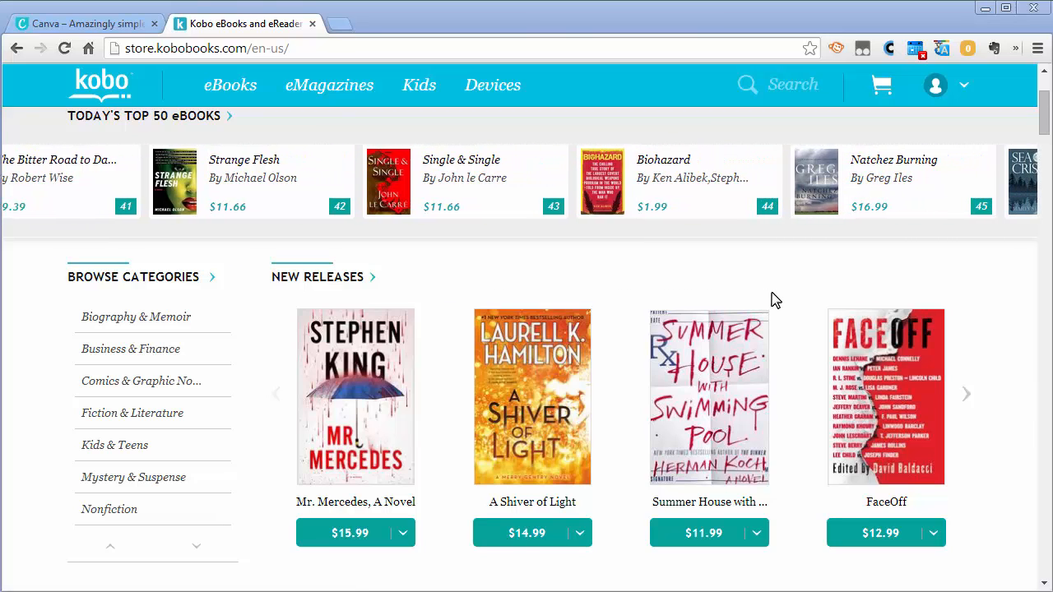
# - Submit the Join Canva form with the entered email and password to sign up
pyautogui.hscroll(3)
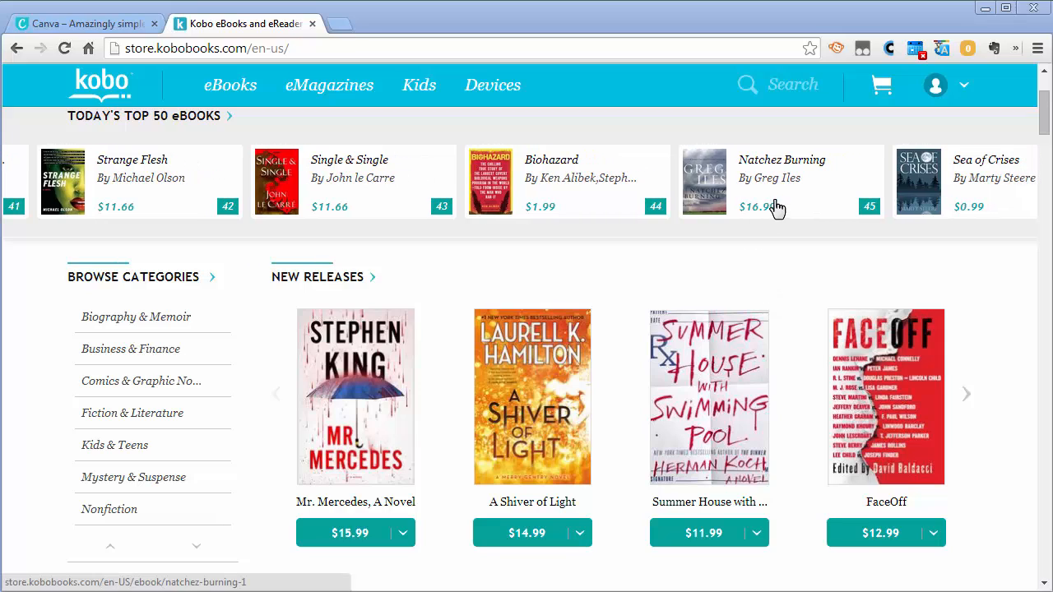
pyautogui.moveTo(772, 205)
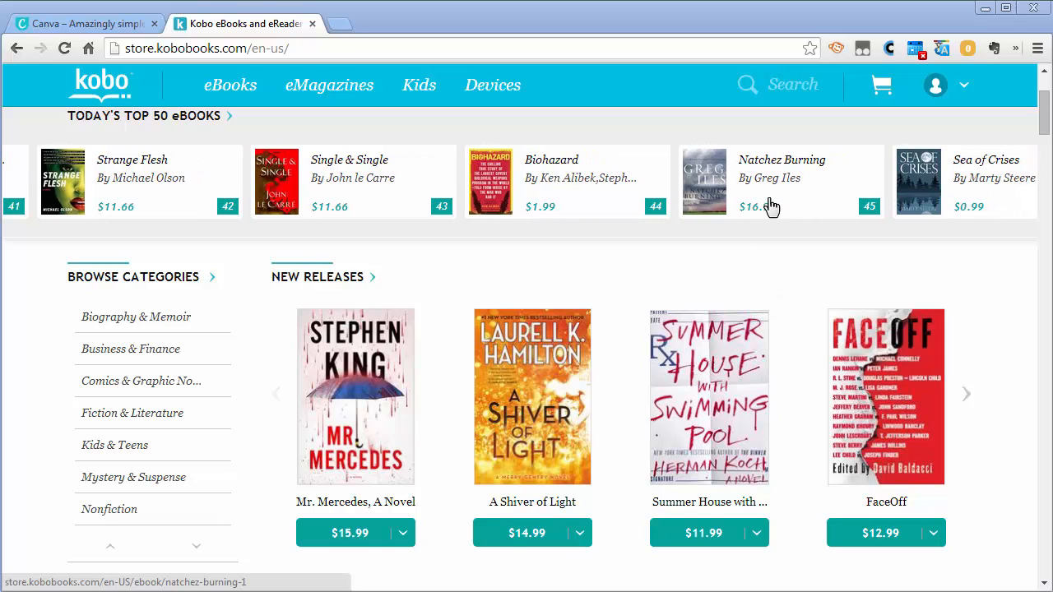
pyautogui.moveTo(749, 204)
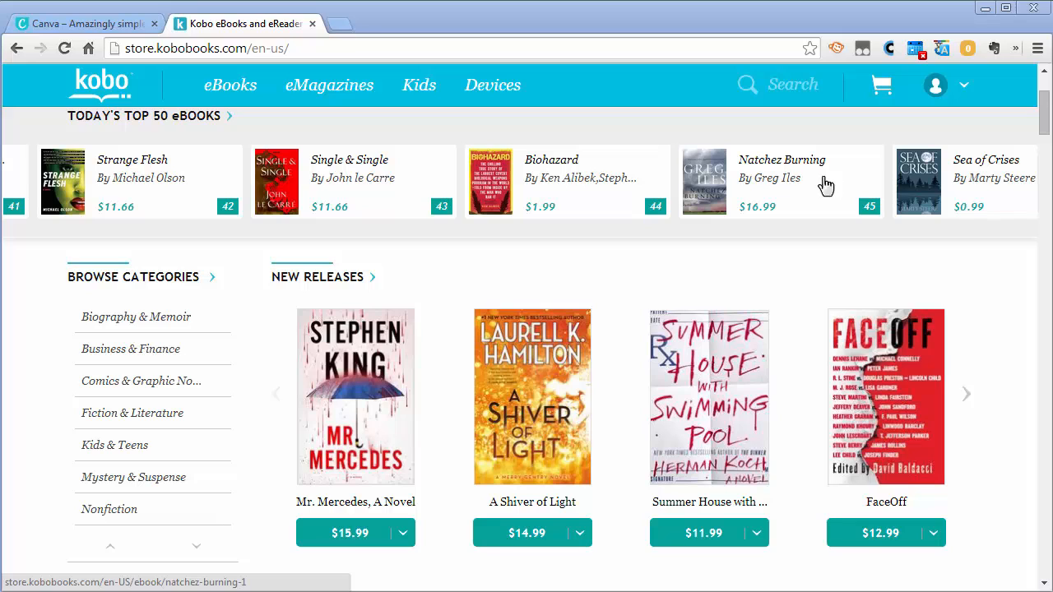
pyautogui.moveTo(931, 200)
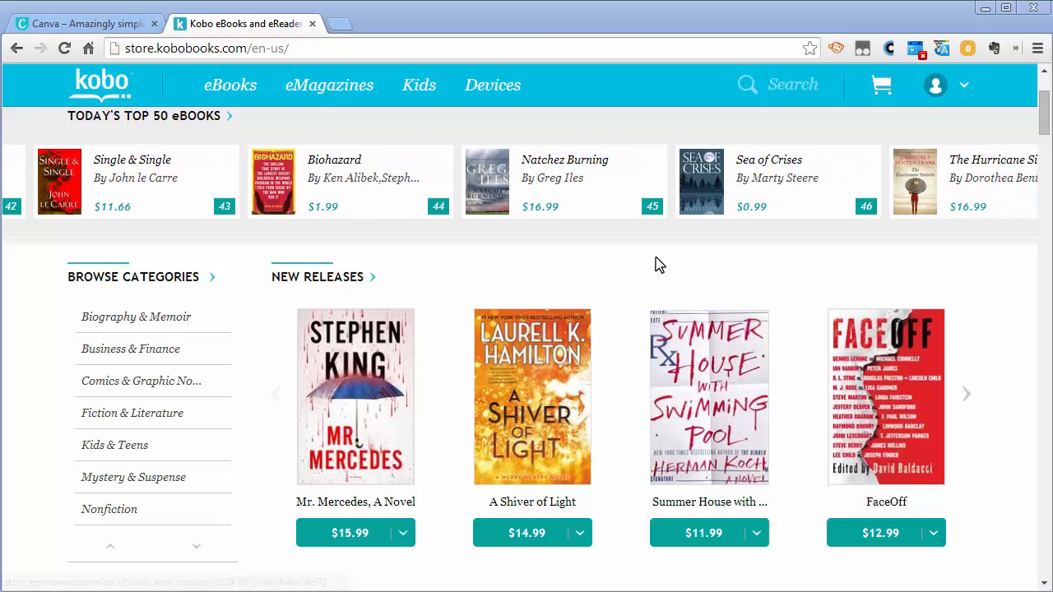
pyautogui.hscroll(3)
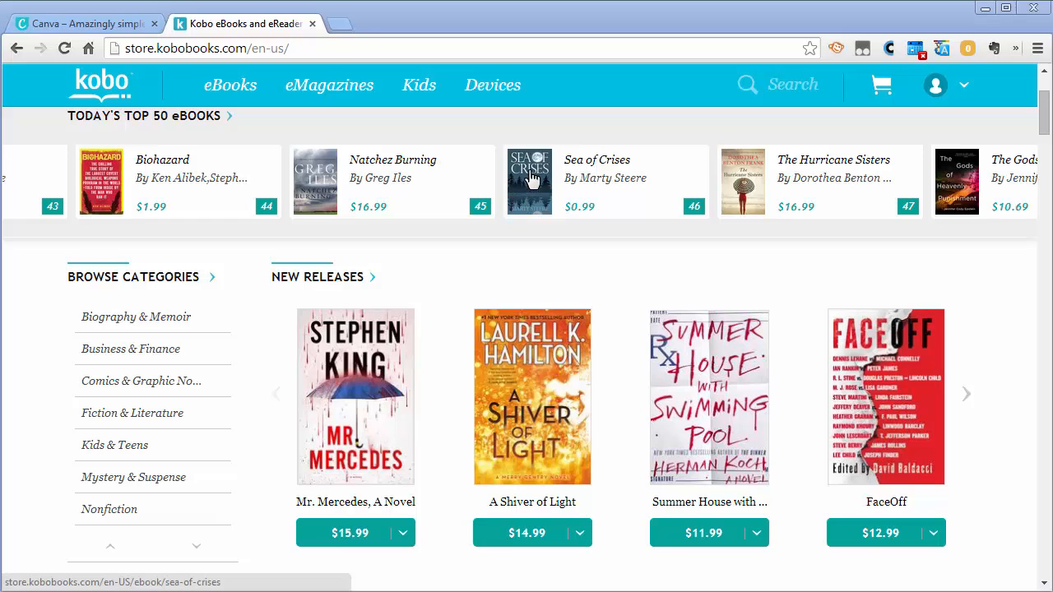
pyautogui.moveTo(533, 170)
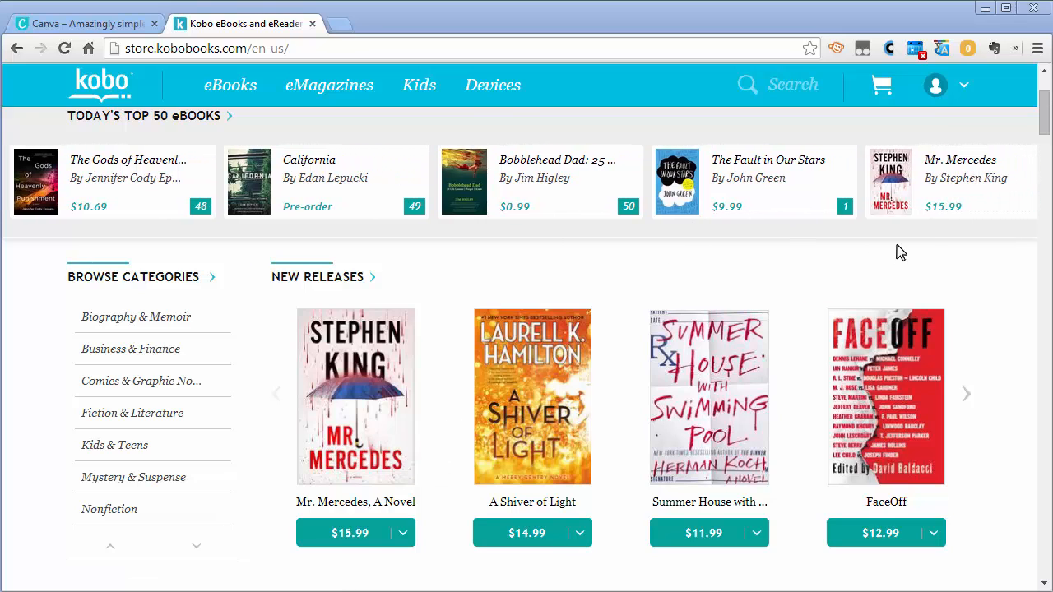
pyautogui.moveTo(919, 179)
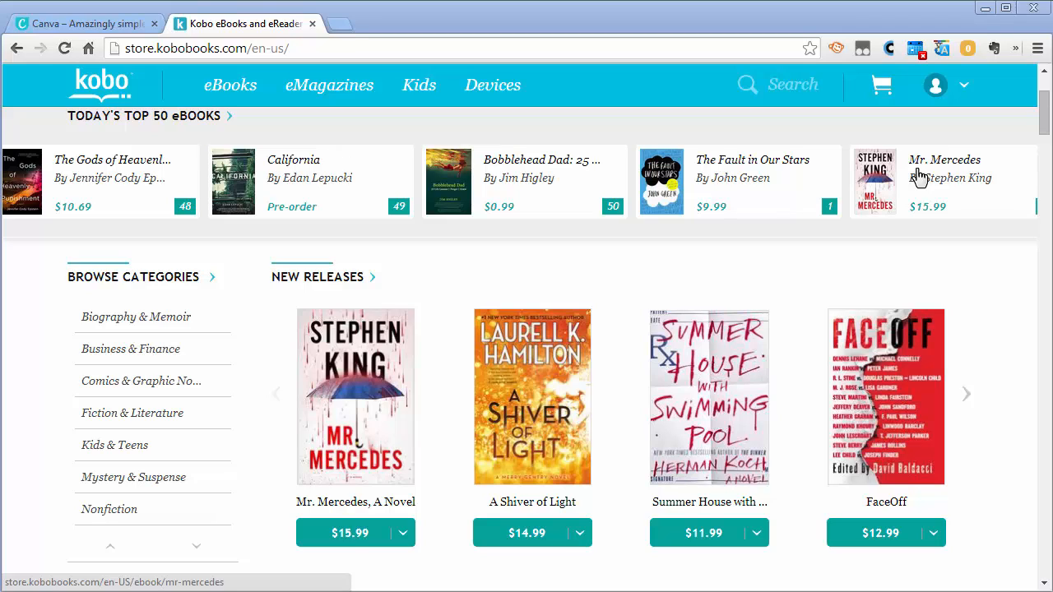
pyautogui.moveTo(523, 197)
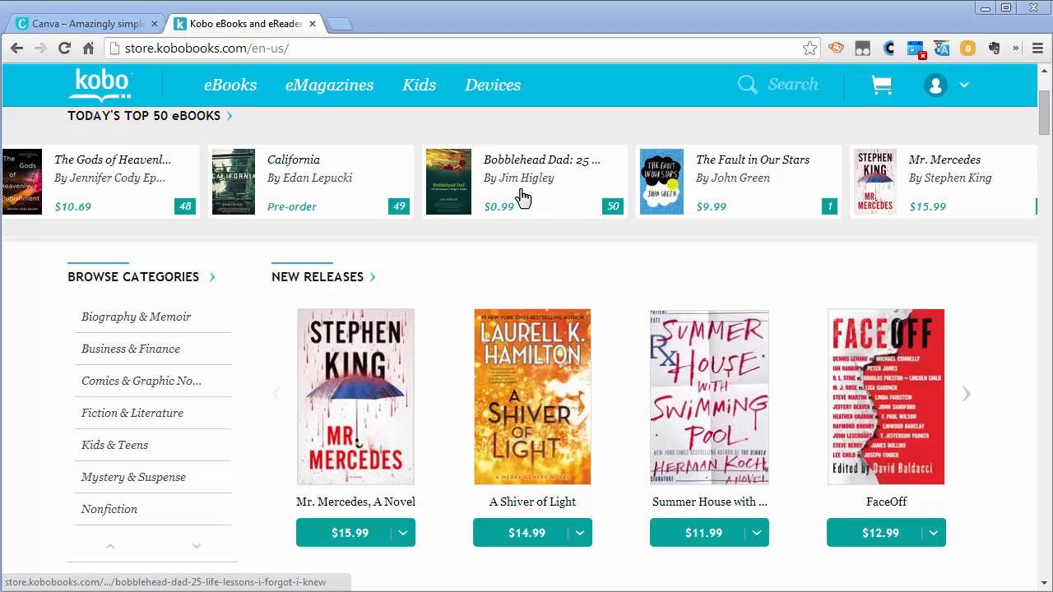
pyautogui.moveTo(967, 184)
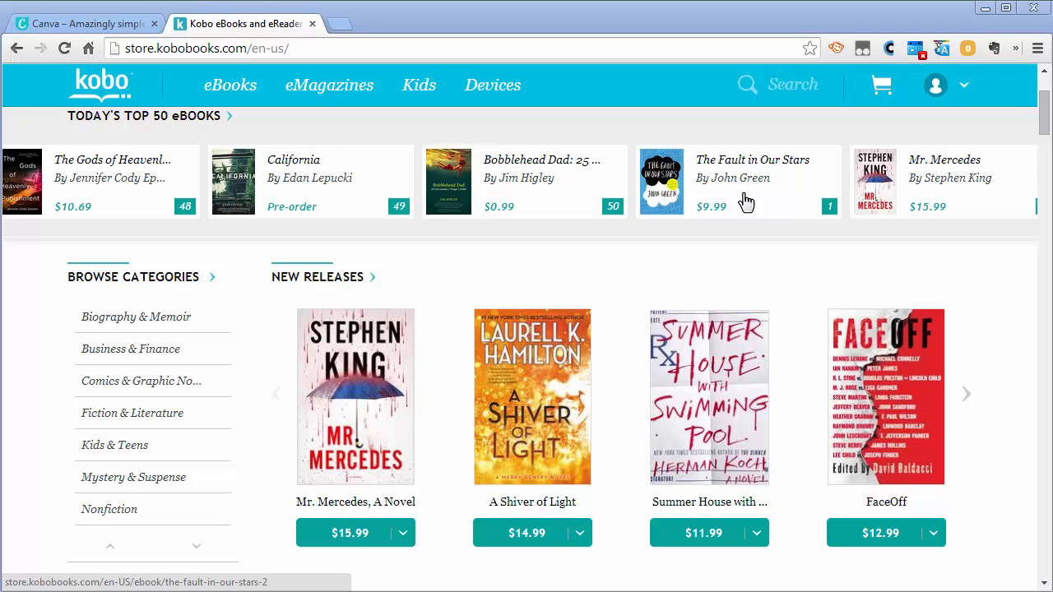
pyautogui.moveTo(747, 189)
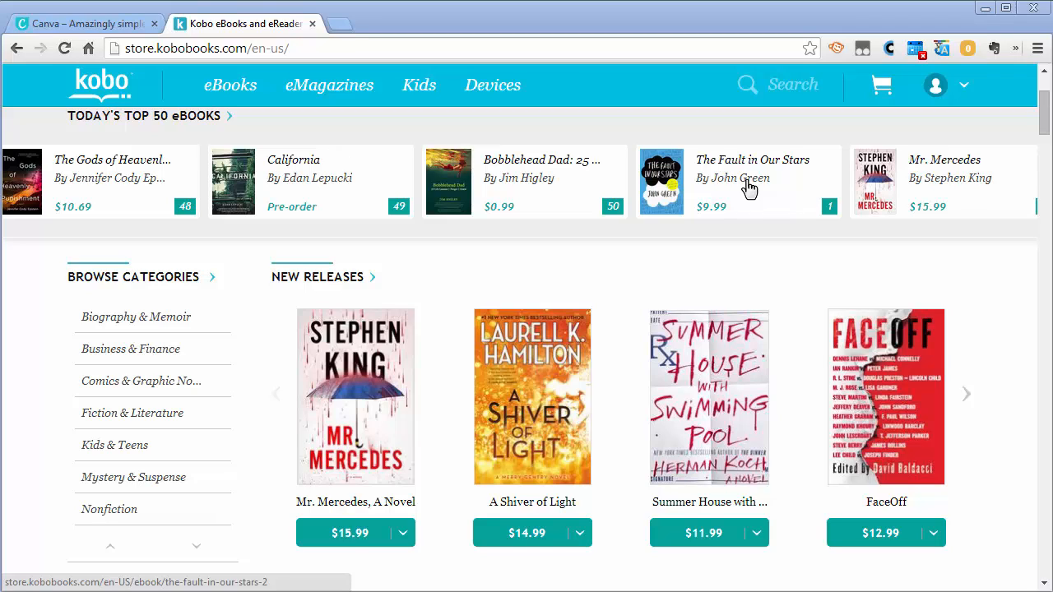
pyautogui.moveTo(556, 194)
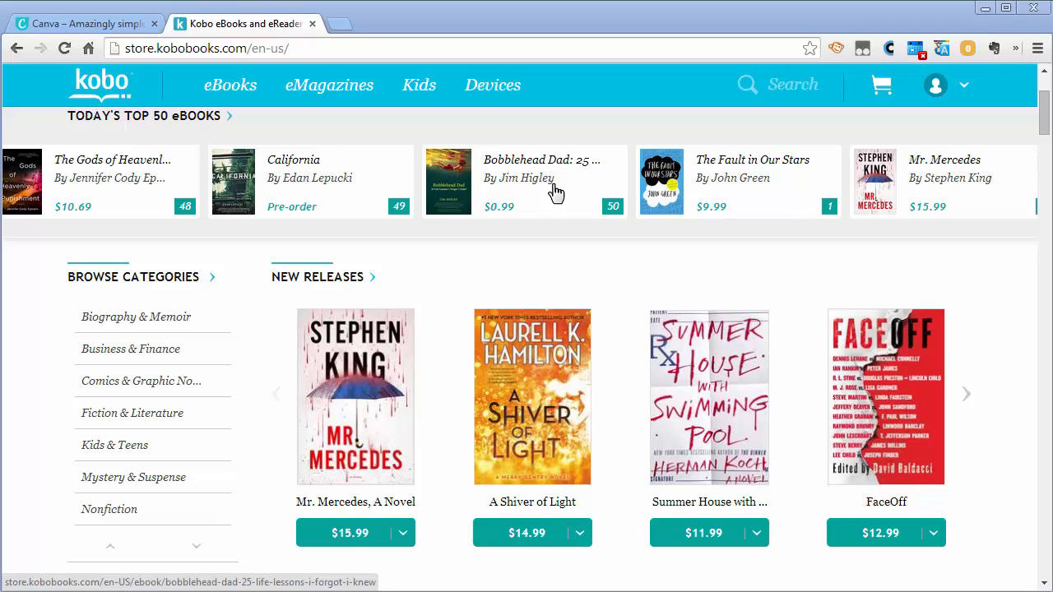
pyautogui.moveTo(571, 187)
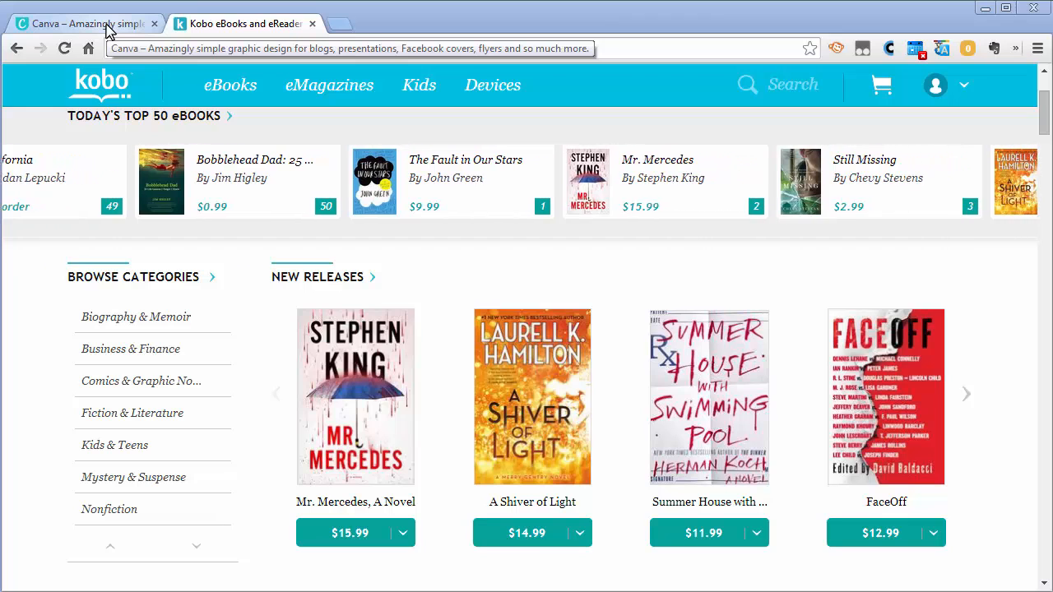
pyautogui.click(86, 24)
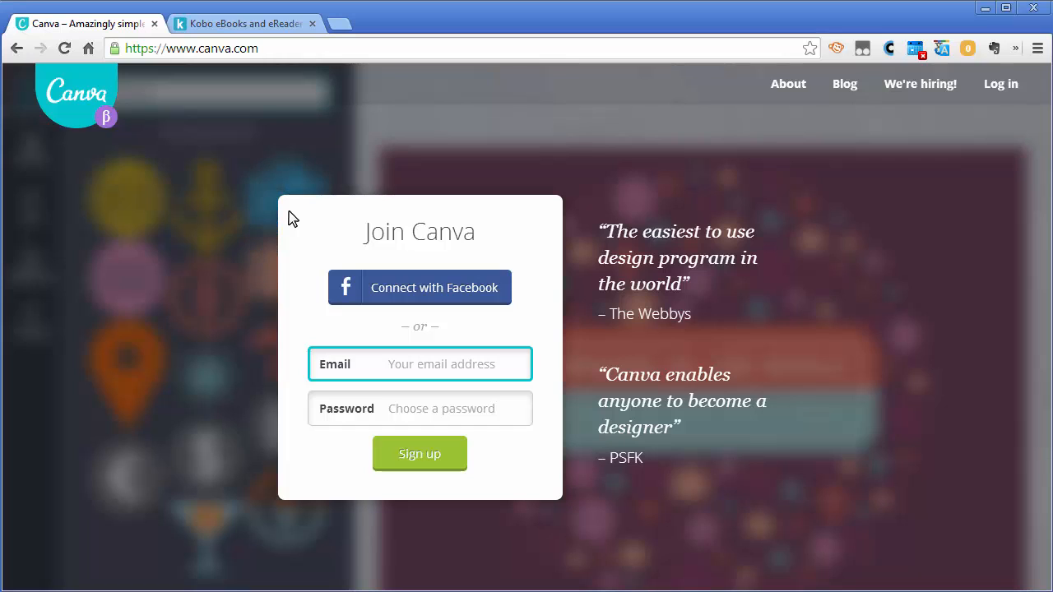
pyautogui.moveTo(296, 323)
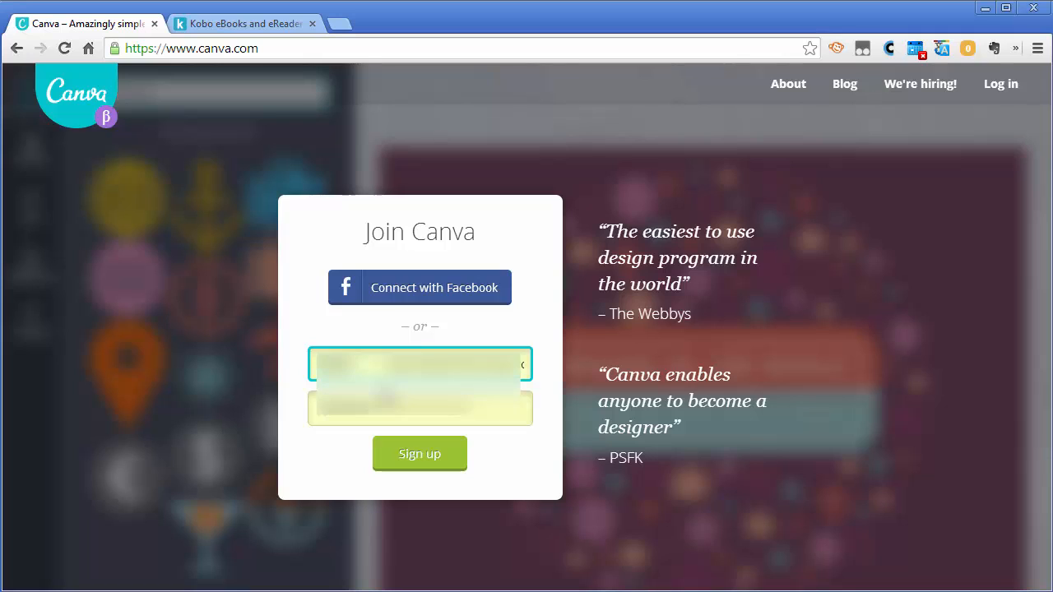
pyautogui.moveTo(434, 460)
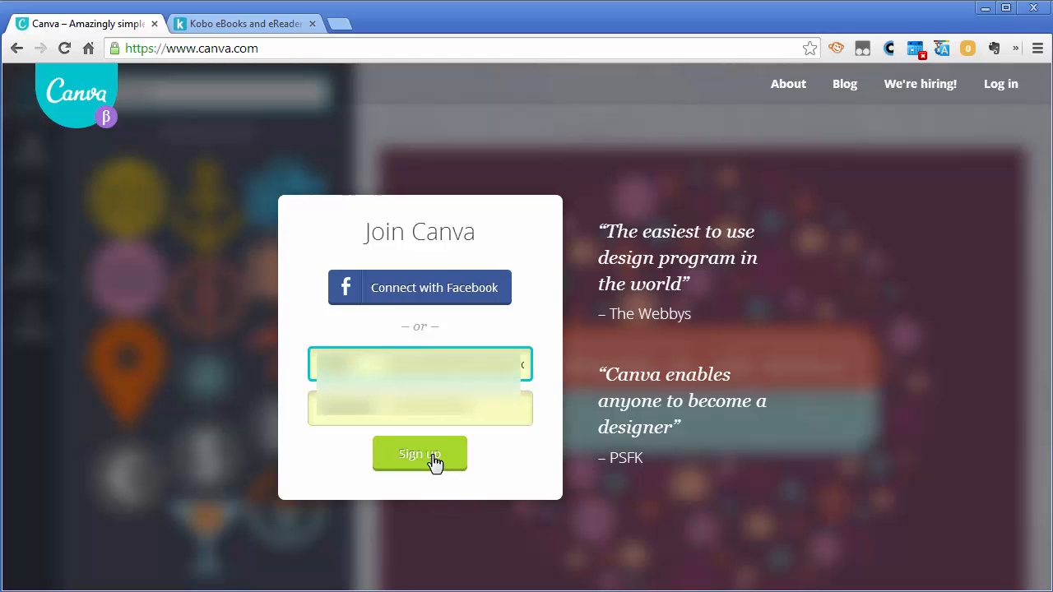
pyautogui.click(419, 454)
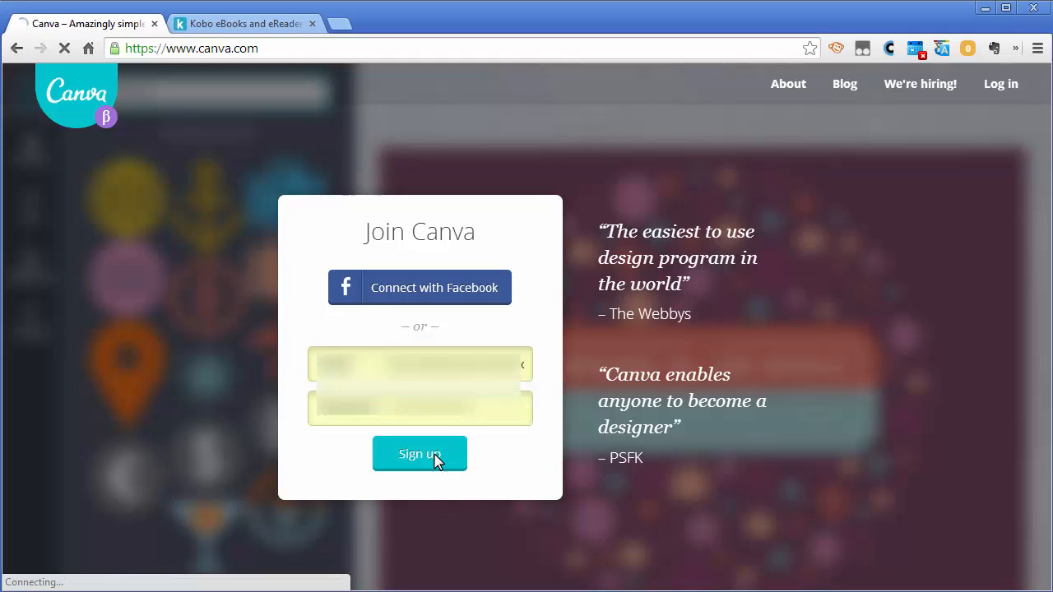
pyautogui.click(420, 454)
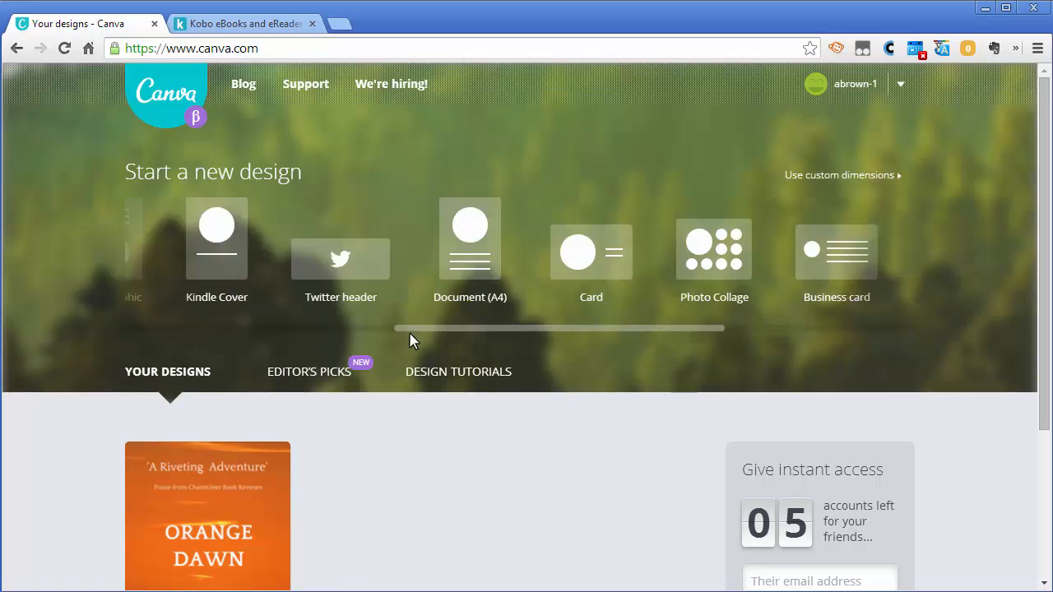
# - Start a new blank Kindle Cover design from the dashboard
pyautogui.moveTo(425, 329); pyautogui.dragTo(365, 329)
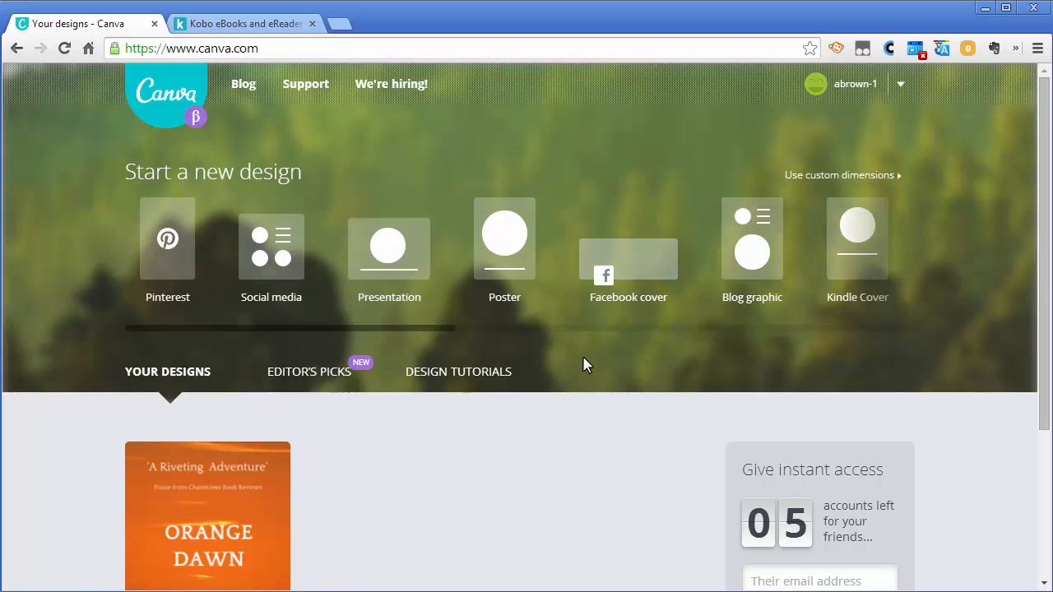
pyautogui.moveTo(843, 360)
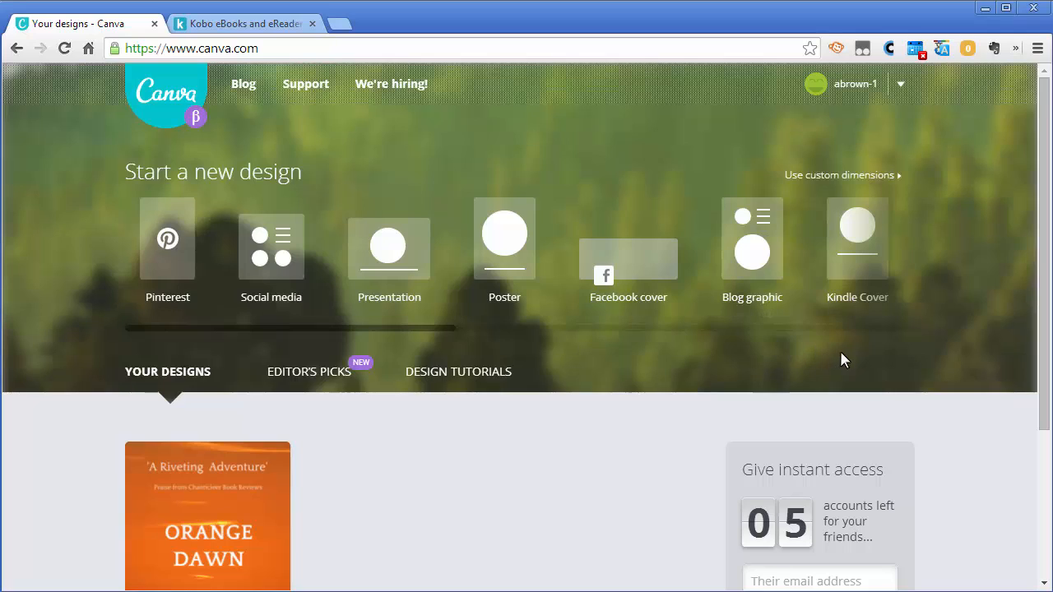
pyautogui.moveTo(857, 247)
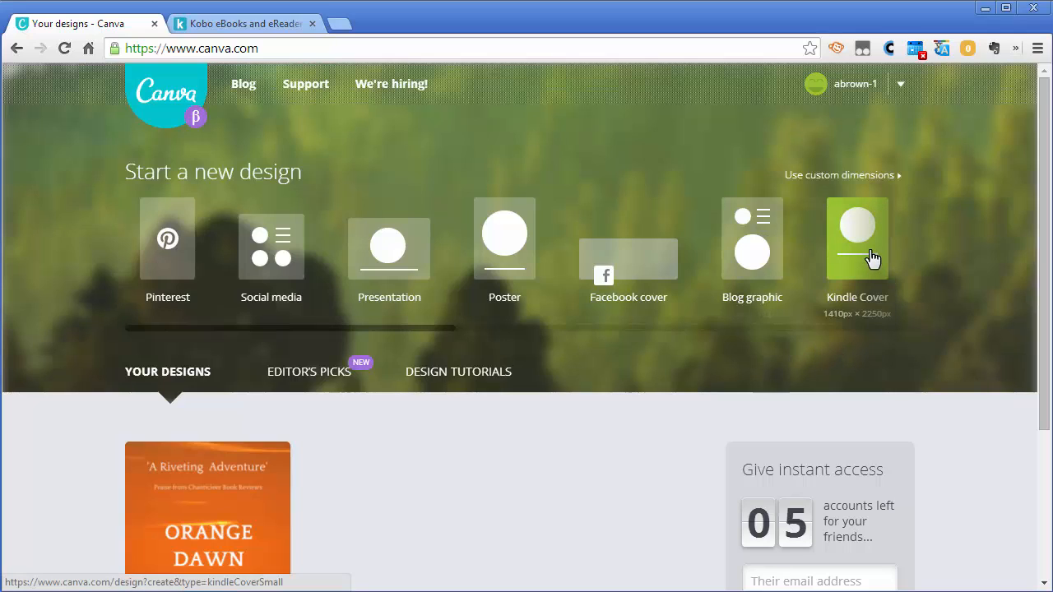
pyautogui.moveTo(869, 239)
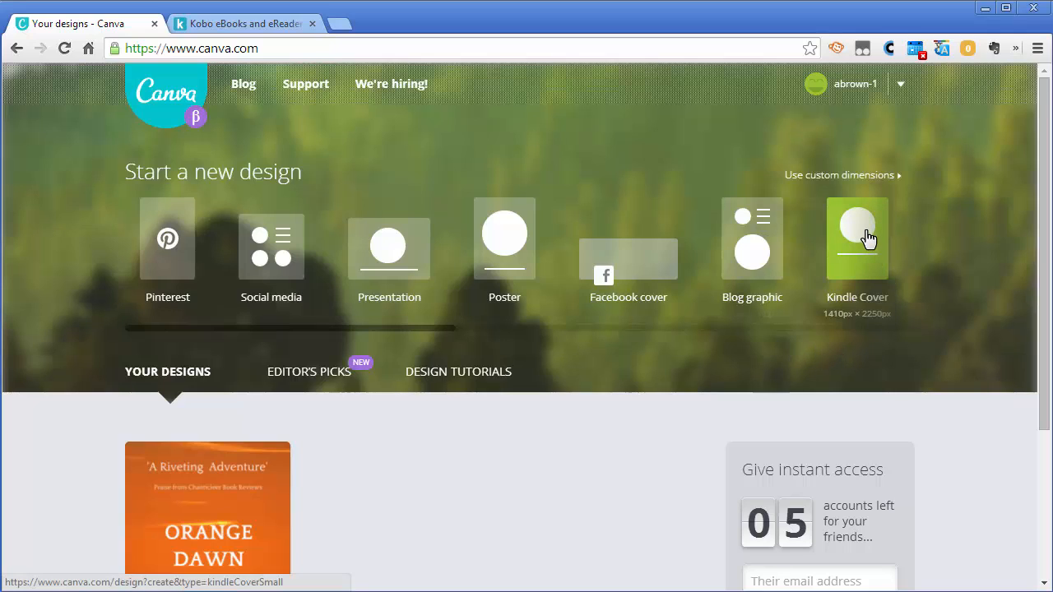
pyautogui.moveTo(857, 238)
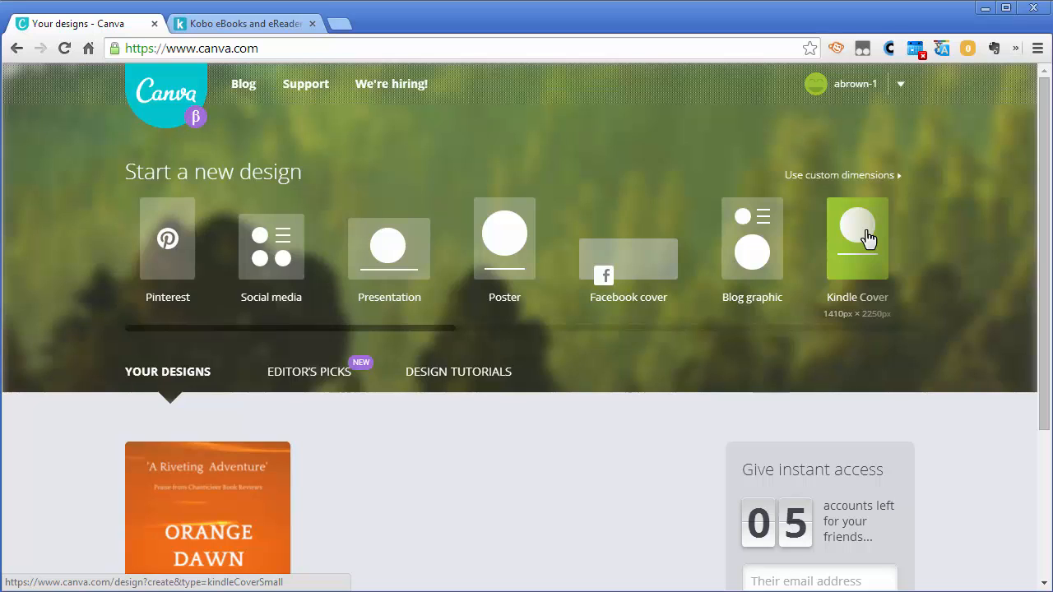
pyautogui.click(857, 238)
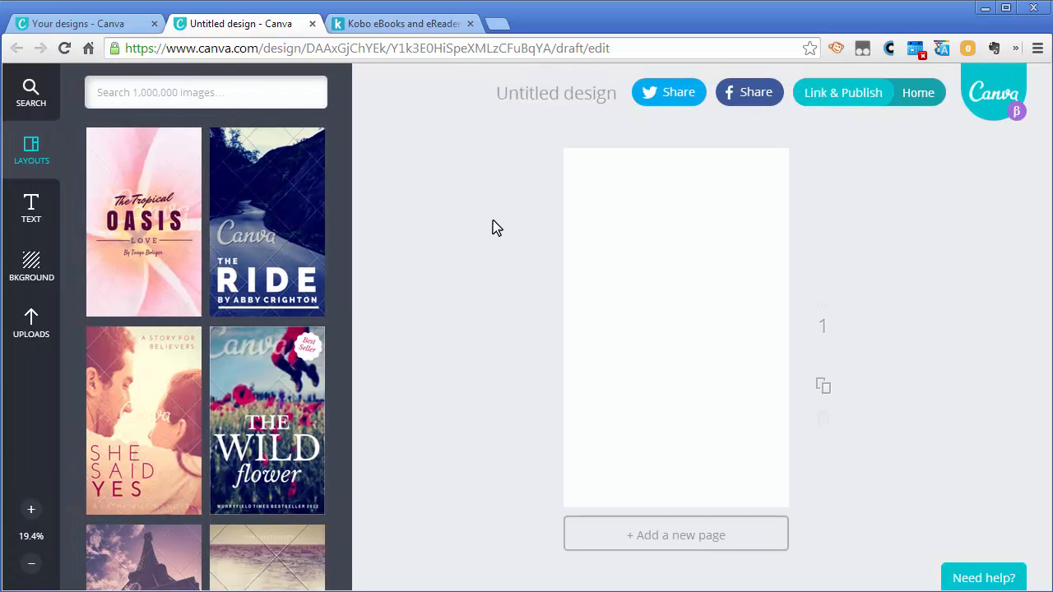
pyautogui.moveTo(372, 283)
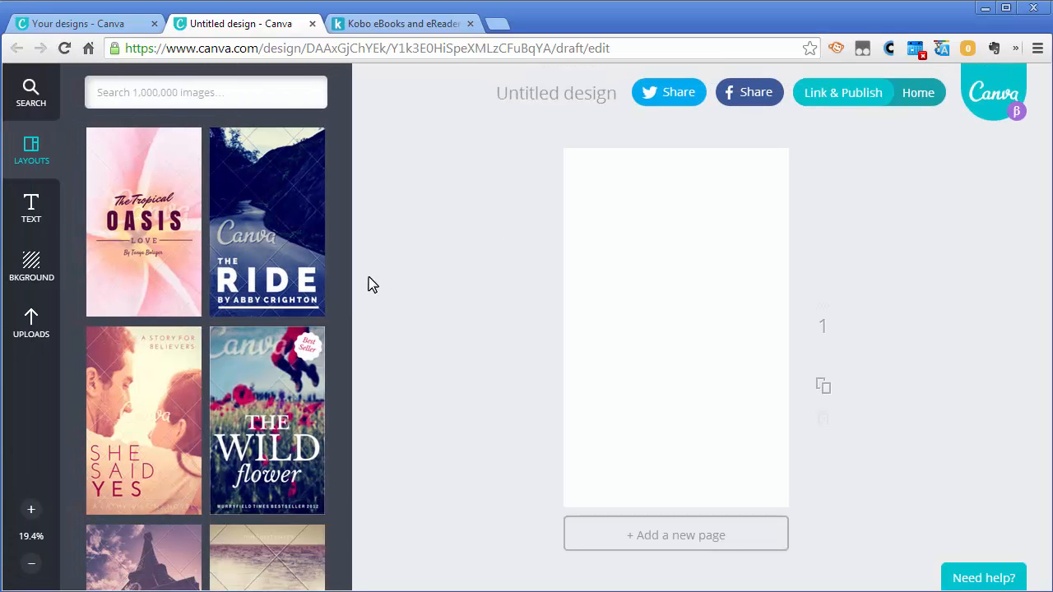
pyautogui.moveTo(277, 267)
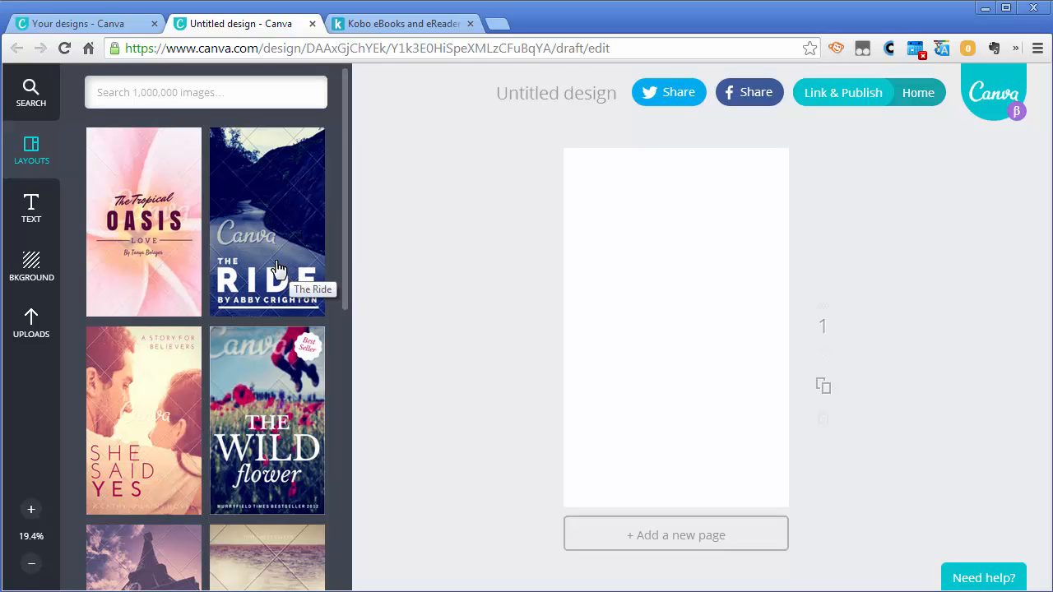
pyautogui.scroll(-3)
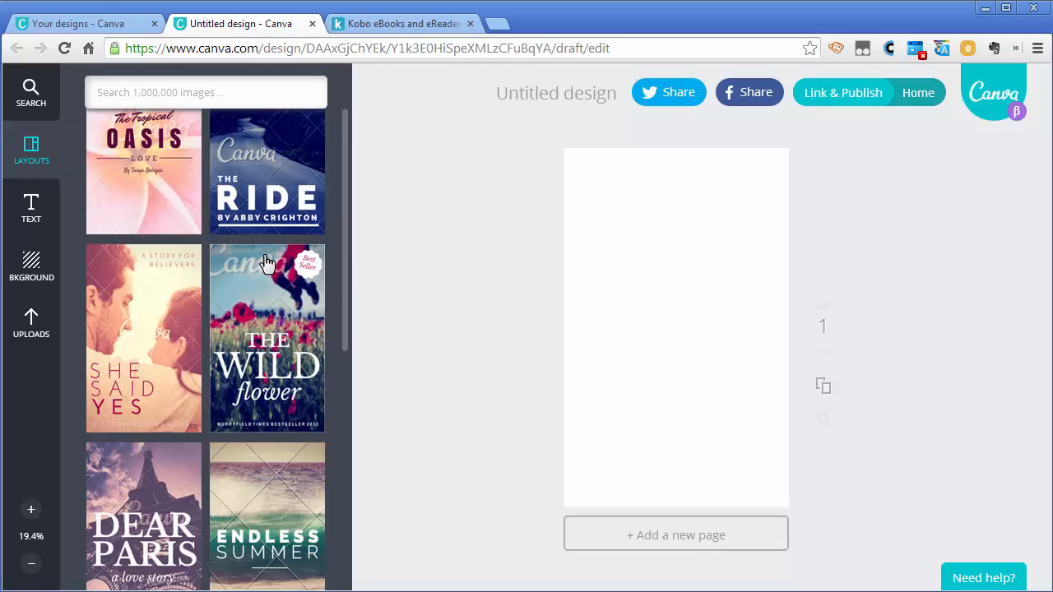
pyautogui.scroll(-3)
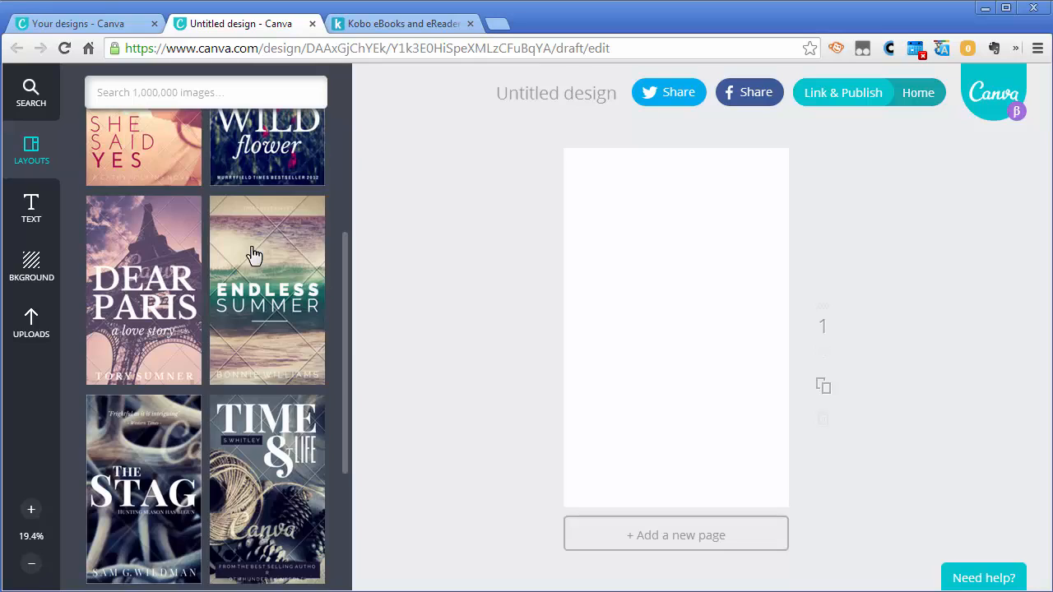
pyautogui.scroll(-3)
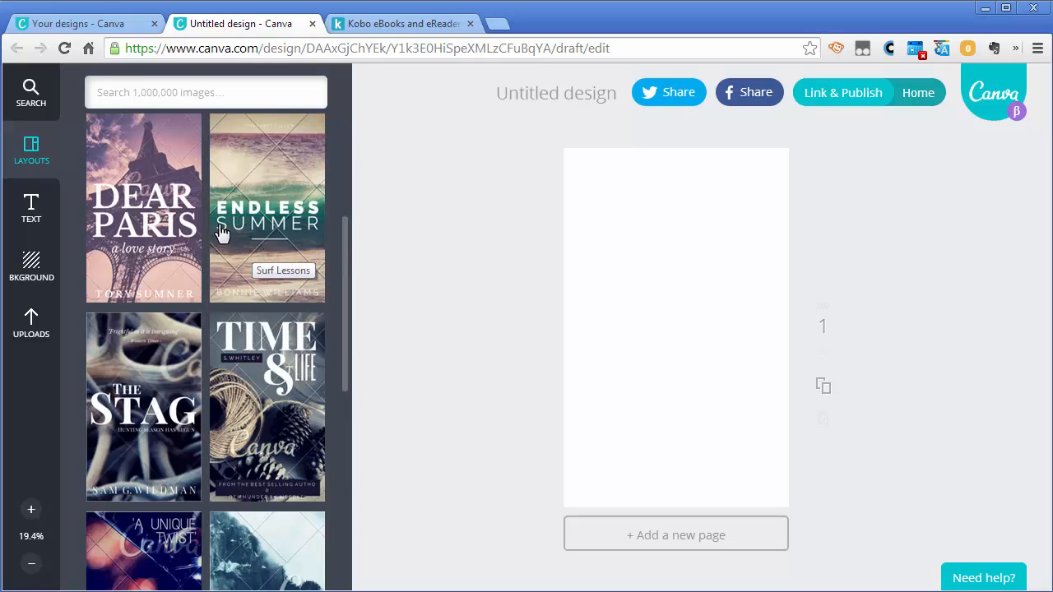
pyautogui.scroll(-3)
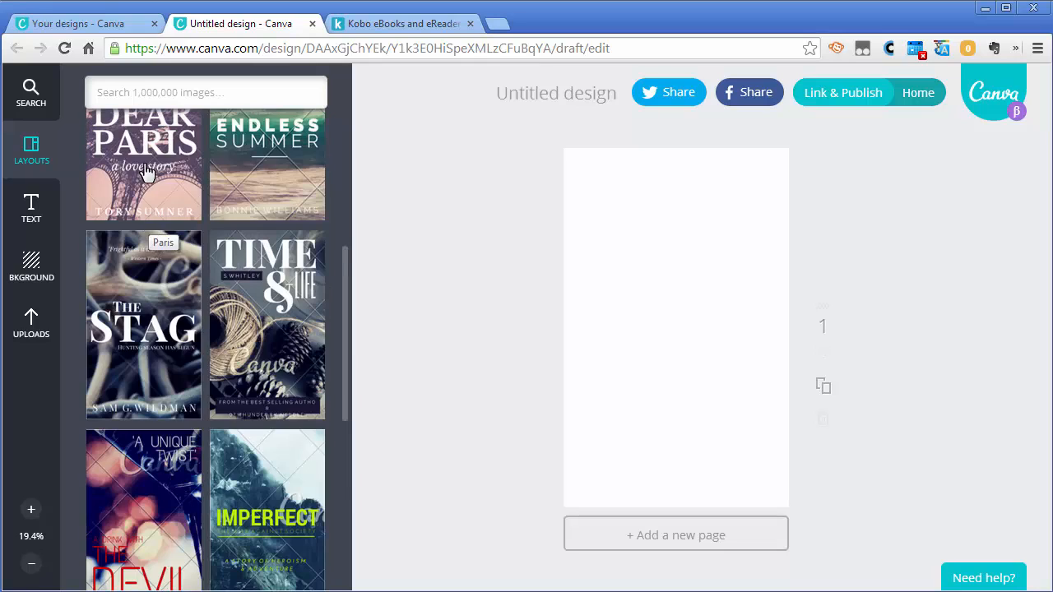
pyautogui.scroll(-3)
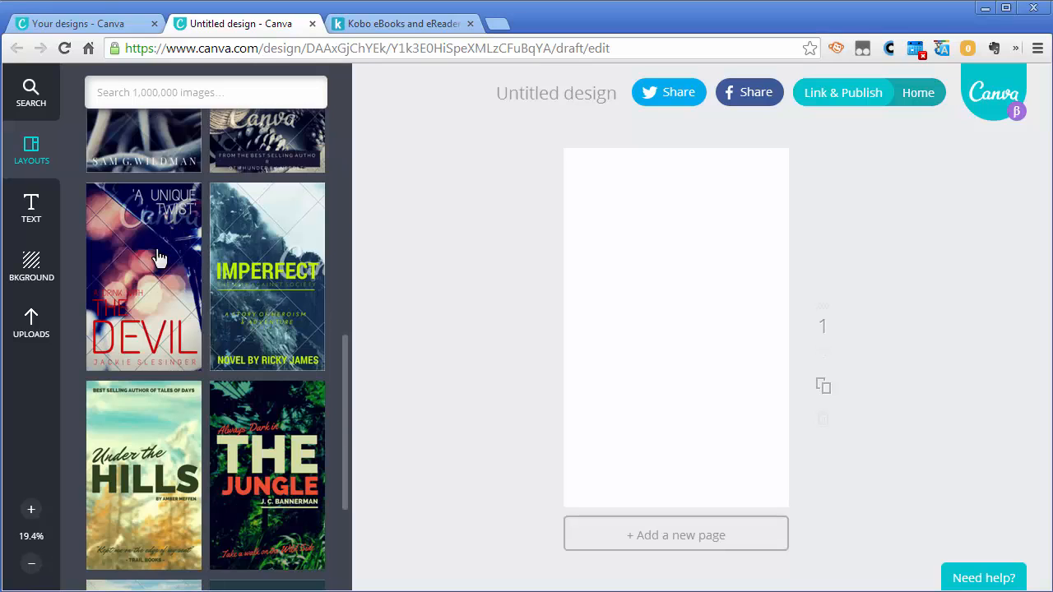
pyautogui.scroll(-3)
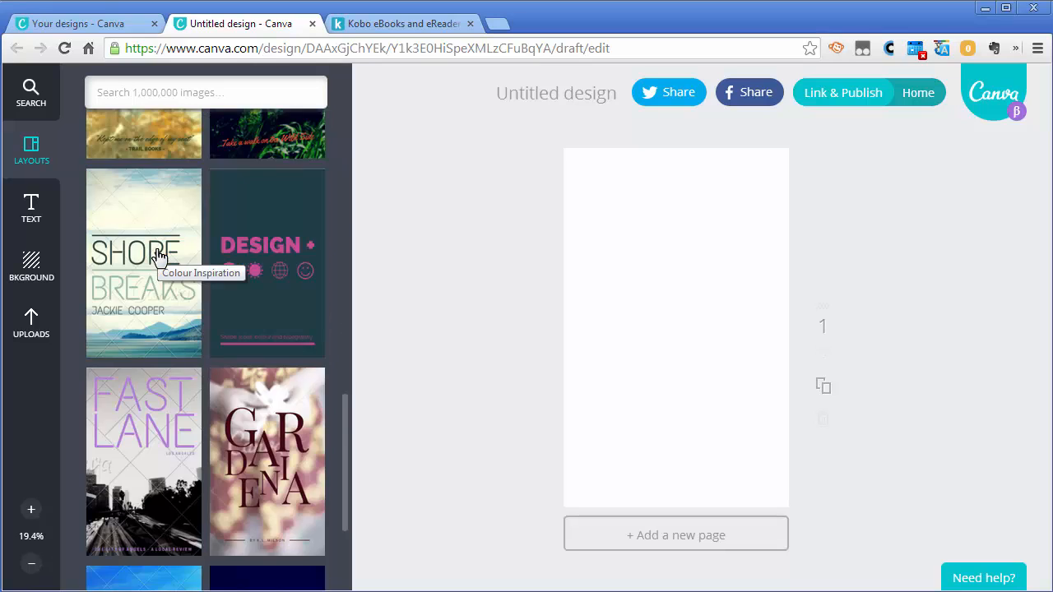
pyautogui.scroll(-3)
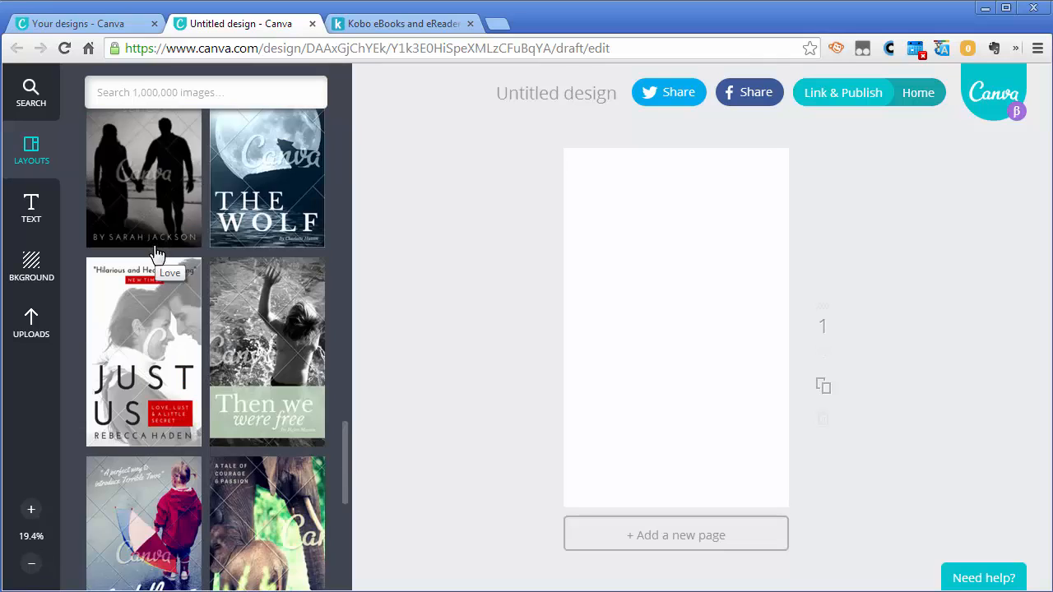
pyautogui.scroll(-3)
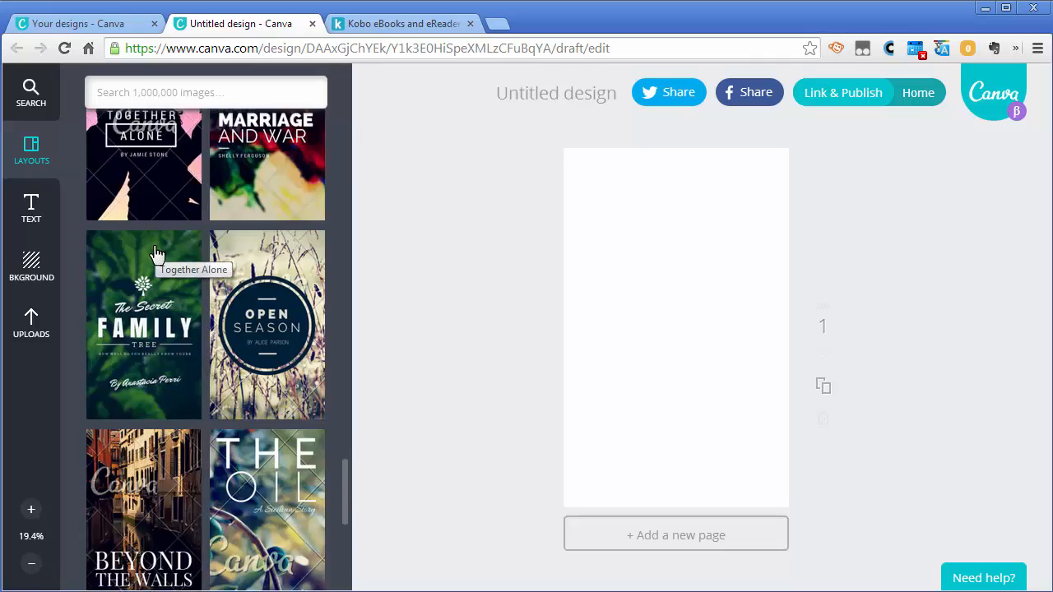
pyautogui.scroll(-3)
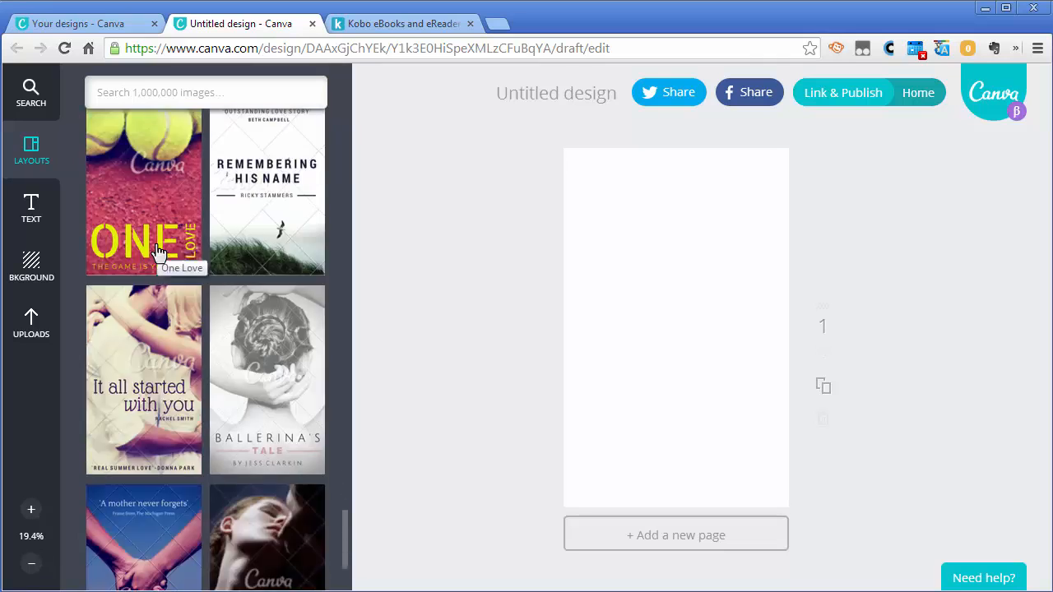
pyautogui.scroll(-3)
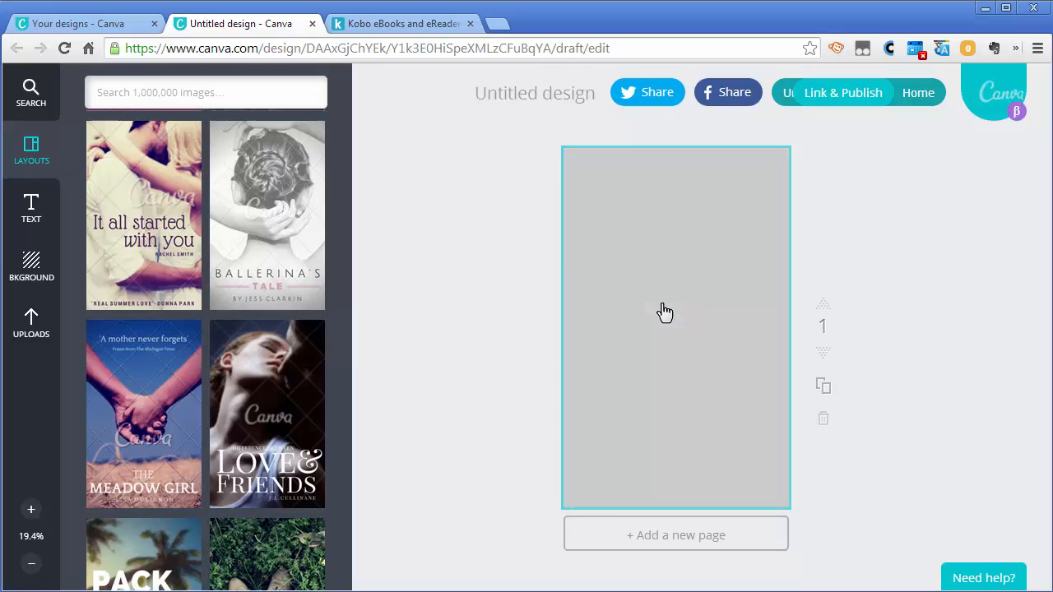
# - Apply the Meadow Girl layout to the cover and select its background photo
pyautogui.click(143, 415)
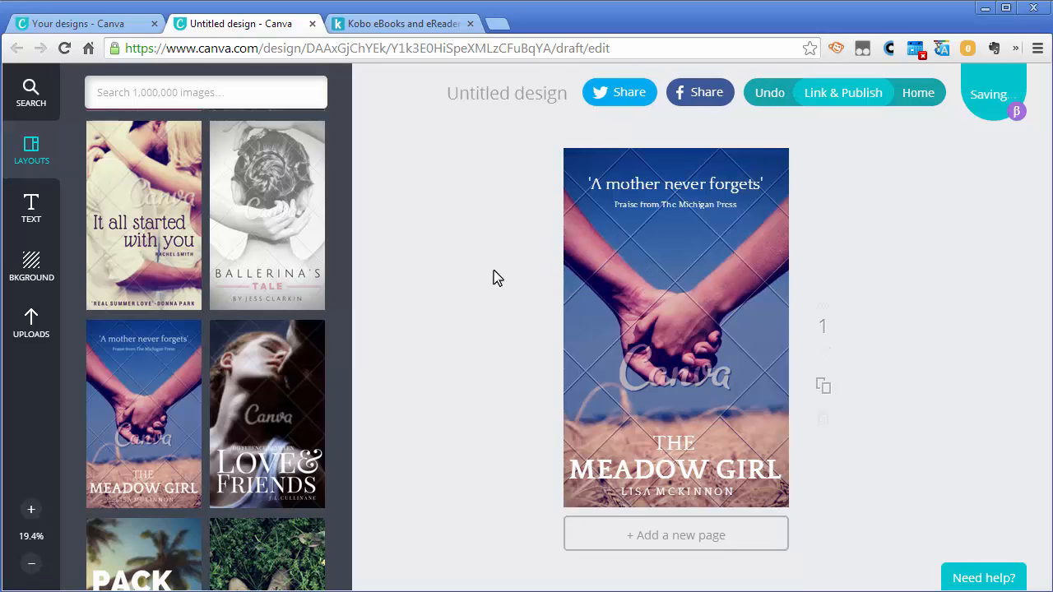
pyautogui.moveTo(487, 296)
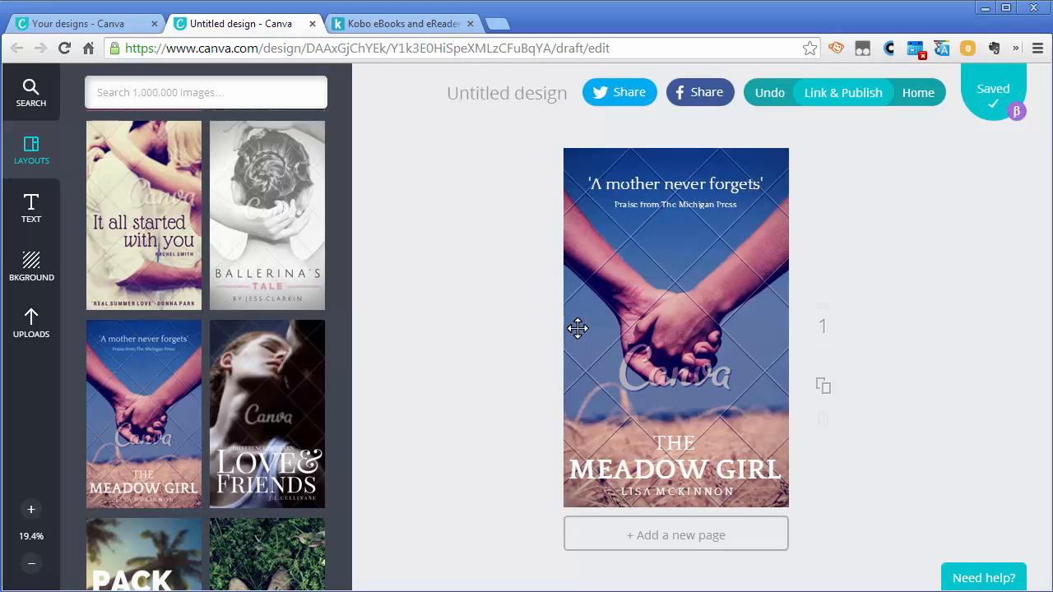
pyautogui.click(674, 329)
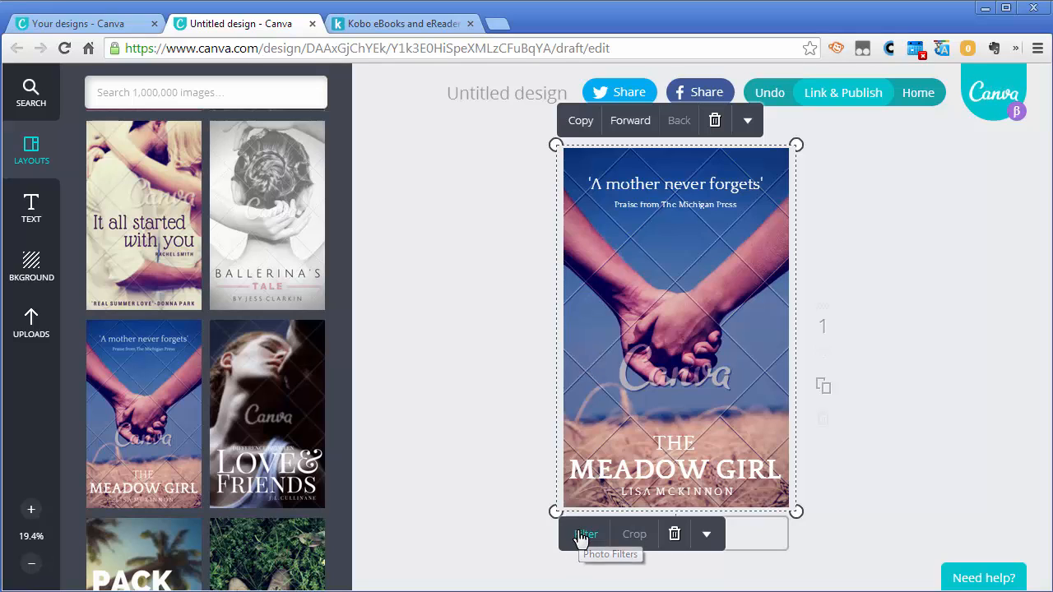
# - Try Festive, adjust vignette and blur, then settle on the Grayscale filter for the photo
pyautogui.click(586, 533)
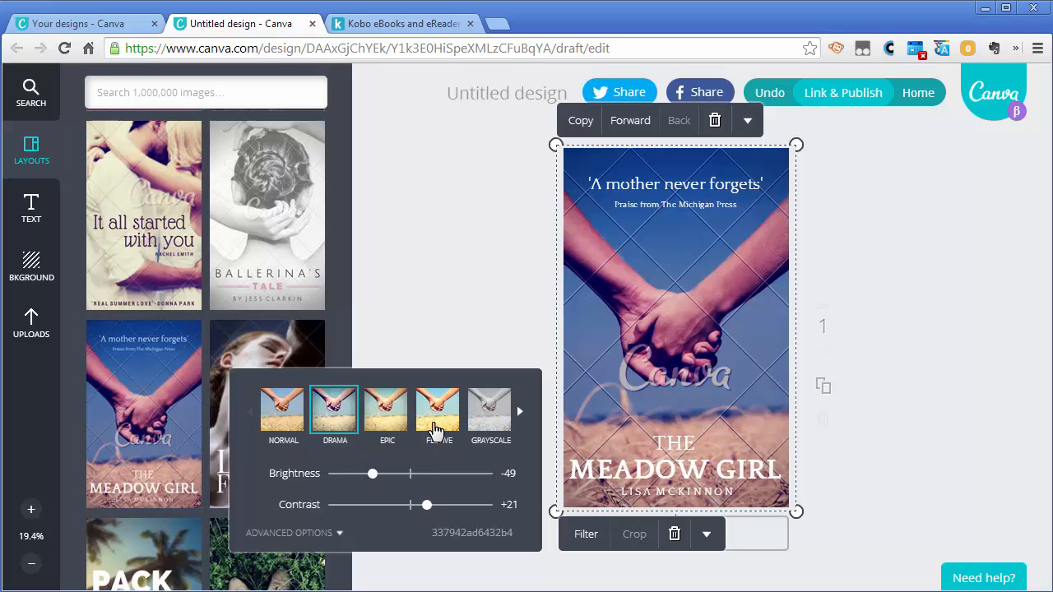
pyautogui.click(437, 411)
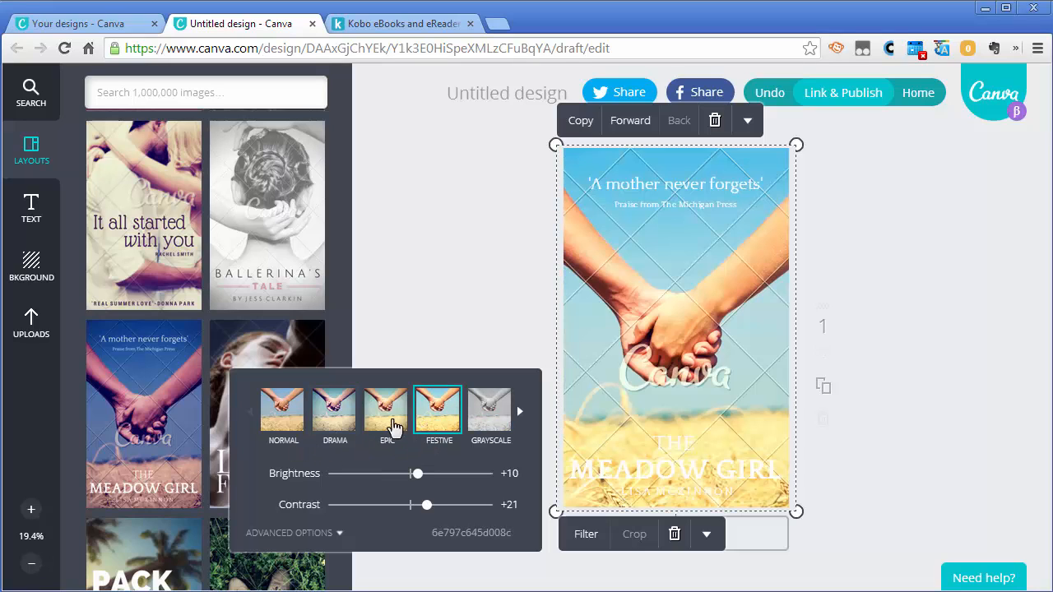
pyautogui.click(283, 411)
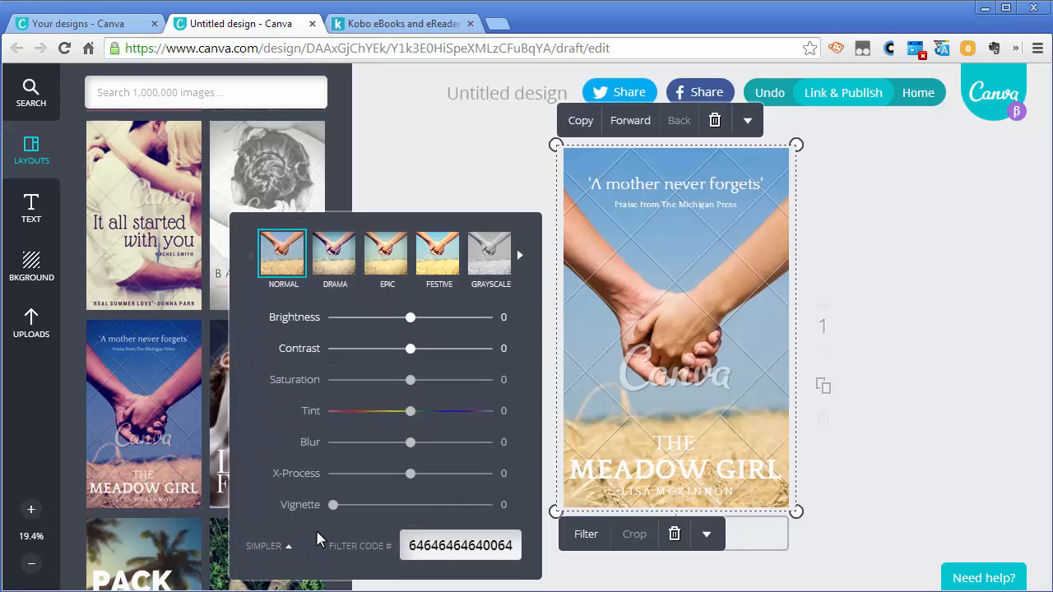
pyautogui.moveTo(333, 503)
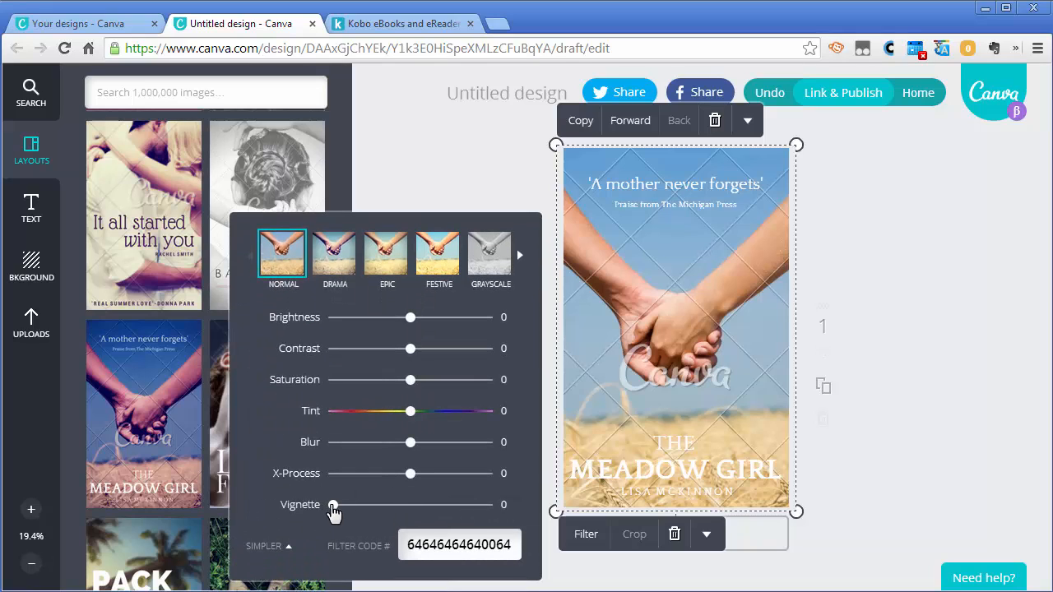
pyautogui.moveTo(332, 503); pyautogui.dragTo(419, 503)
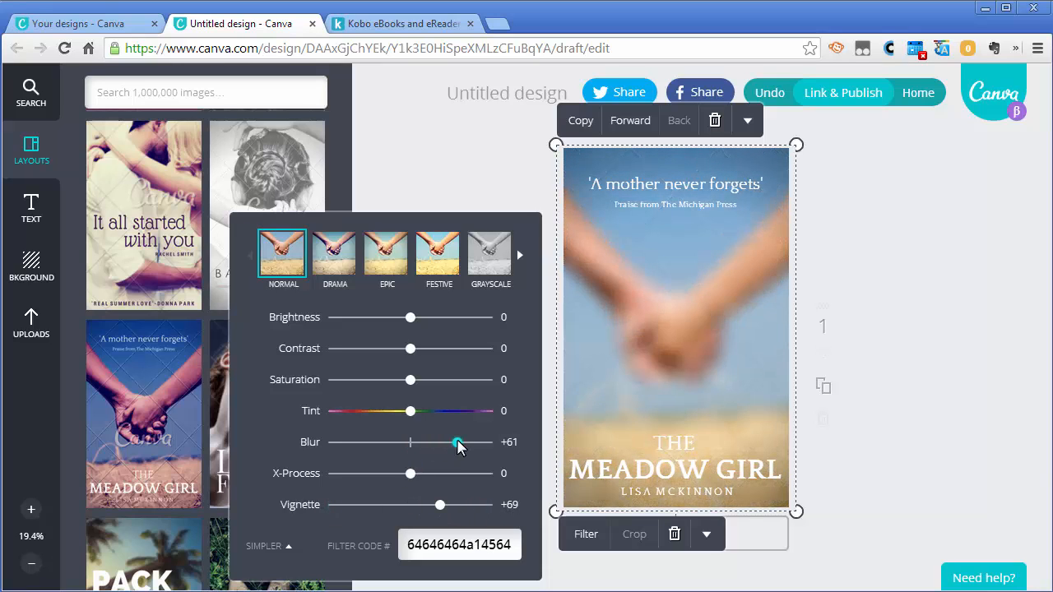
pyautogui.moveTo(458, 441); pyautogui.dragTo(412, 441)
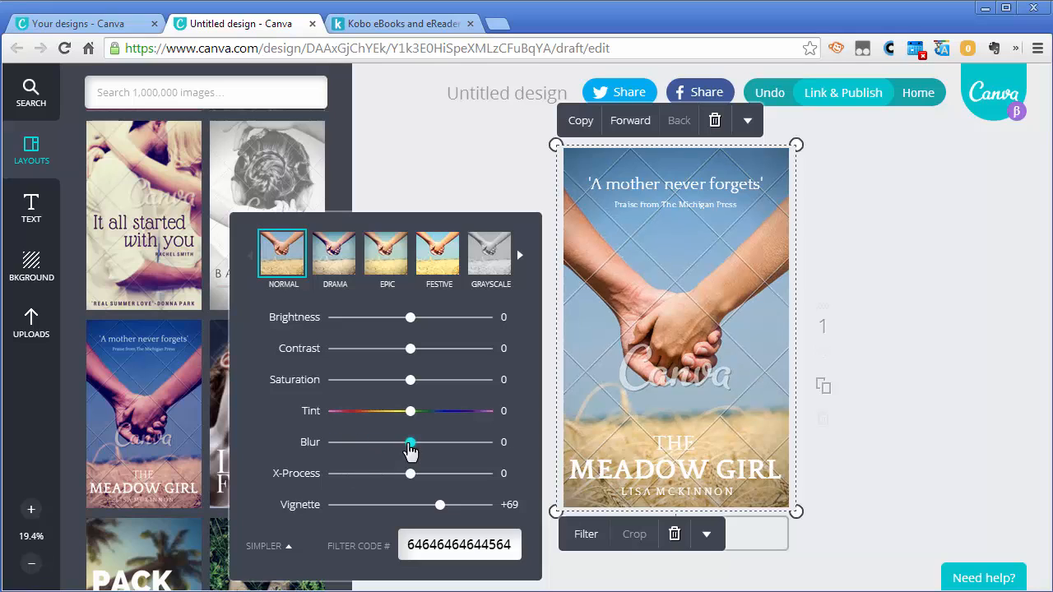
pyautogui.click(490, 254)
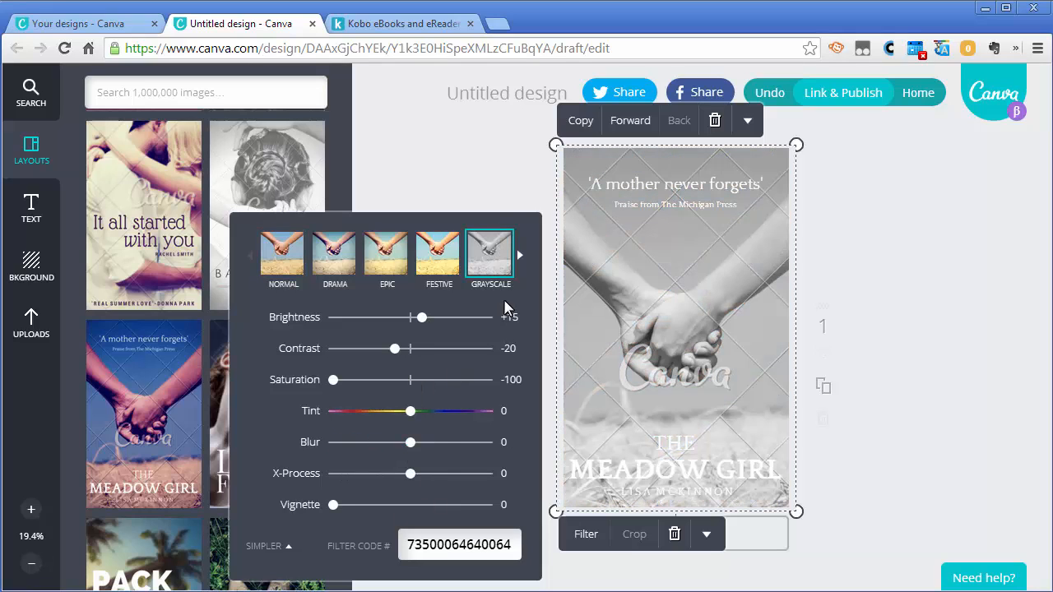
pyautogui.moveTo(481, 188)
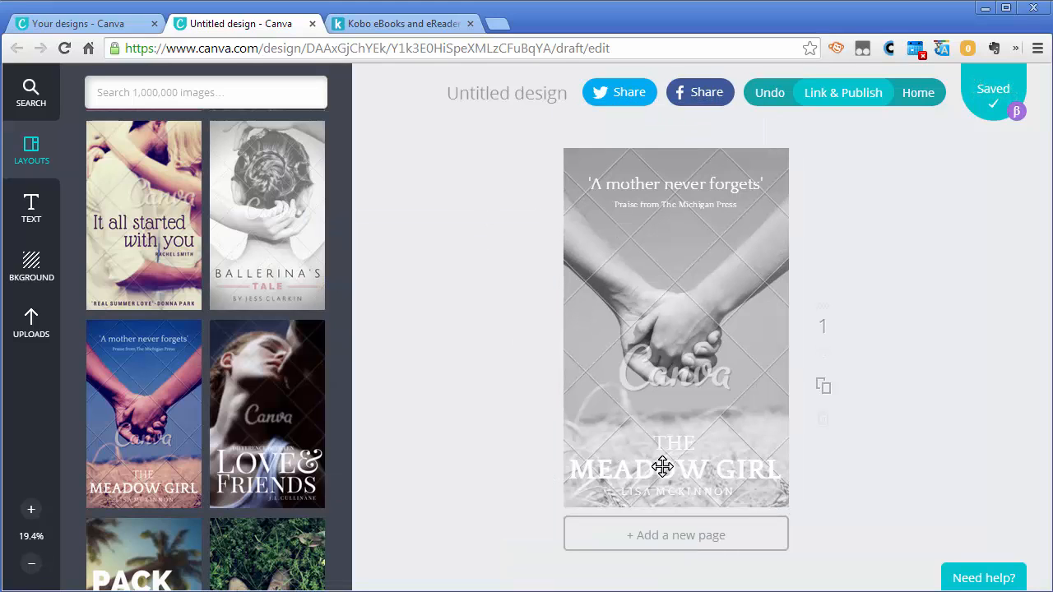
pyautogui.moveTo(668, 461)
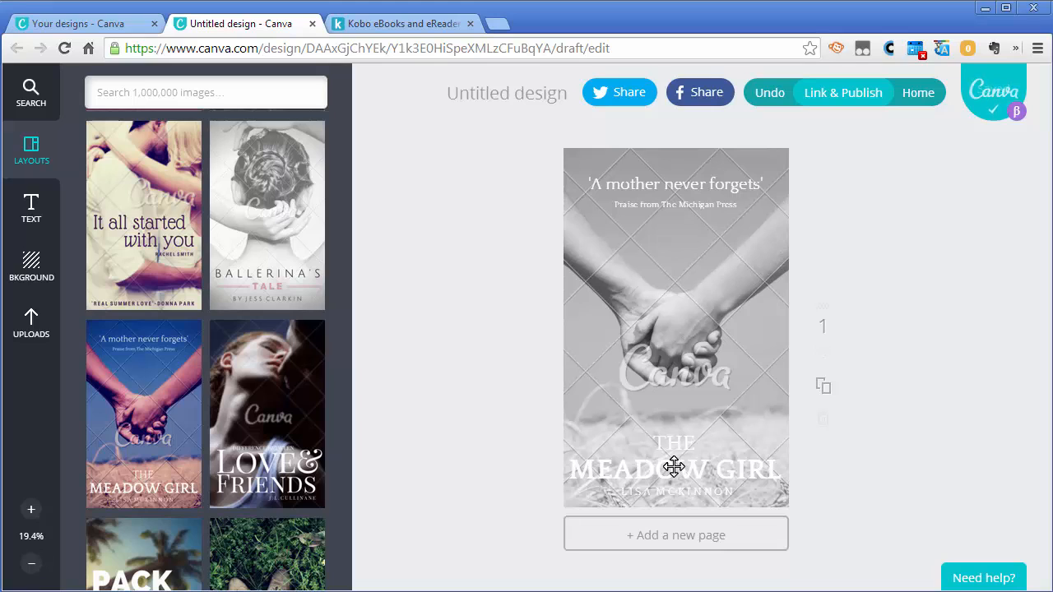
# - Recolour MEADOW GIRL, the author line and THE to black
pyautogui.click(675, 469)
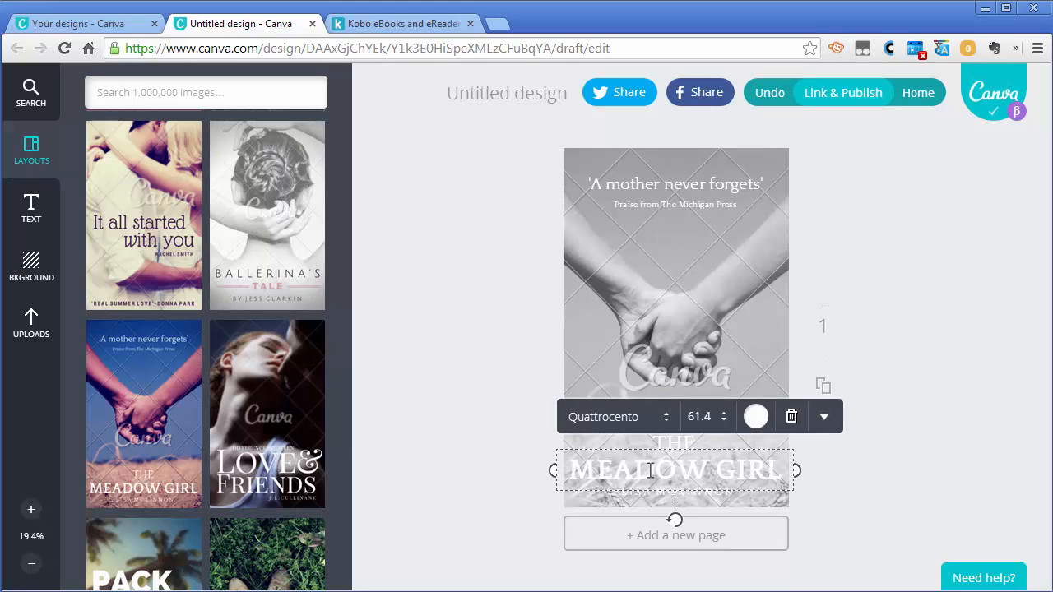
pyautogui.click(755, 416)
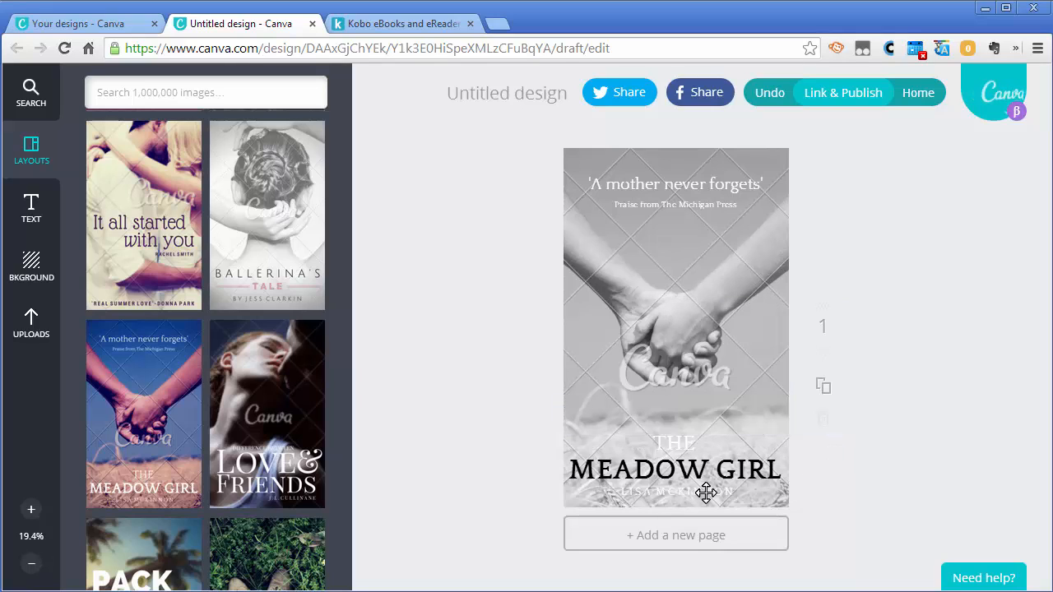
pyautogui.click(675, 490)
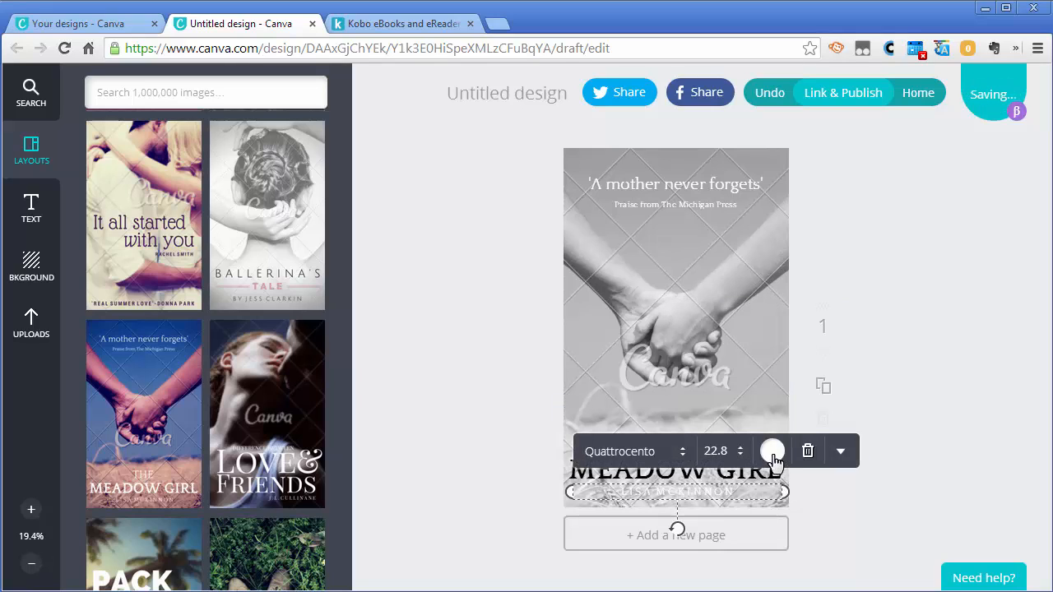
pyautogui.click(772, 451)
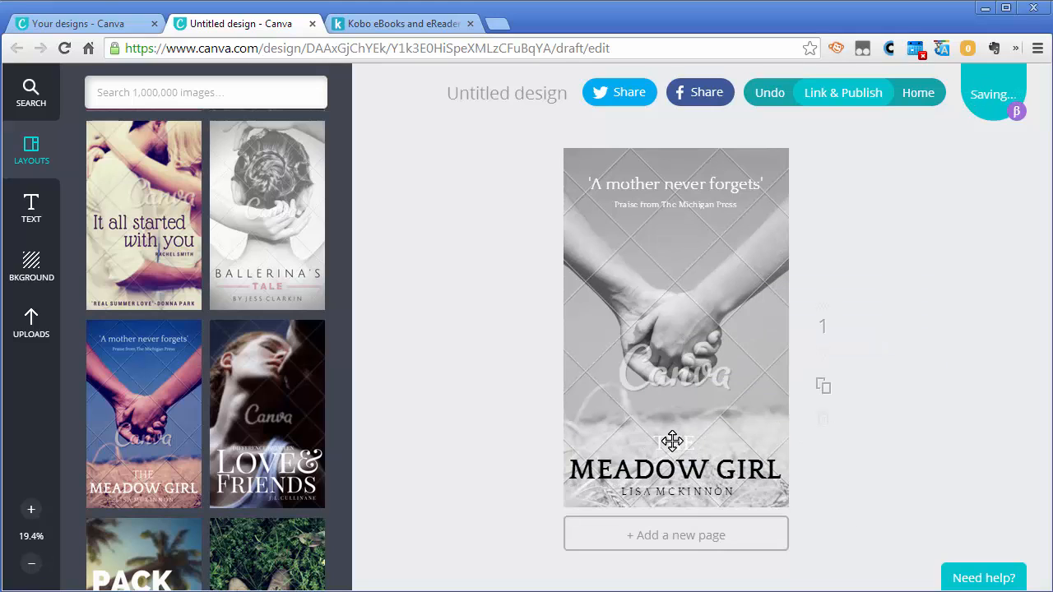
pyautogui.click(675, 443)
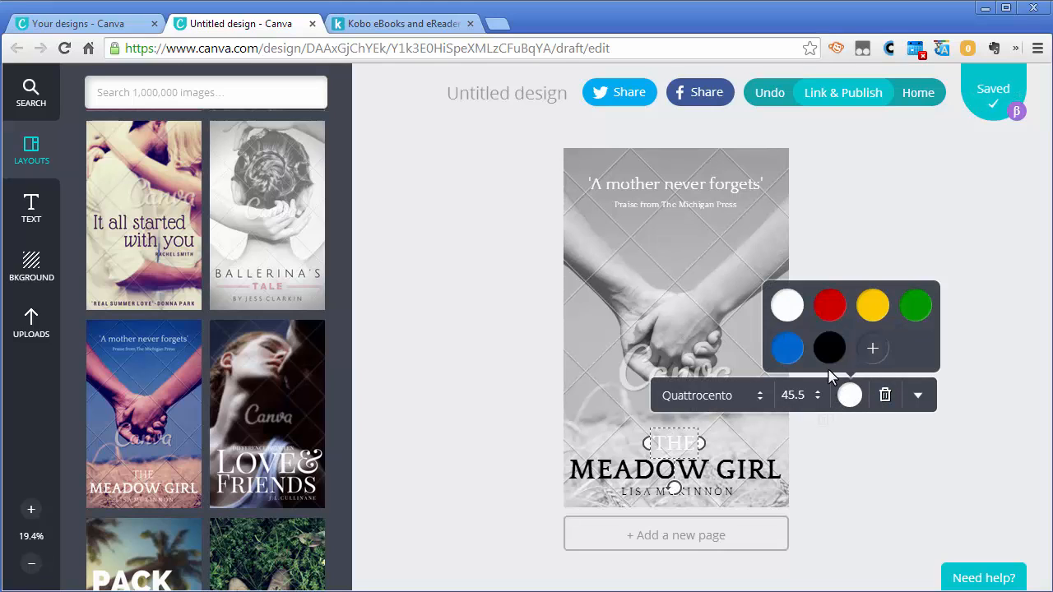
pyautogui.click(829, 348)
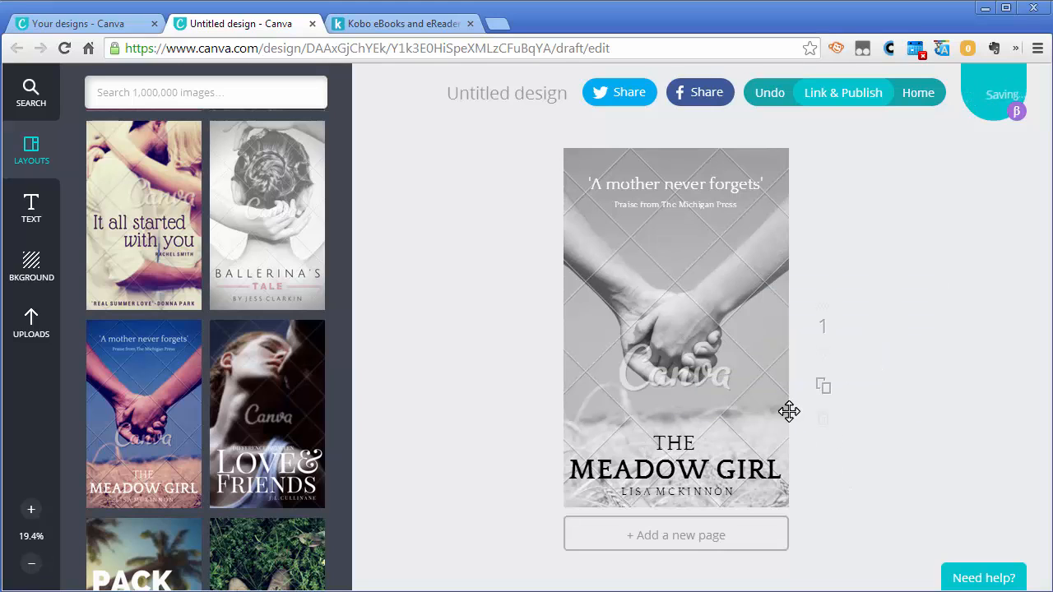
pyautogui.moveTo(403, 391)
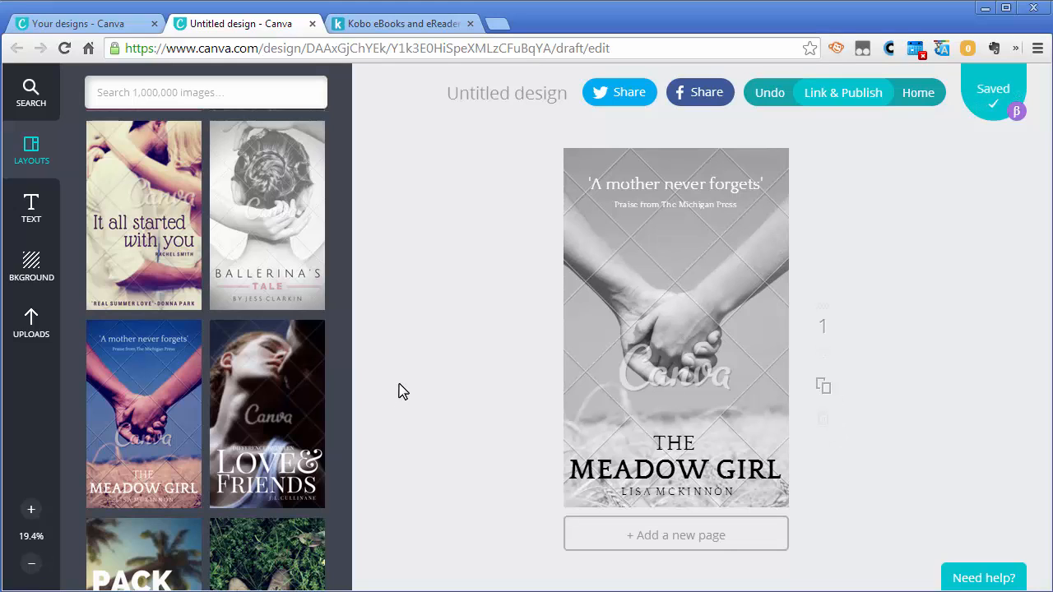
pyautogui.moveTo(457, 372)
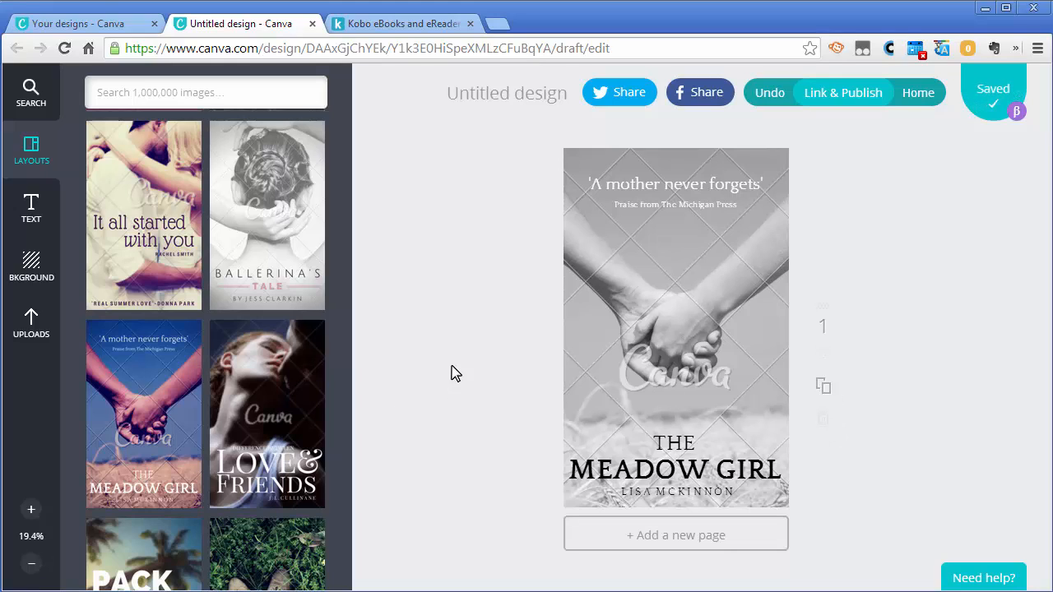
pyautogui.moveTo(461, 321)
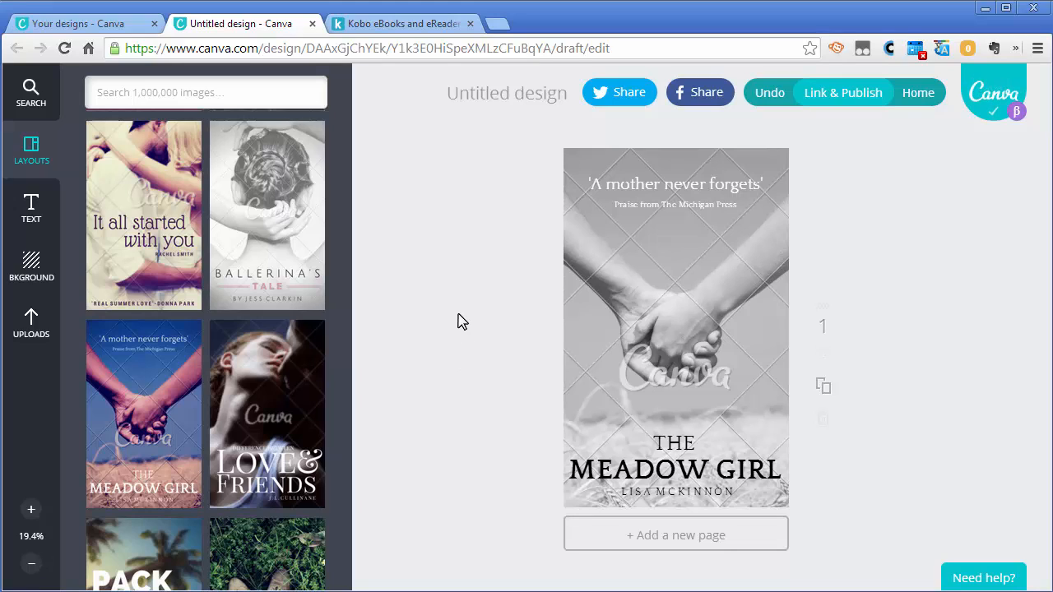
pyautogui.moveTo(589, 322)
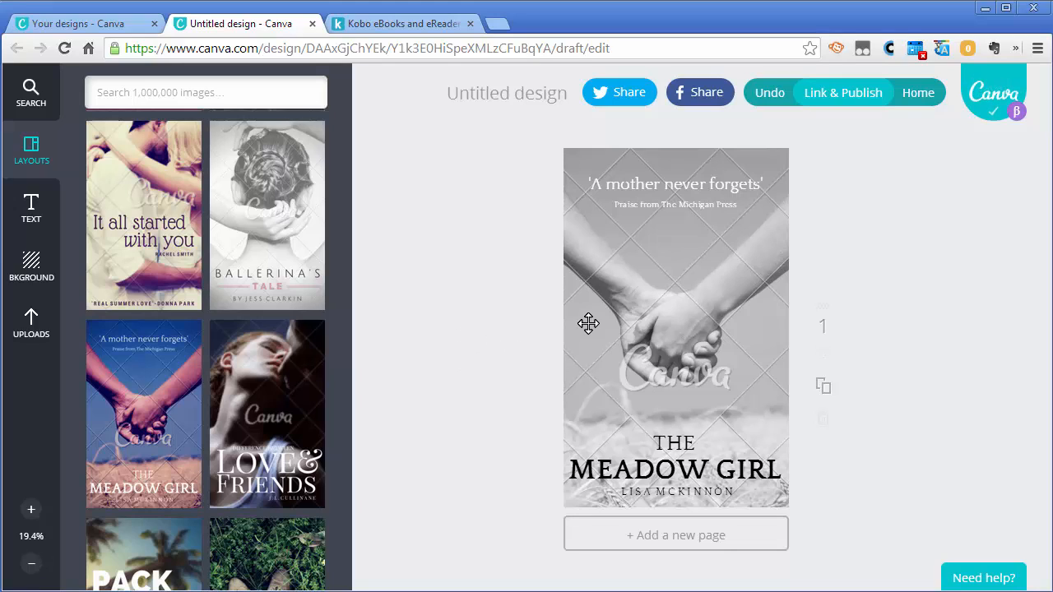
pyautogui.moveTo(657, 392)
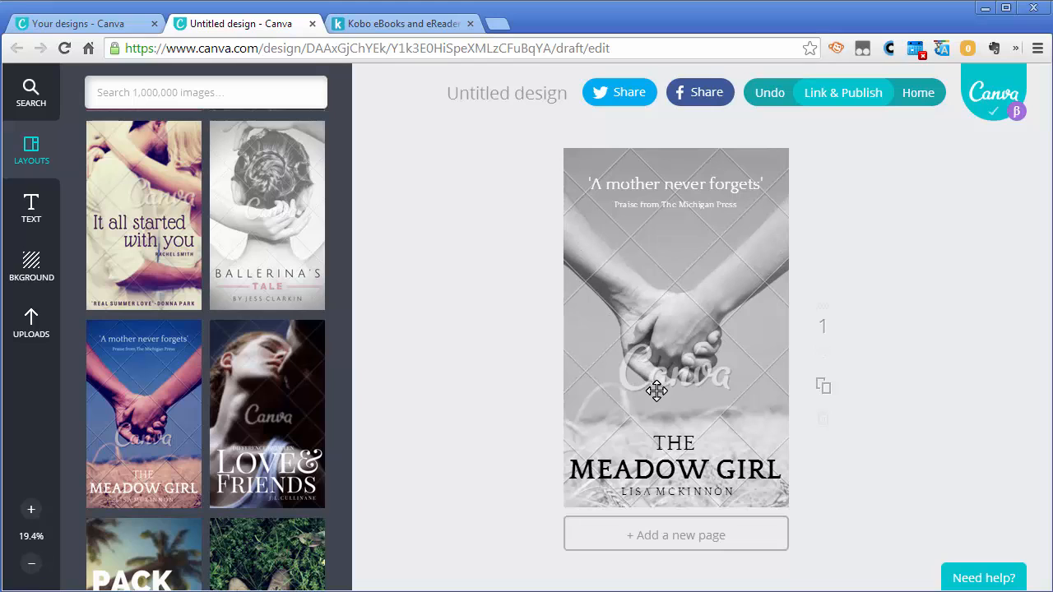
pyautogui.moveTo(582, 241)
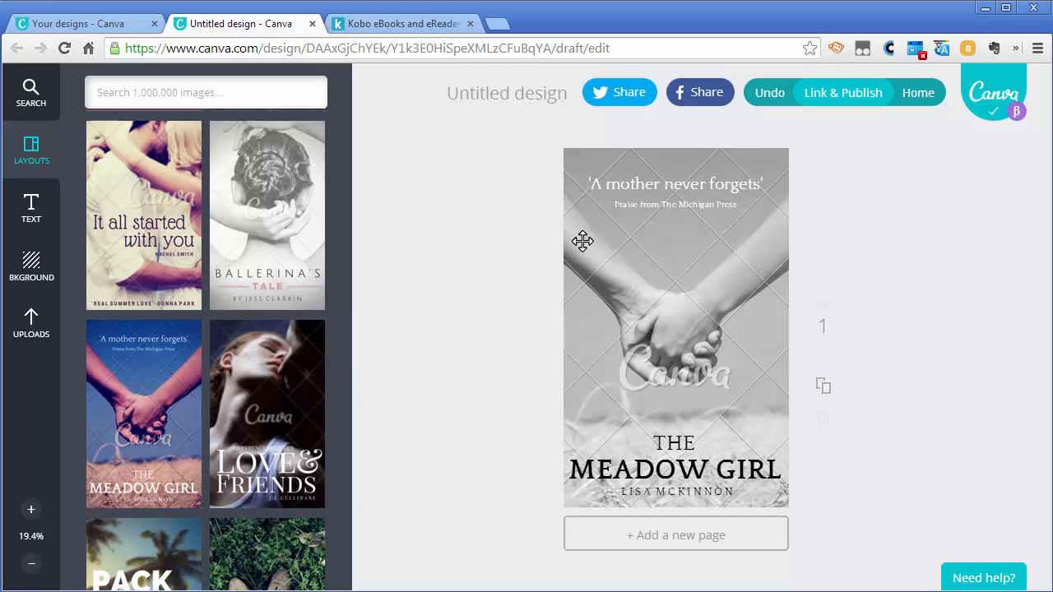
pyautogui.moveTo(671, 355)
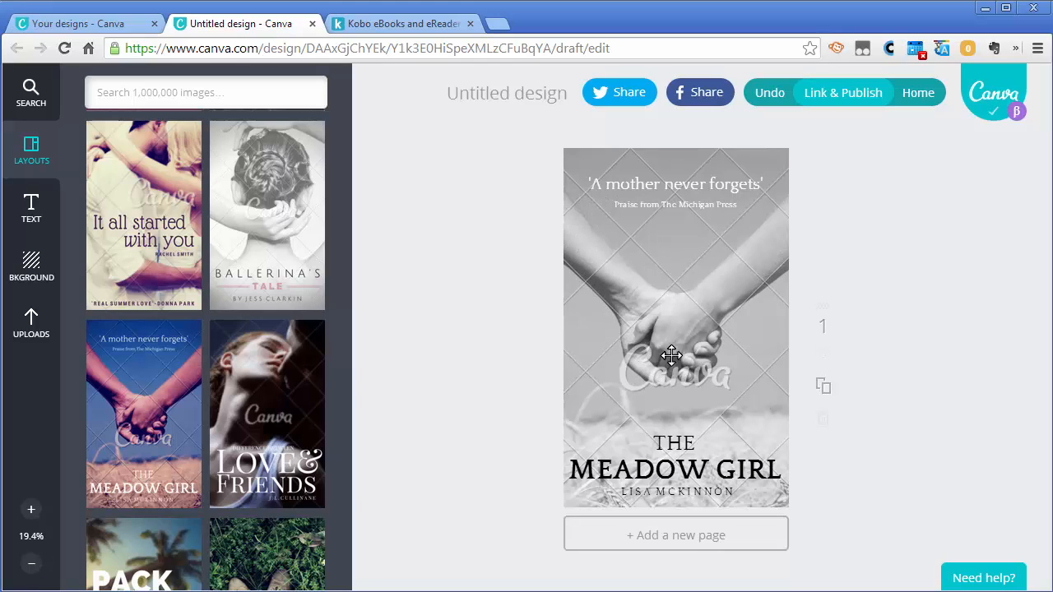
pyautogui.moveTo(425, 336)
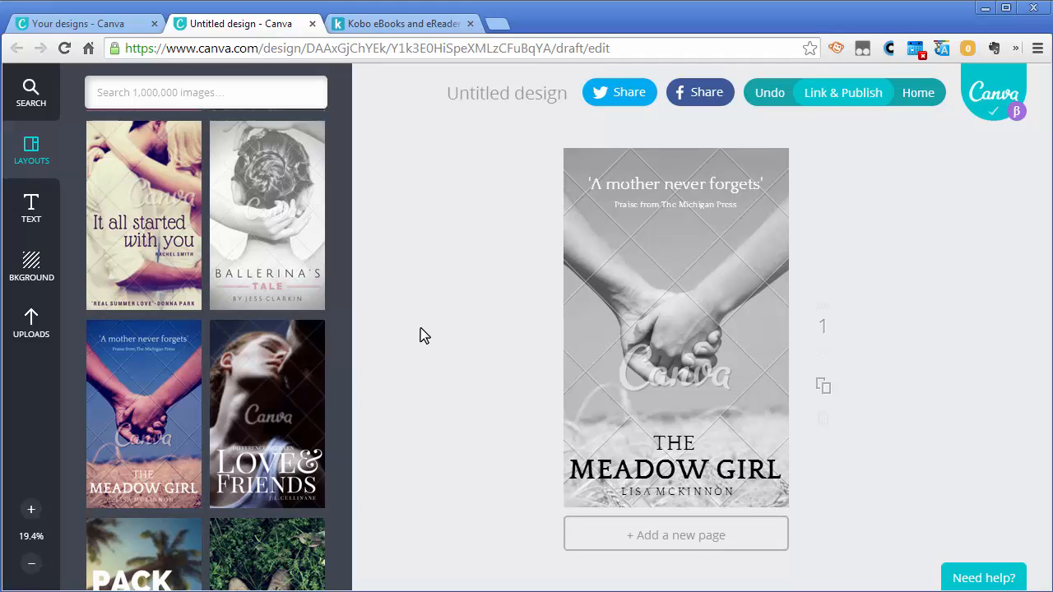
pyautogui.moveTo(422, 283)
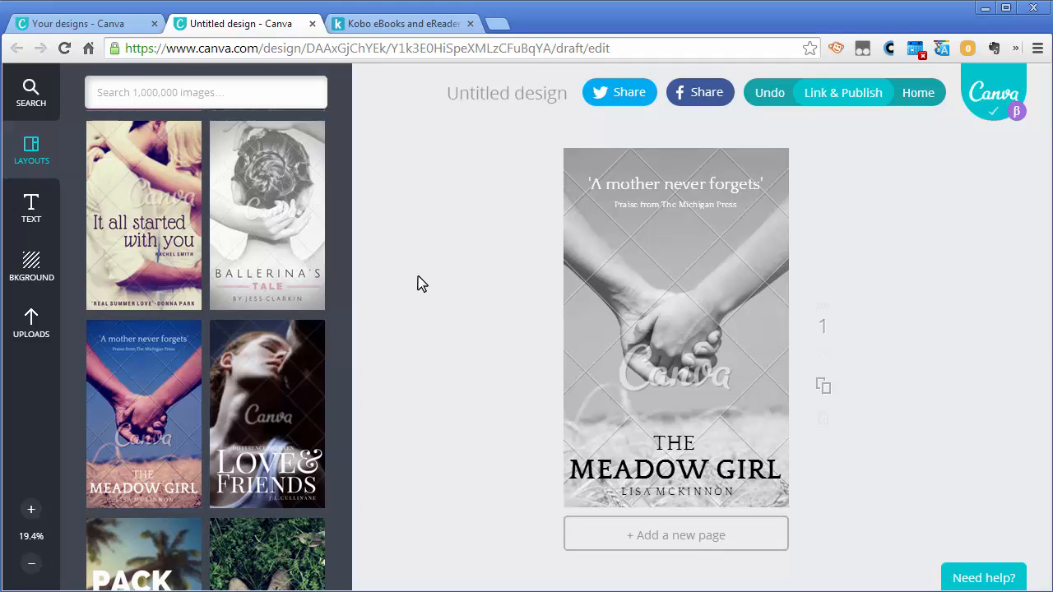
# - Switch to the stock image search panel
pyautogui.click(204, 92)
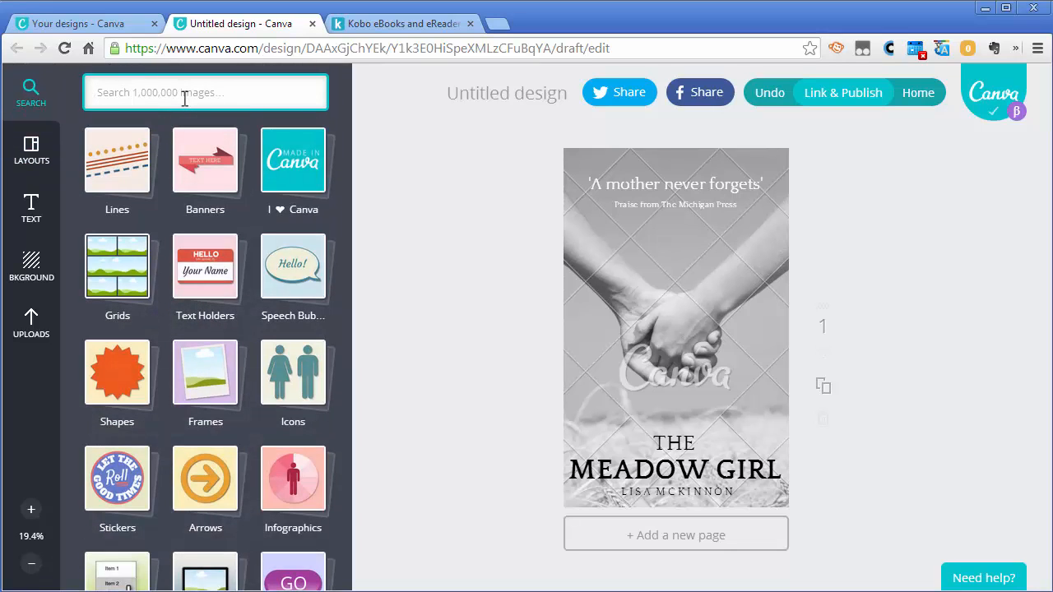
# - Search stock photos for 'meadow girl' and browse the results
pyautogui.write('meadow')
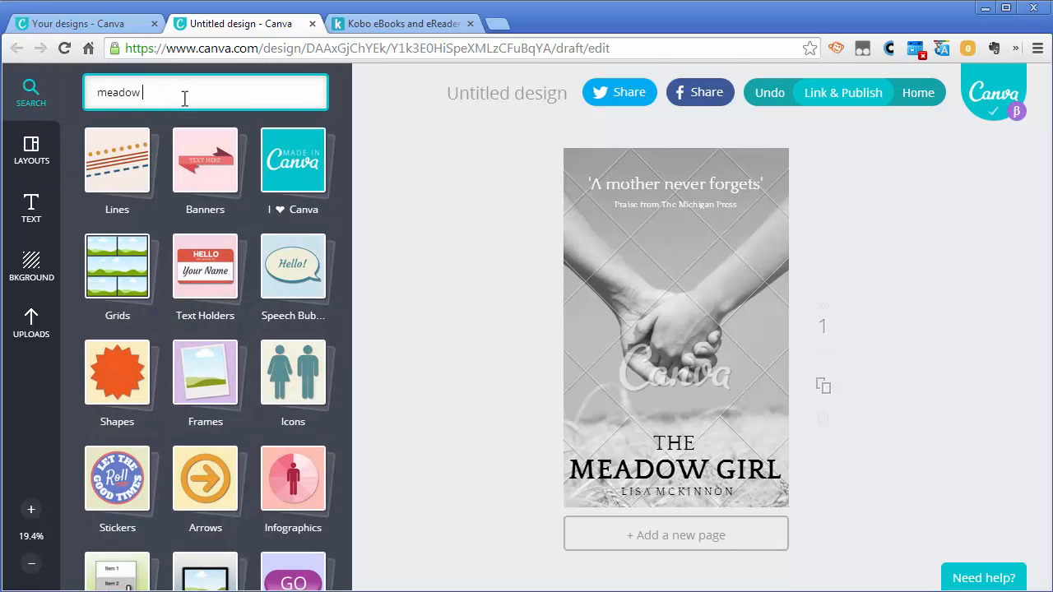
pyautogui.write('girl')
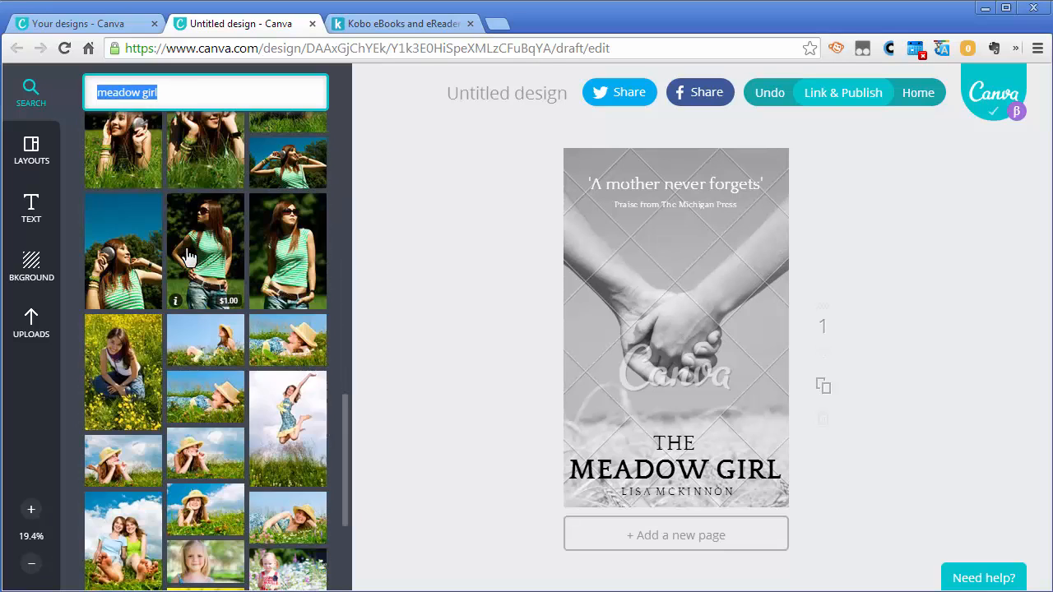
pyautogui.scroll(-3)
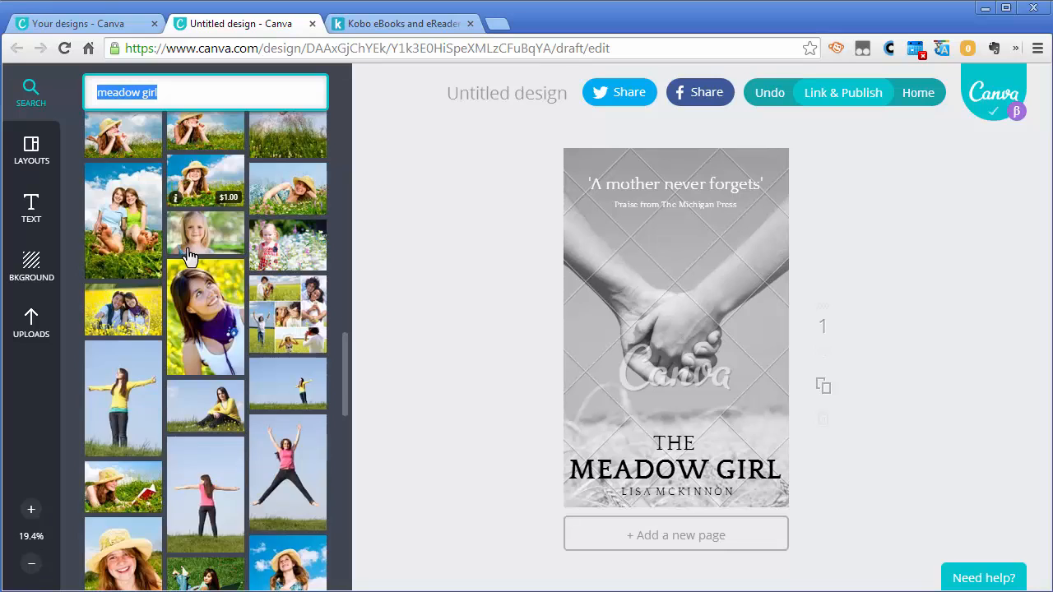
pyautogui.scroll(-3)
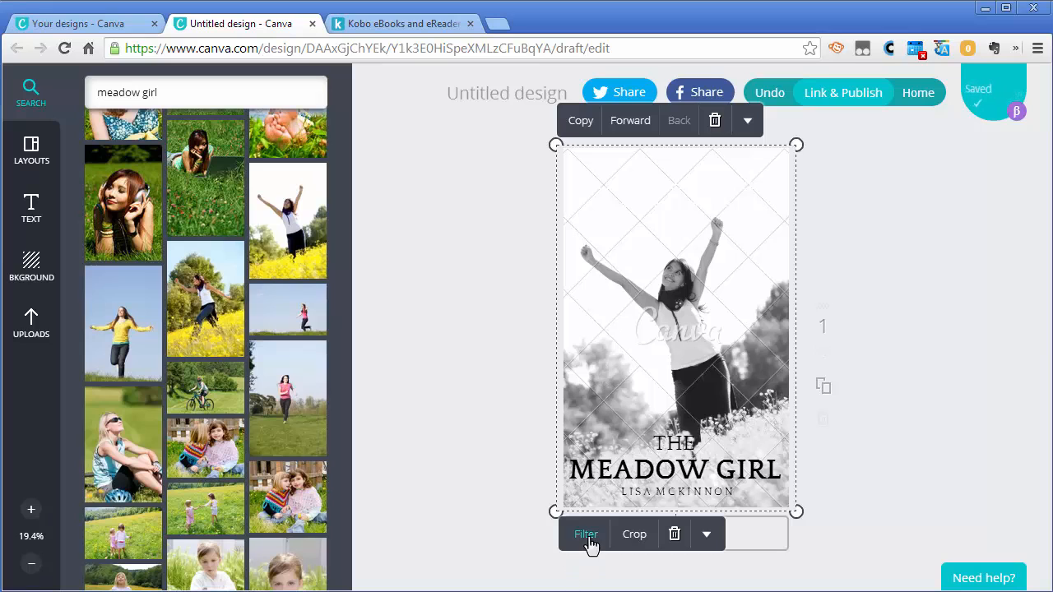
# - Apply the Festive filter to the new leaping-woman photo
pyautogui.click(585, 533)
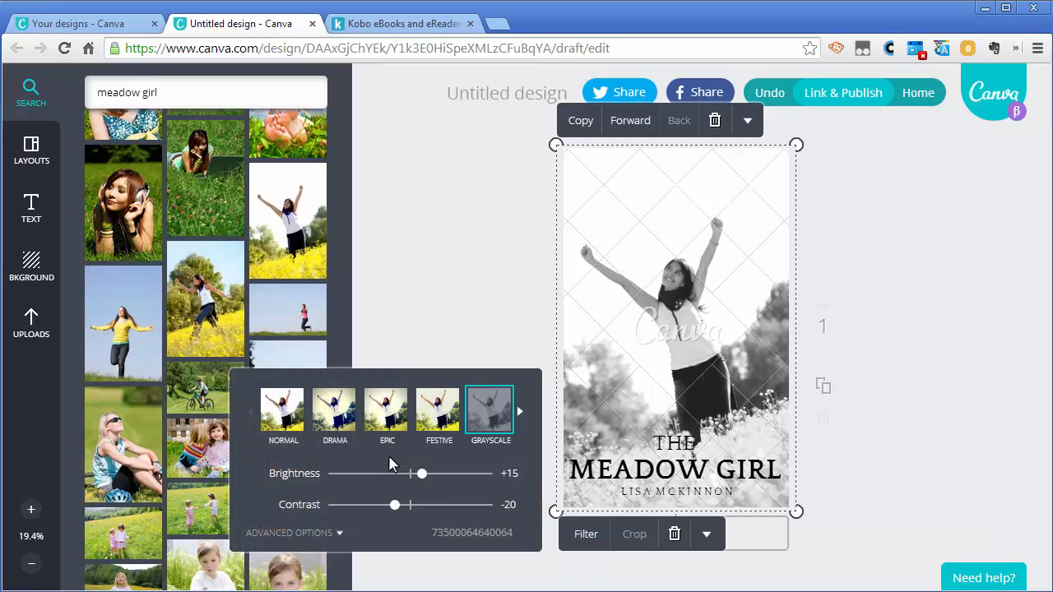
pyautogui.click(437, 408)
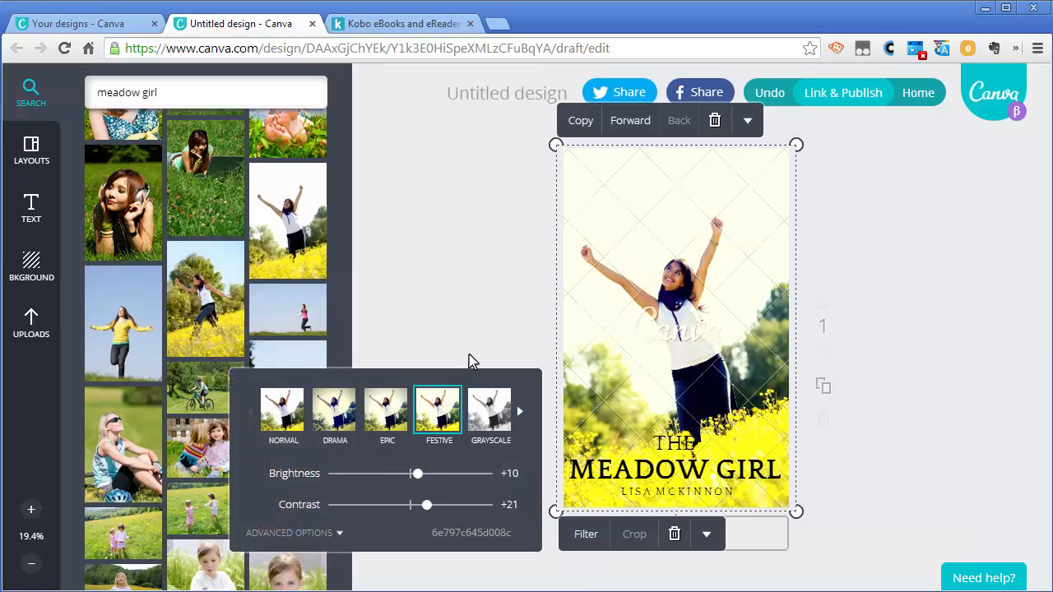
pyautogui.click(414, 339)
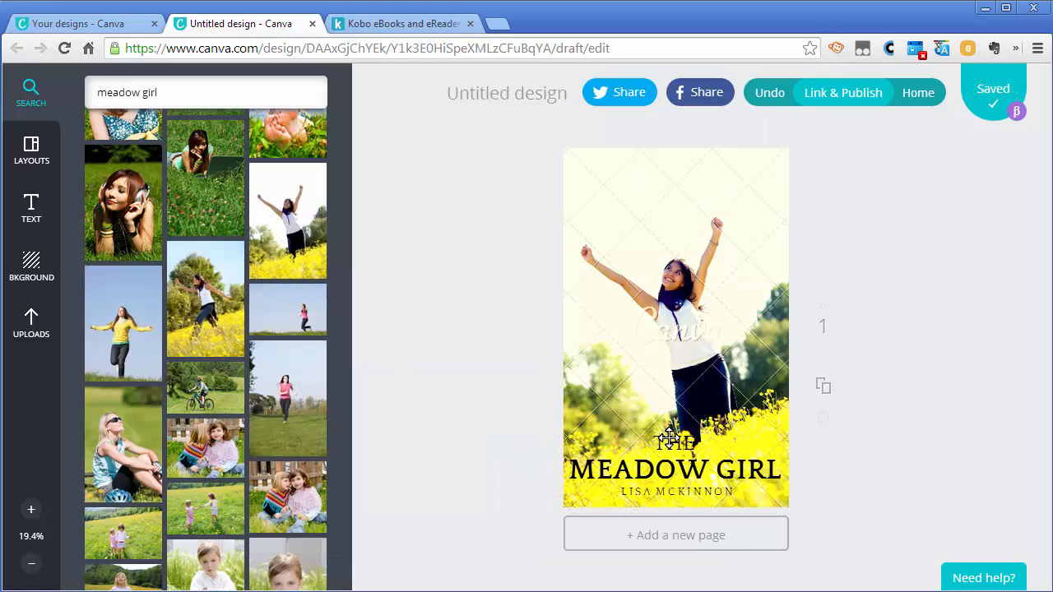
# - Move the word THE slightly left above MEADOW GIRL
pyautogui.click(675, 441)
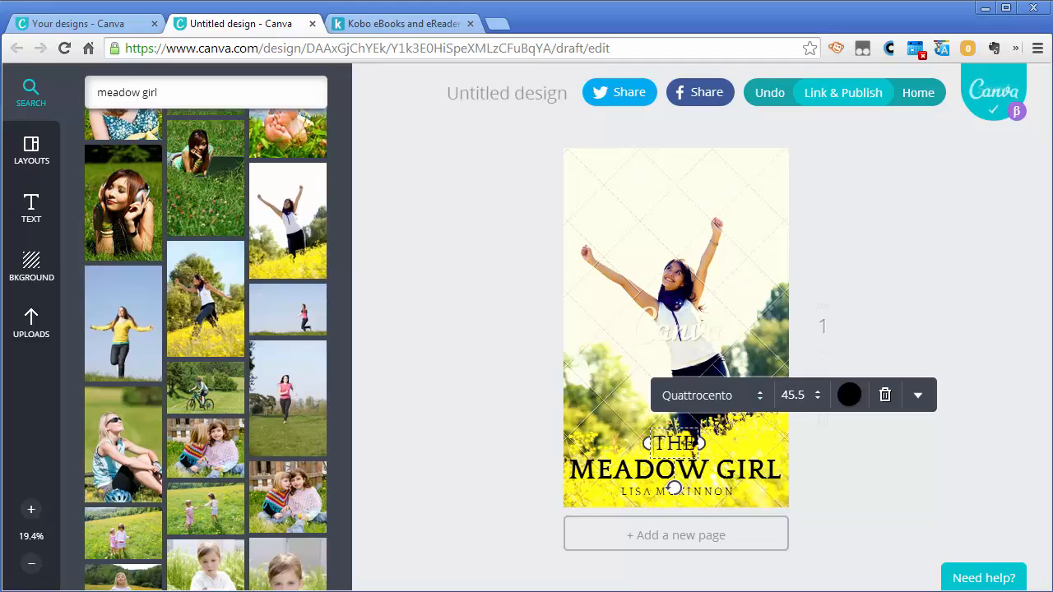
pyautogui.moveTo(647, 436)
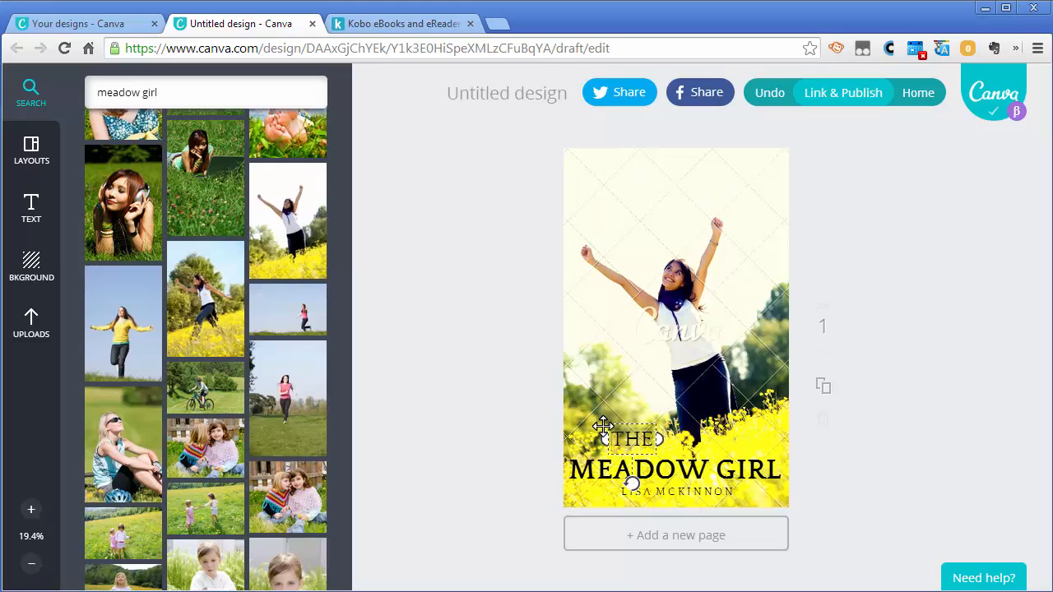
pyautogui.click(632, 437)
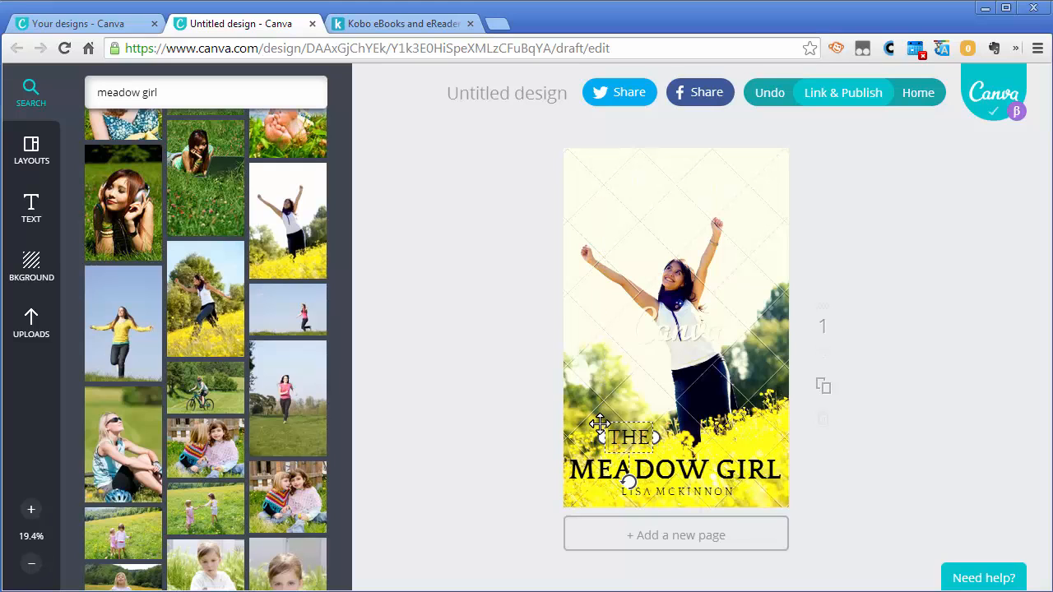
pyautogui.click(628, 438)
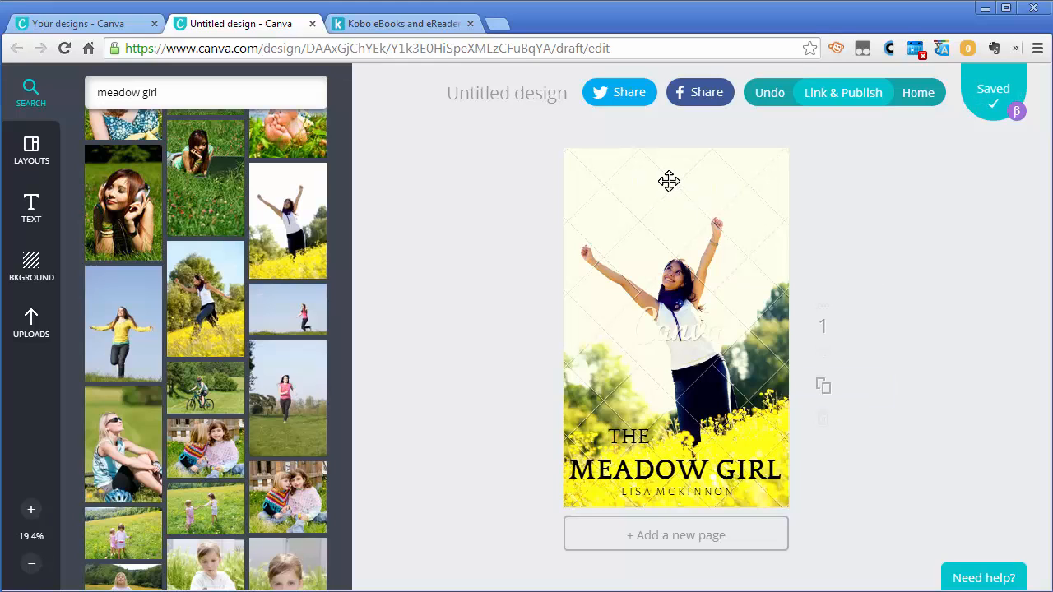
# - Recolour the top quote to custom dark green 085e10 and select the credit line
pyautogui.click(670, 185)
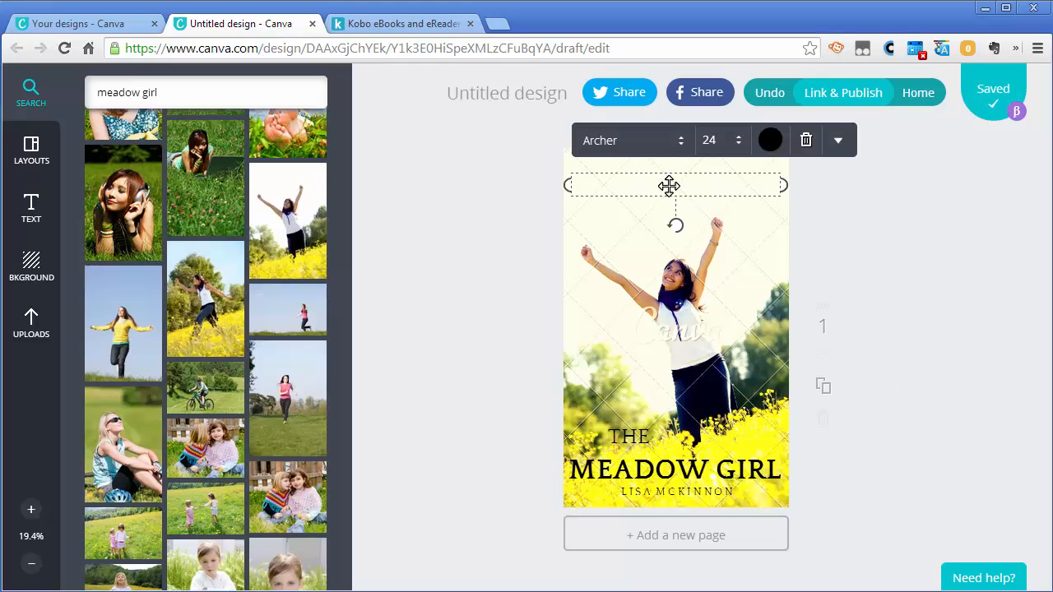
pyautogui.click(770, 140)
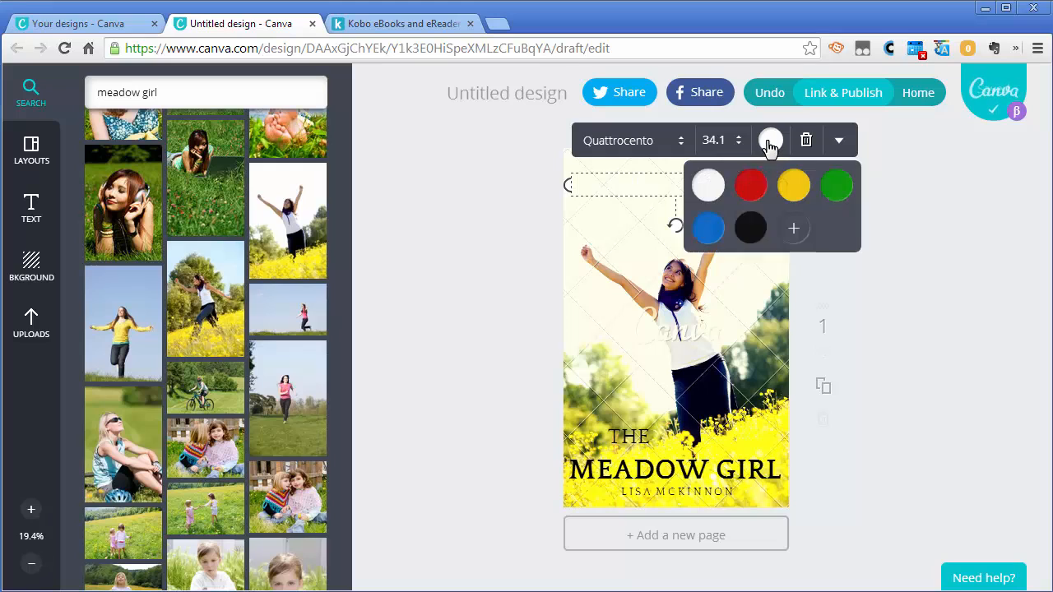
pyautogui.click(793, 227)
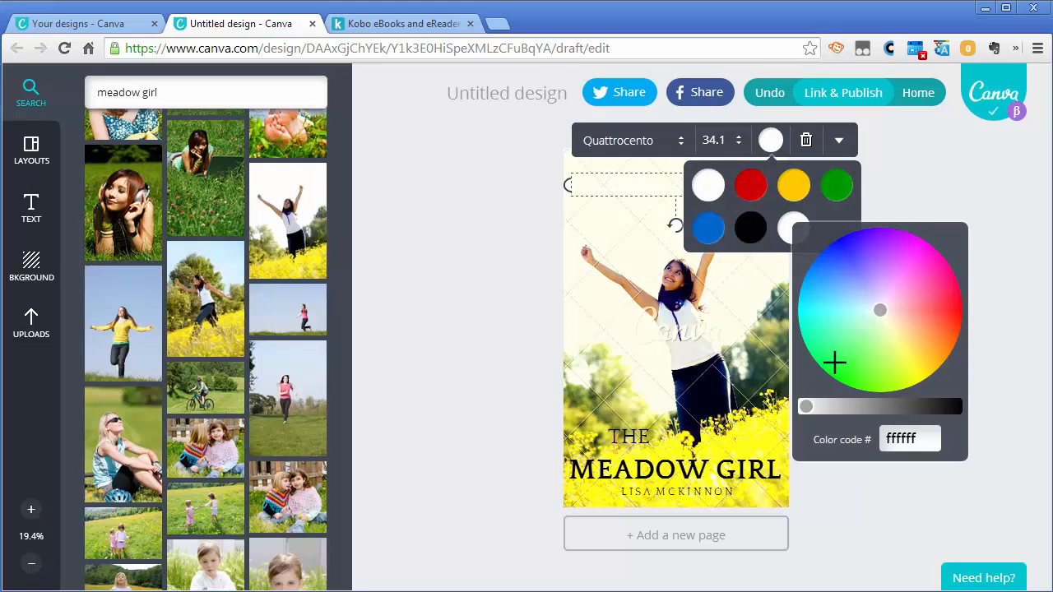
pyautogui.click(842, 362)
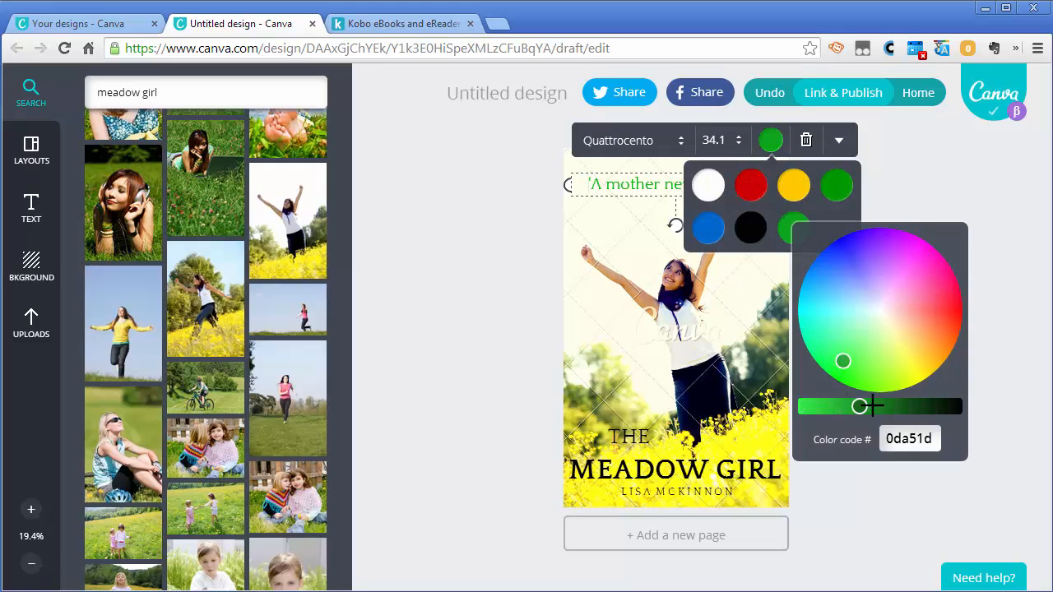
pyautogui.moveTo(859, 405); pyautogui.dragTo(879, 404)
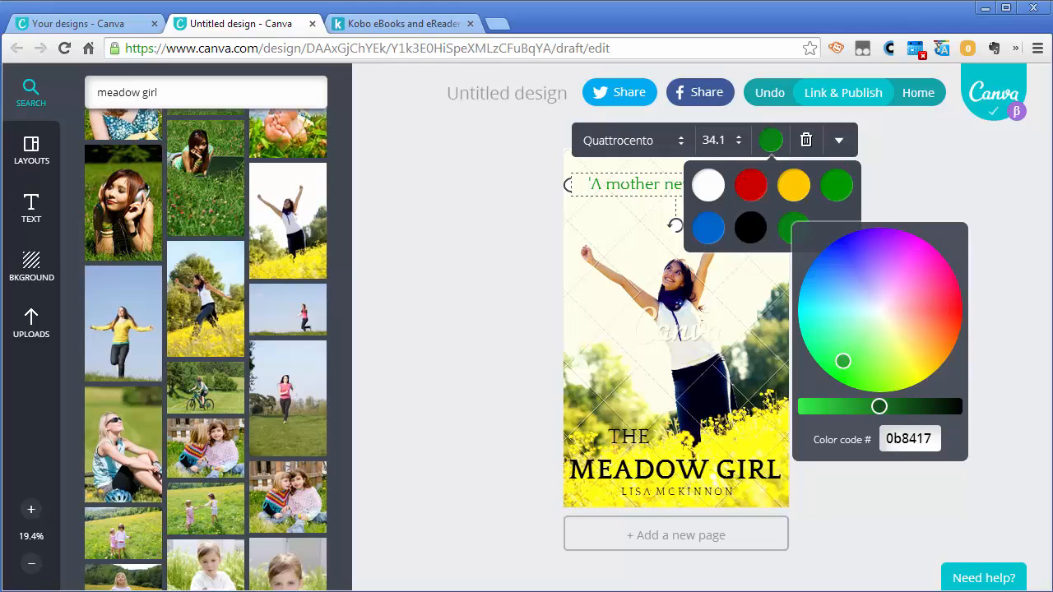
pyautogui.click(863, 386)
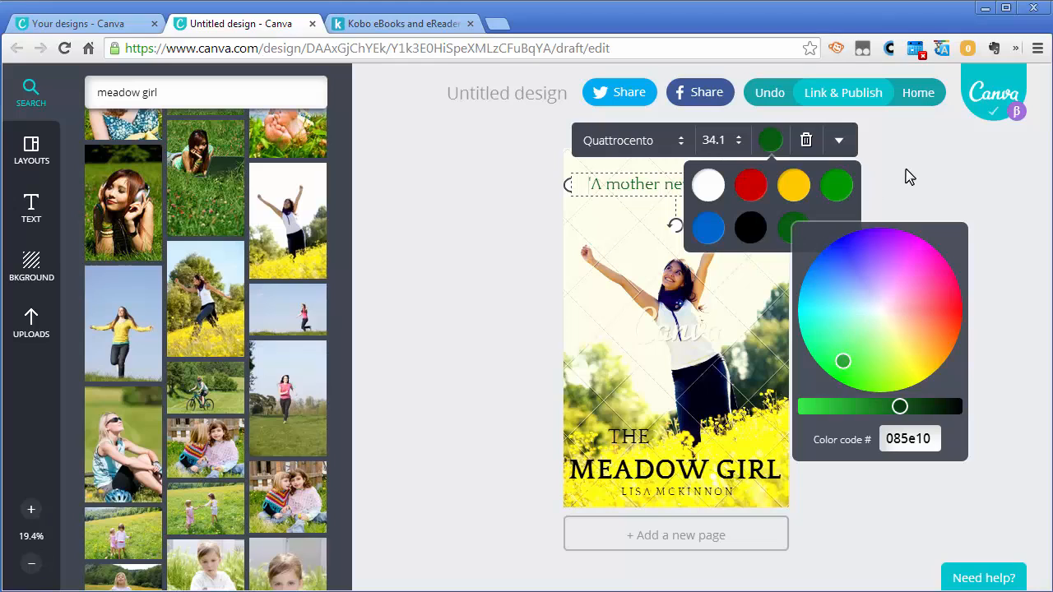
pyautogui.click(865, 319)
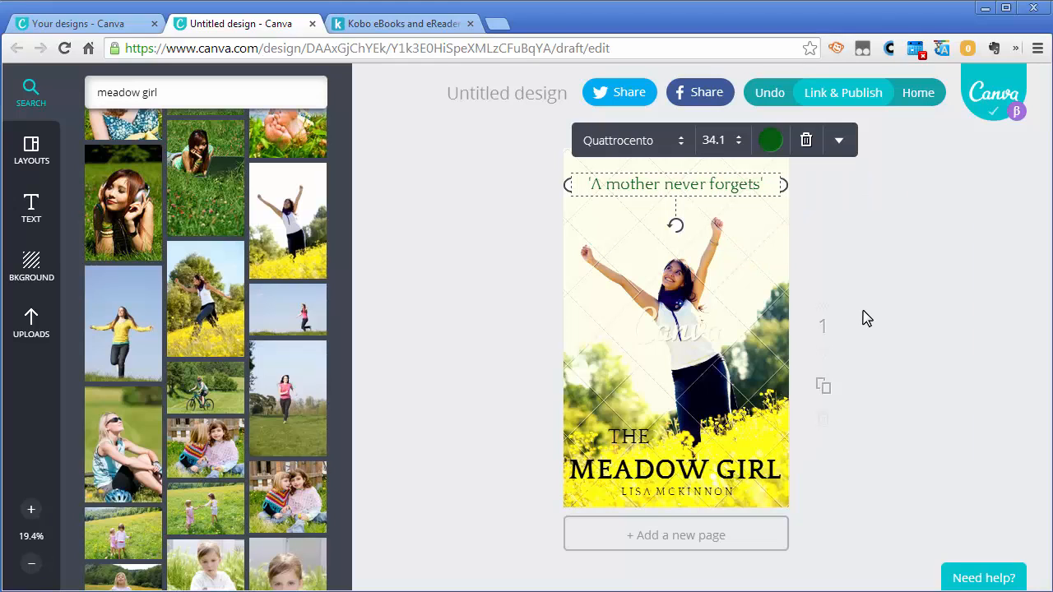
pyautogui.moveTo(701, 209)
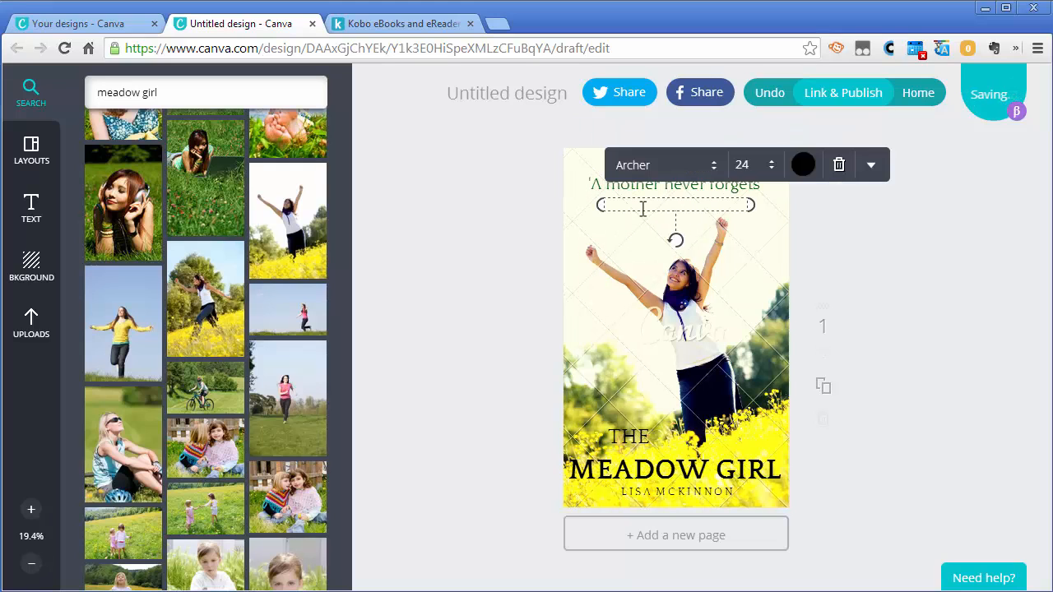
pyautogui.click(803, 165)
pyautogui.write('Praise from The Michigan Press')
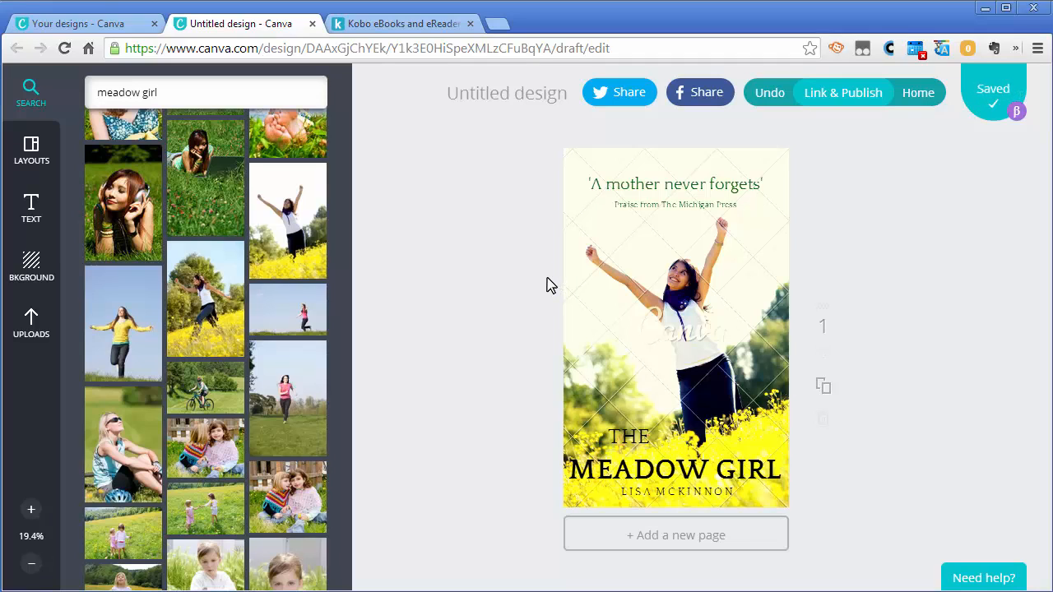
pyautogui.moveTo(524, 299)
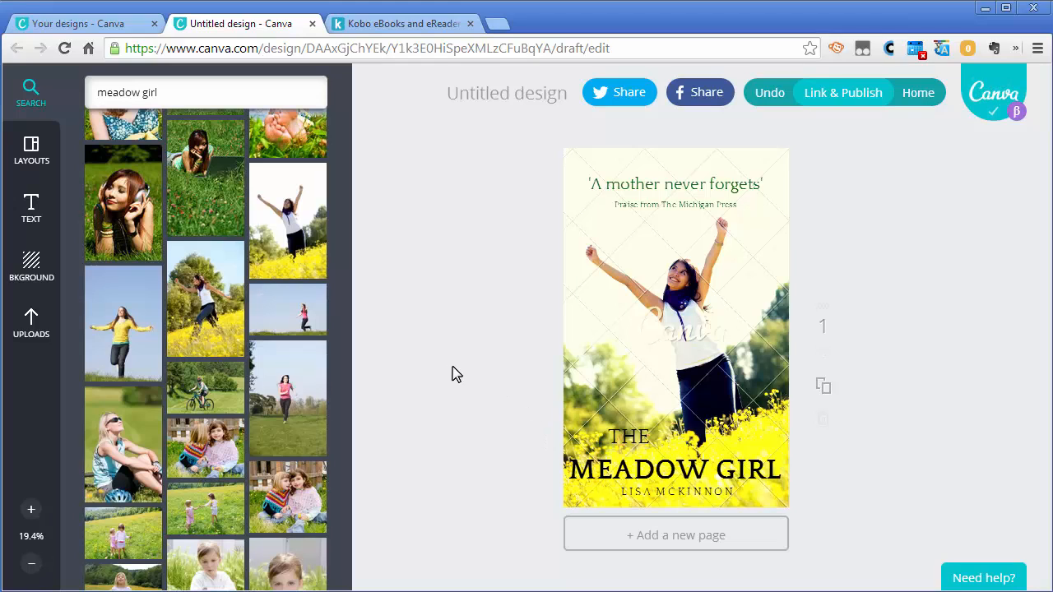
pyautogui.moveTo(419, 389)
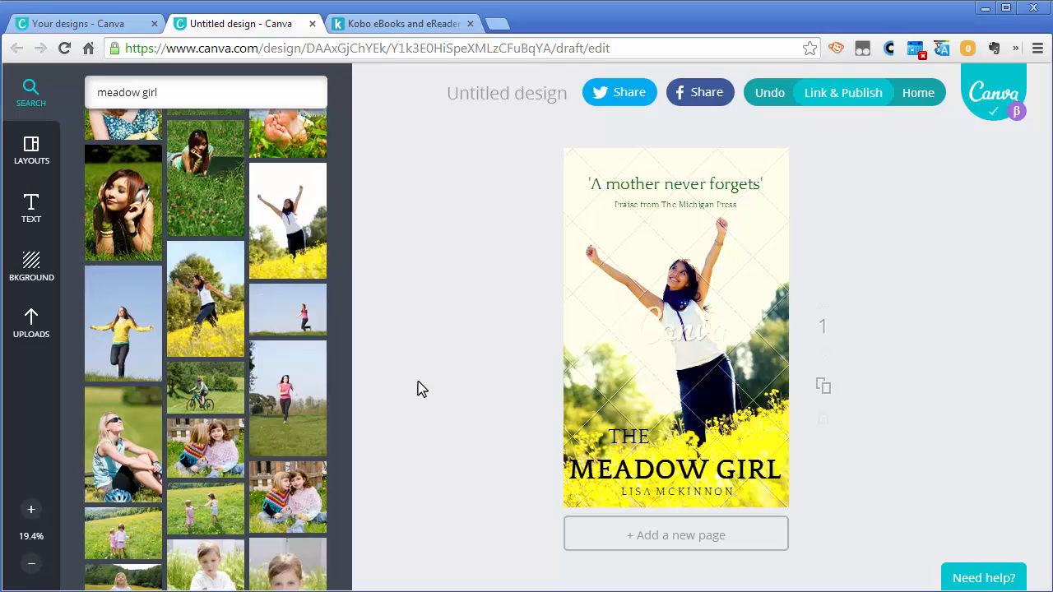
pyautogui.moveTo(428, 378)
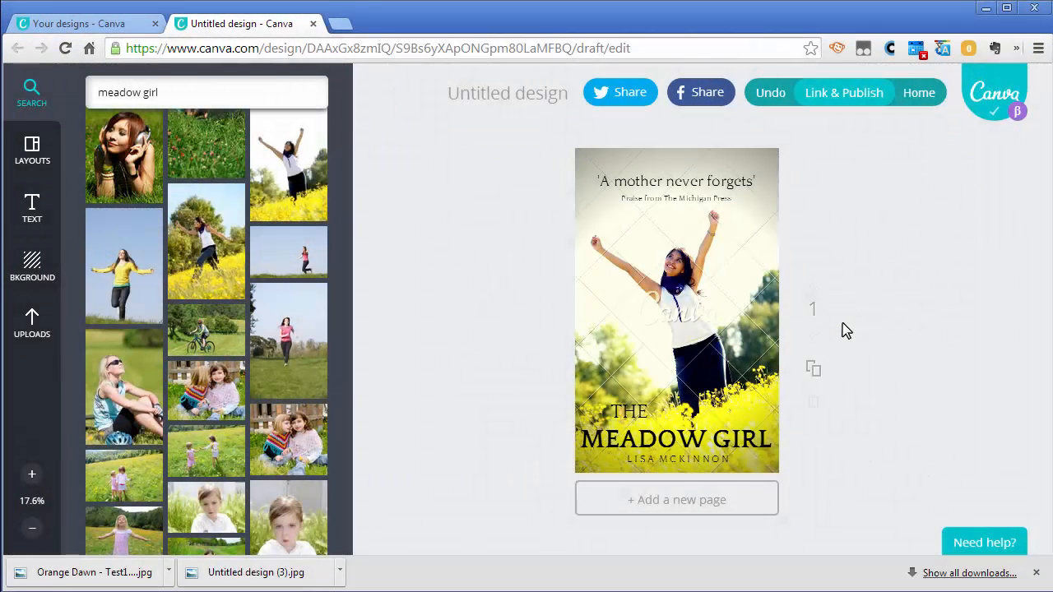
pyautogui.moveTo(849, 298)
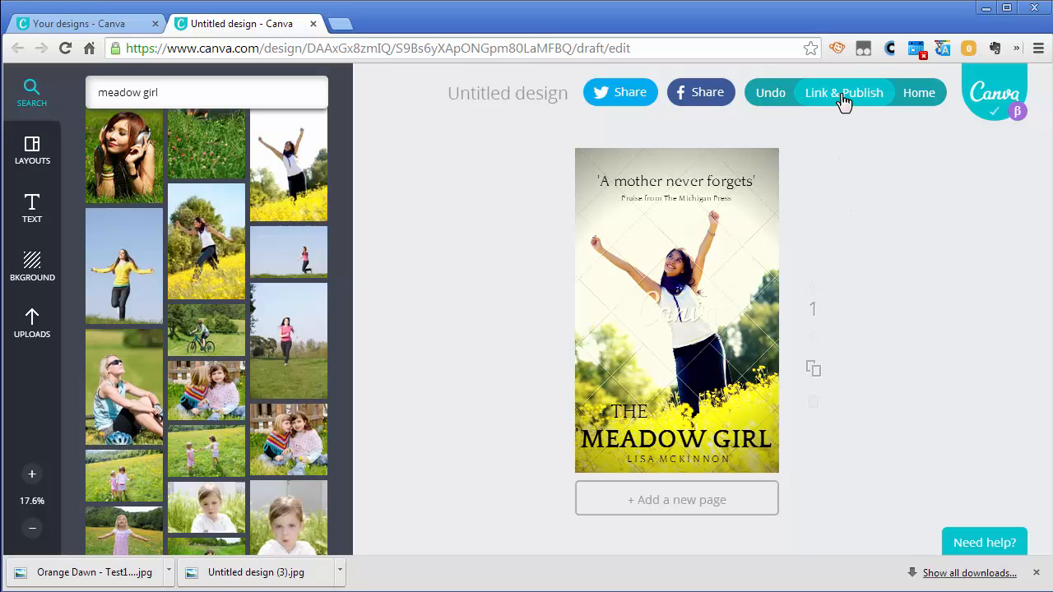
# - Show the cover's share link and publish-as-image or PDF options
pyautogui.click(842, 92)
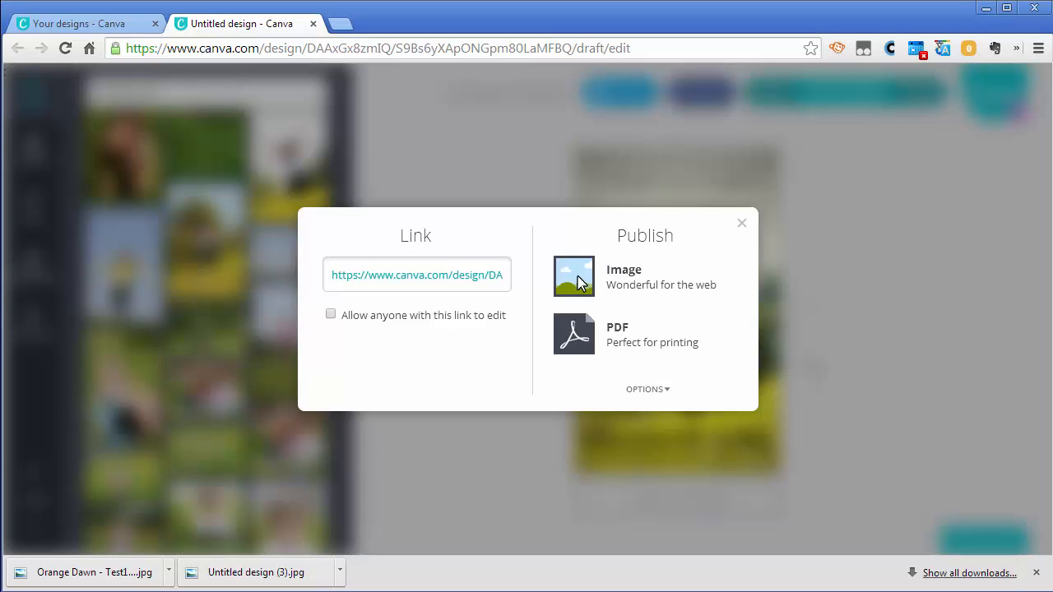
# - Choose to publish the Meadow Girl cover as an image, bringing up the $1 photo purchase prompt
pyautogui.click(572, 277)
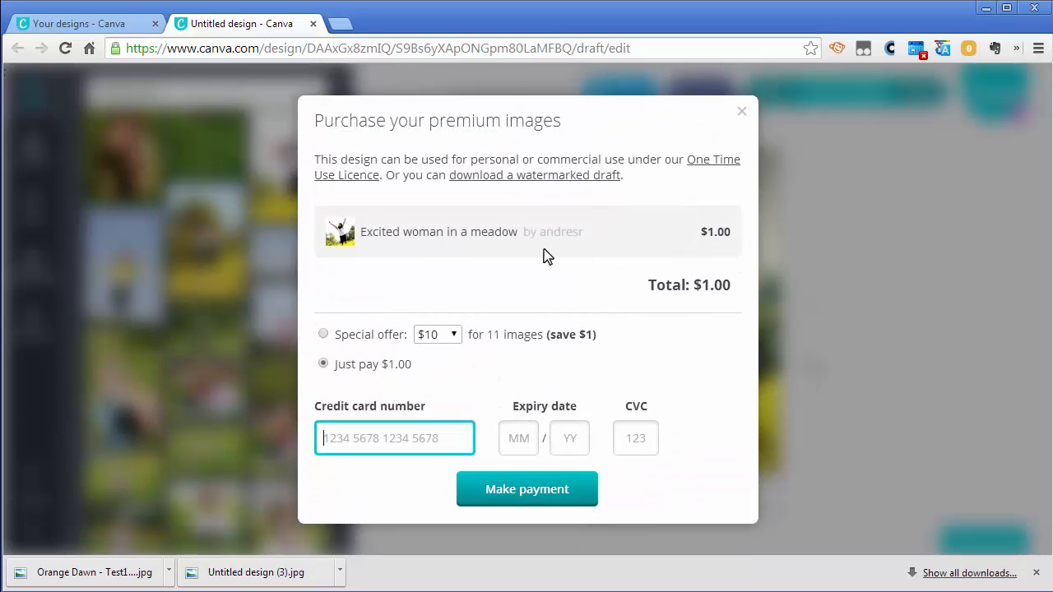
pyautogui.moveTo(369, 379)
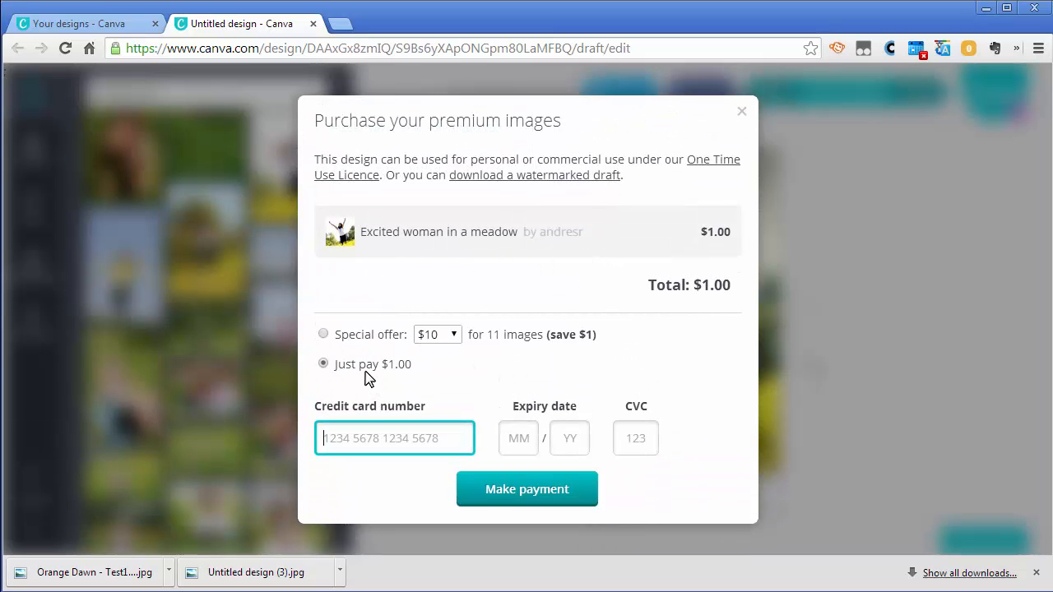
pyautogui.moveTo(379, 386)
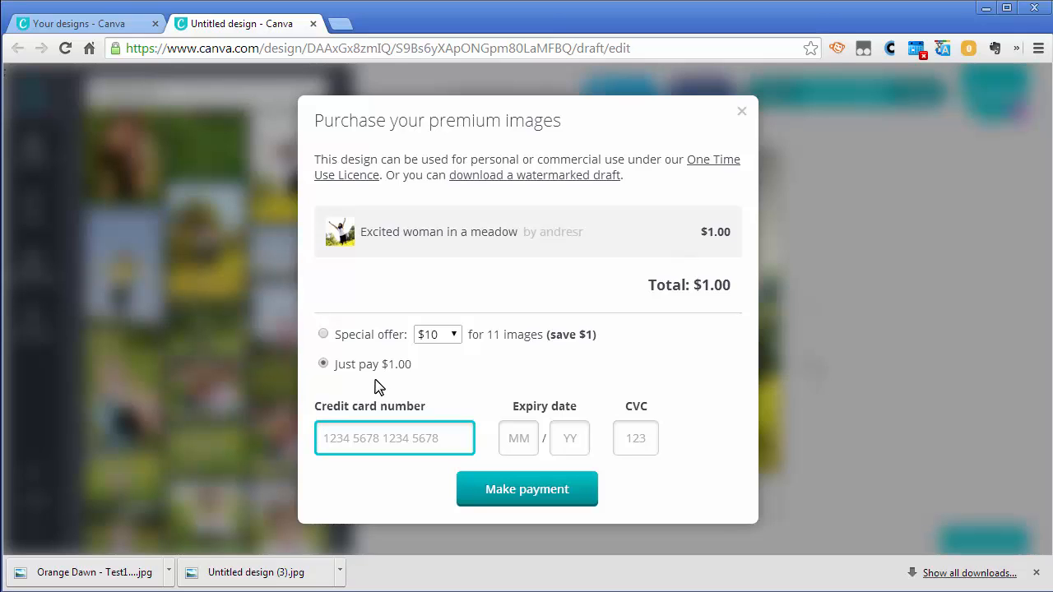
pyautogui.moveTo(441, 379)
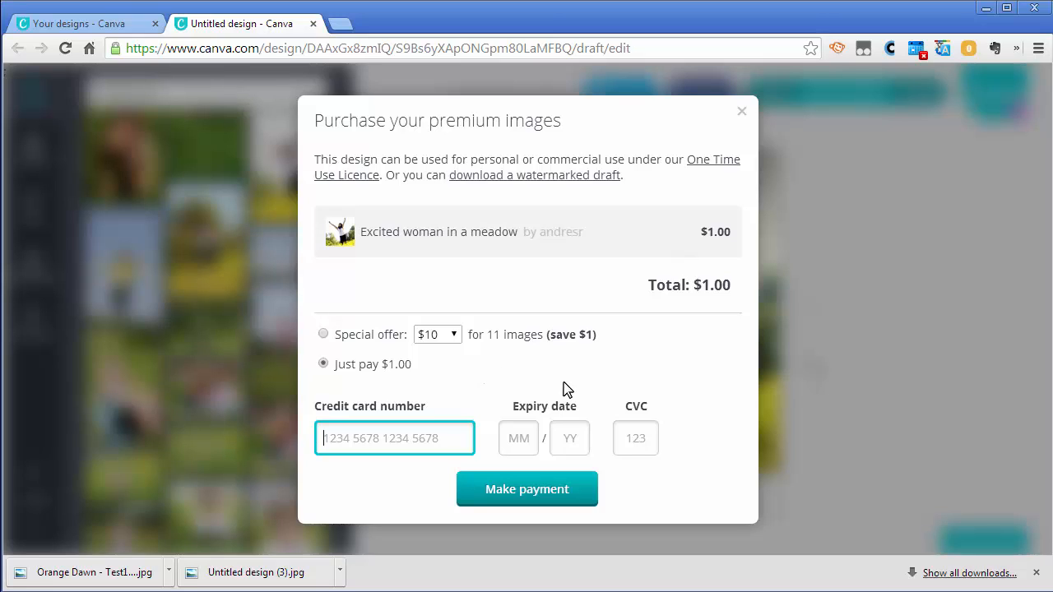
pyautogui.moveTo(615, 280)
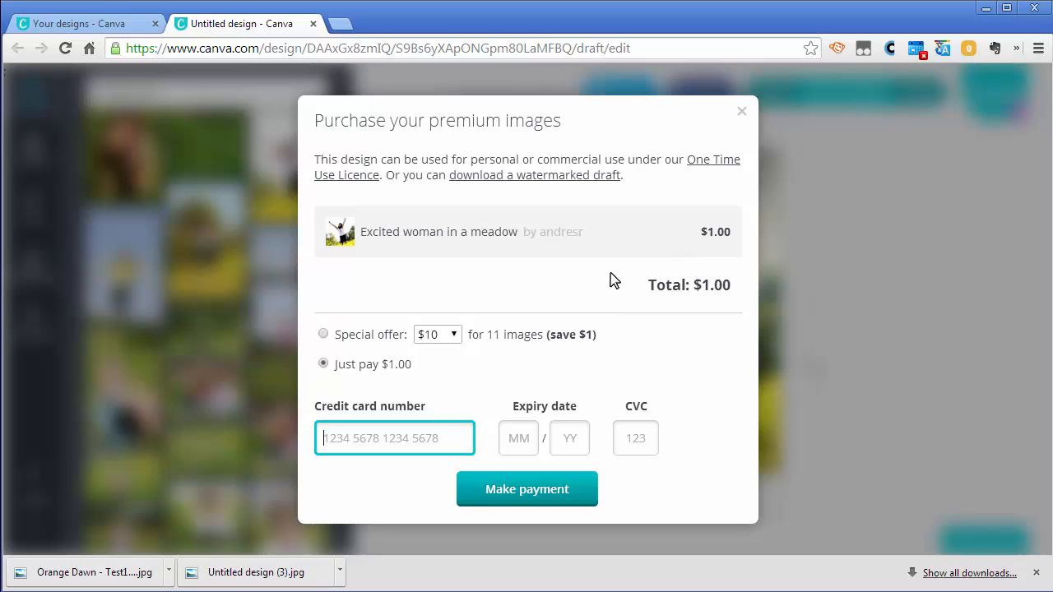
pyautogui.moveTo(438, 199)
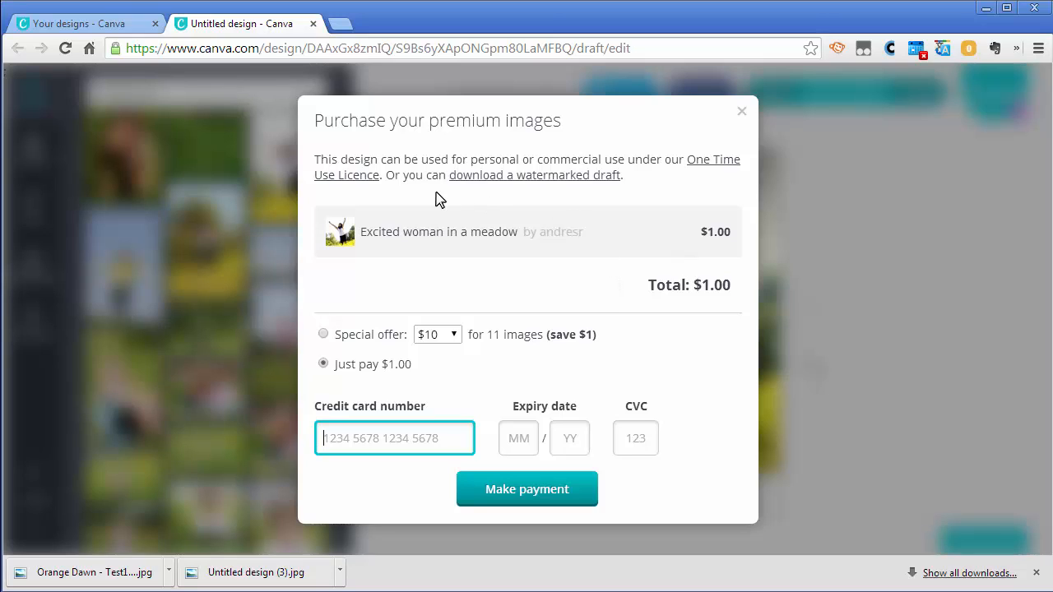
pyautogui.moveTo(518, 194)
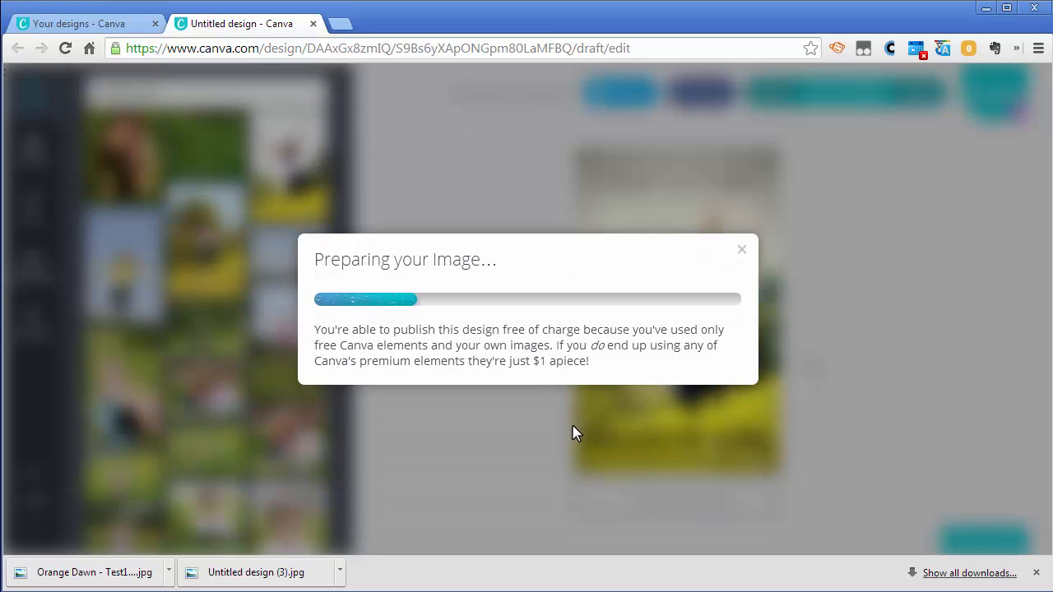
pyautogui.moveTo(679, 424)
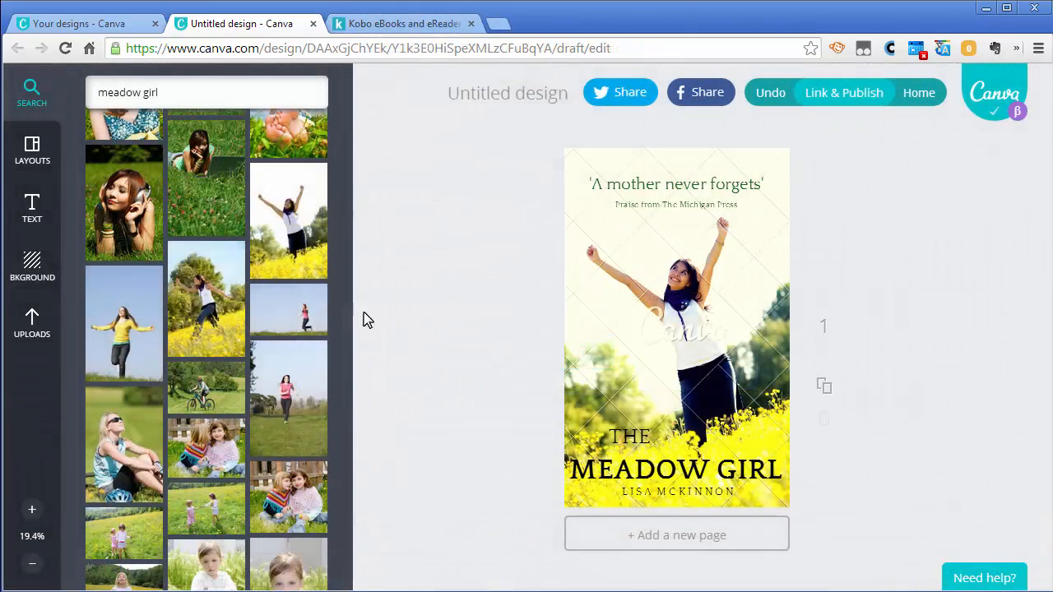
pyautogui.moveTo(398, 313)
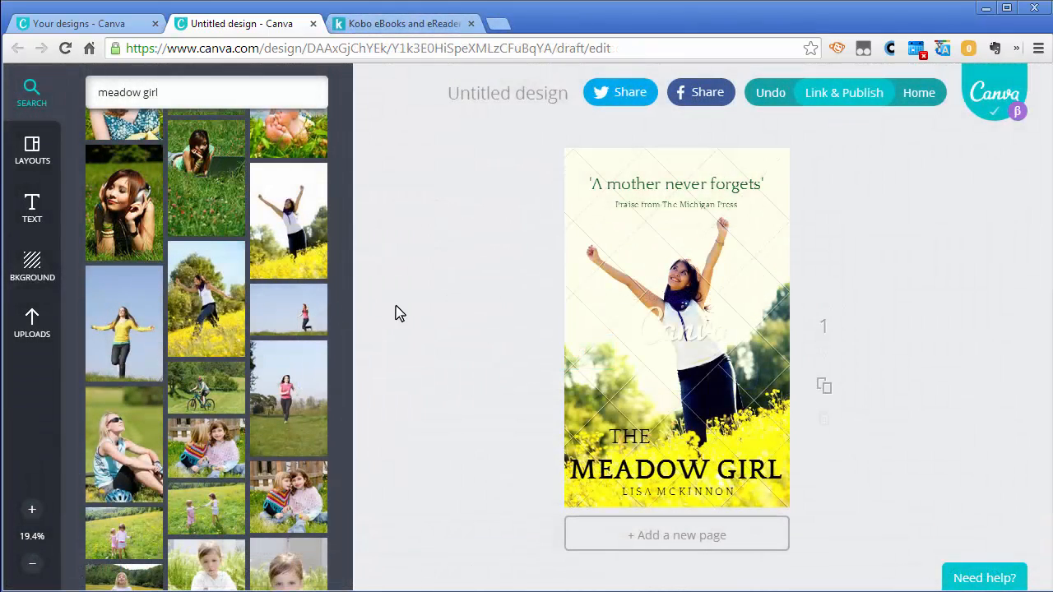
pyautogui.moveTo(73, 316)
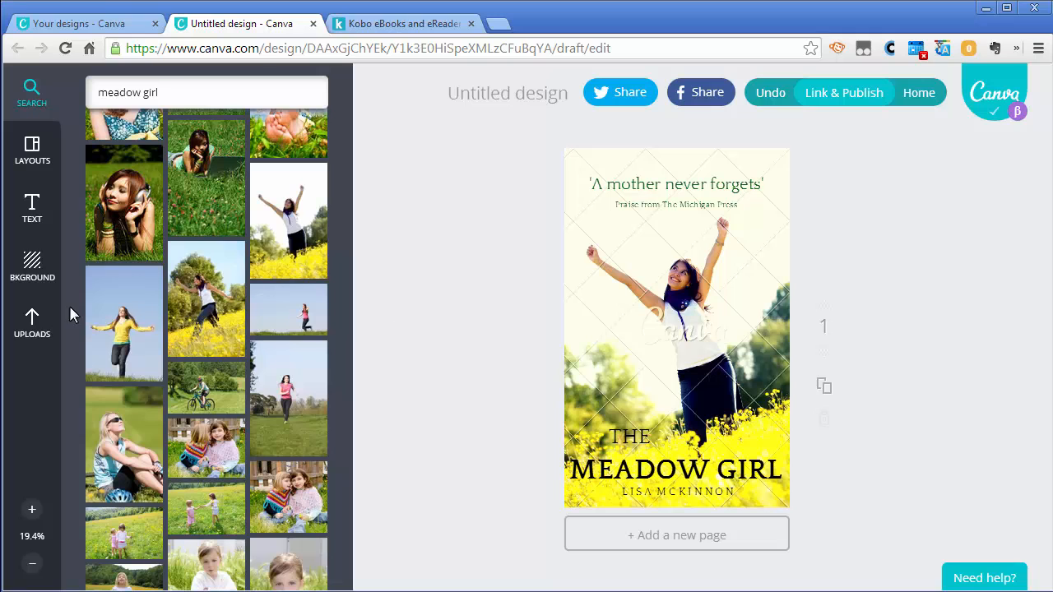
# - Replace the meadow background with the uploaded orange sunset photo from Uploads
pyautogui.click(31, 321)
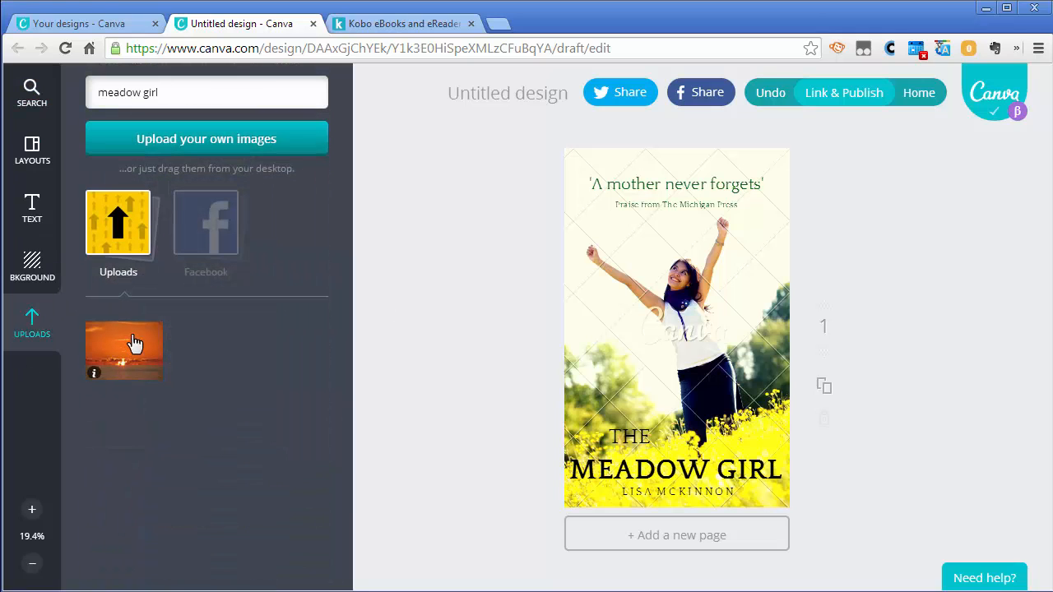
pyautogui.moveTo(123, 349); pyautogui.dragTo(676, 325)
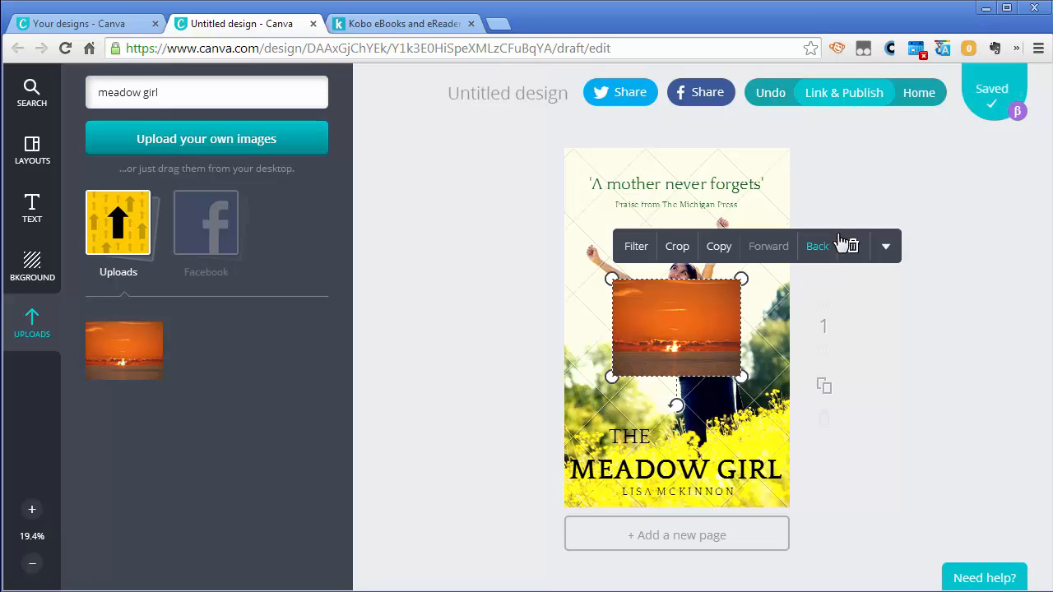
pyautogui.click(852, 247)
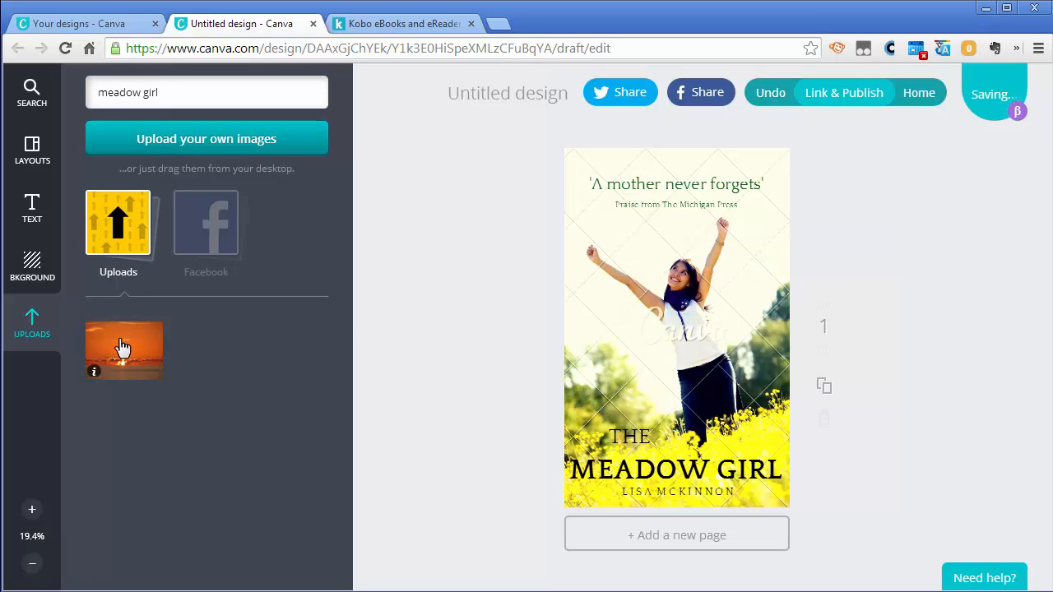
pyautogui.moveTo(121, 340)
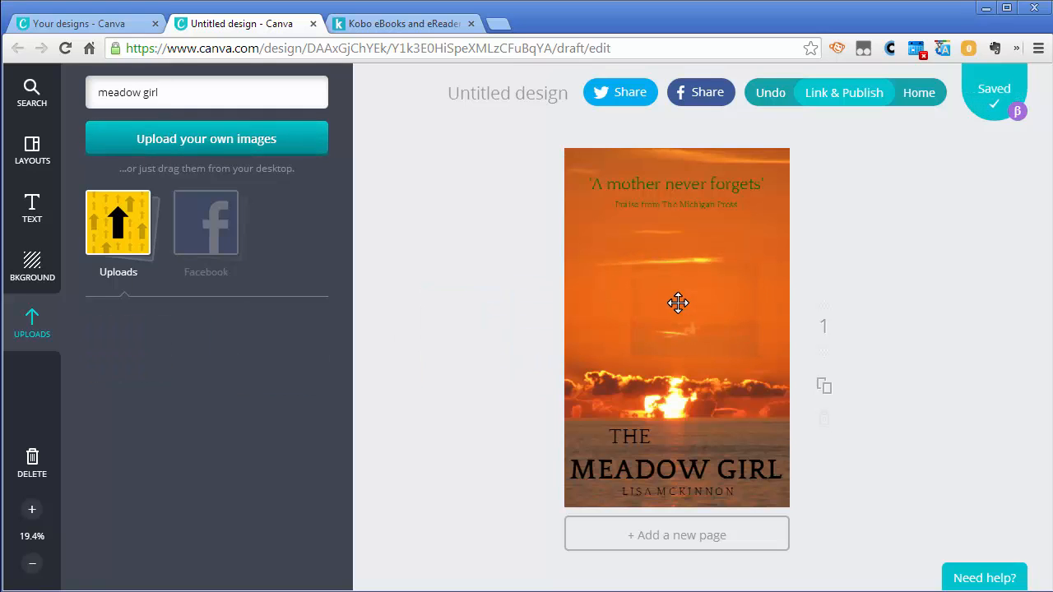
pyautogui.click(678, 303)
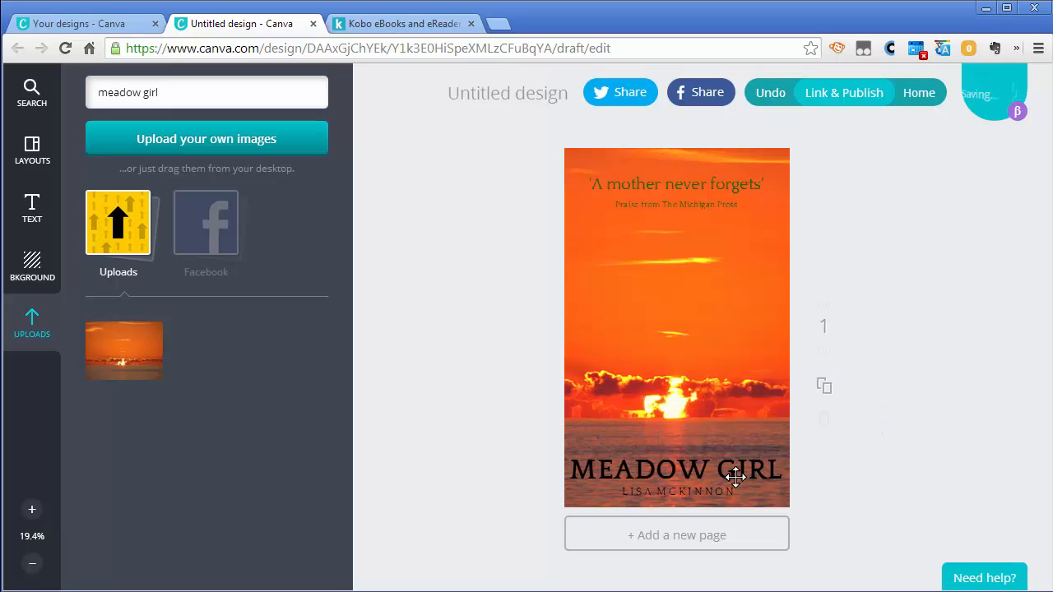
# - Retype the title as ORANGE DAWN and the author line as ARGUS BROWN
pyautogui.click(674, 469)
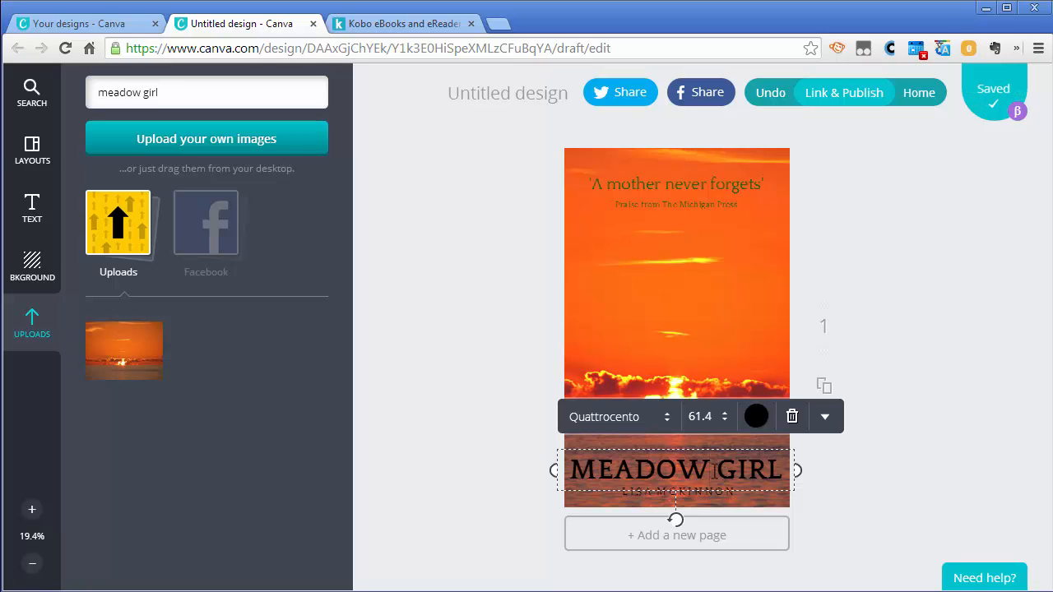
pyautogui.click(712, 469)
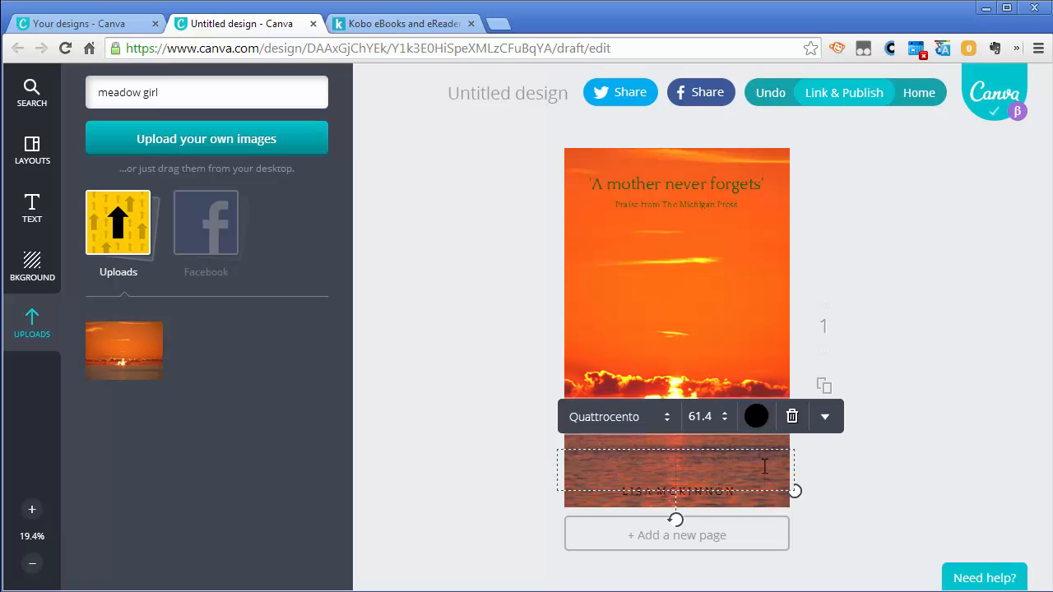
pyautogui.write('ORANGEW')
pyautogui.click(676, 490)
pyautogui.write('ARGUS')
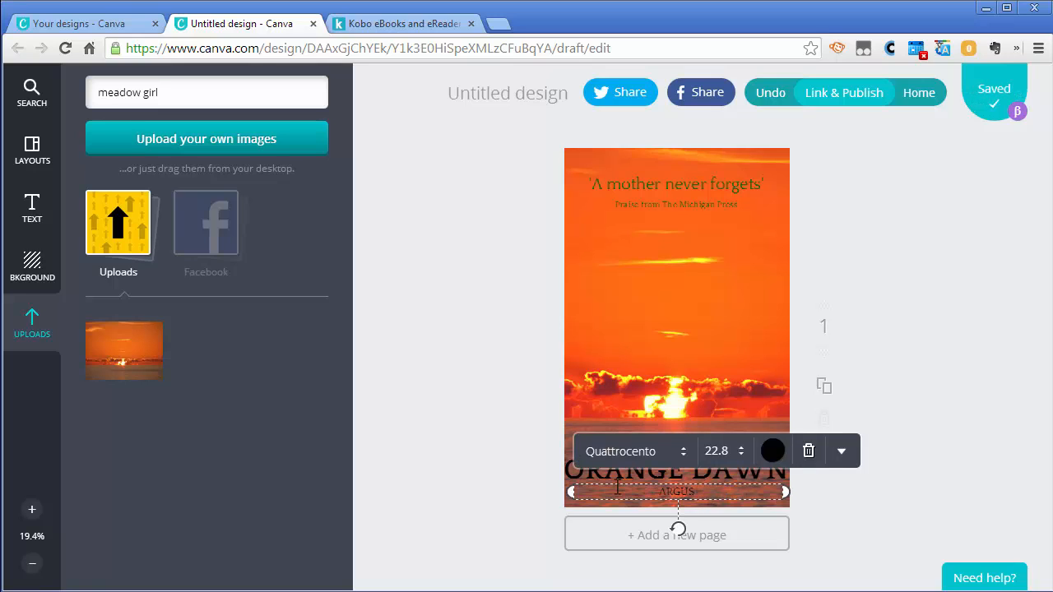
pyautogui.write('BROWN')
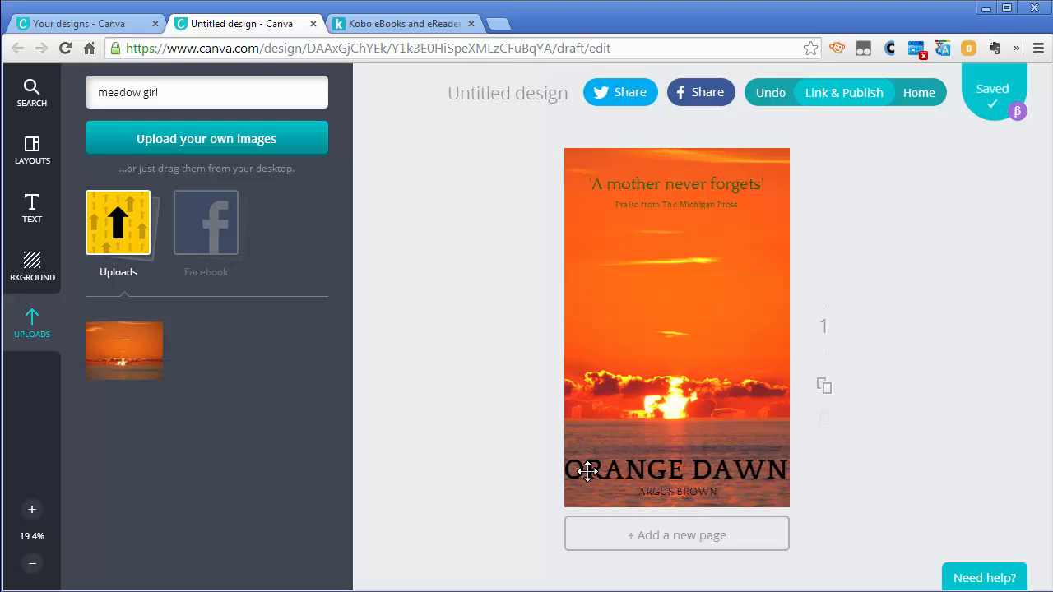
# - Narrow the title box so ORANGE wraps over DAWN on two lines above the author
pyautogui.click(675, 471)
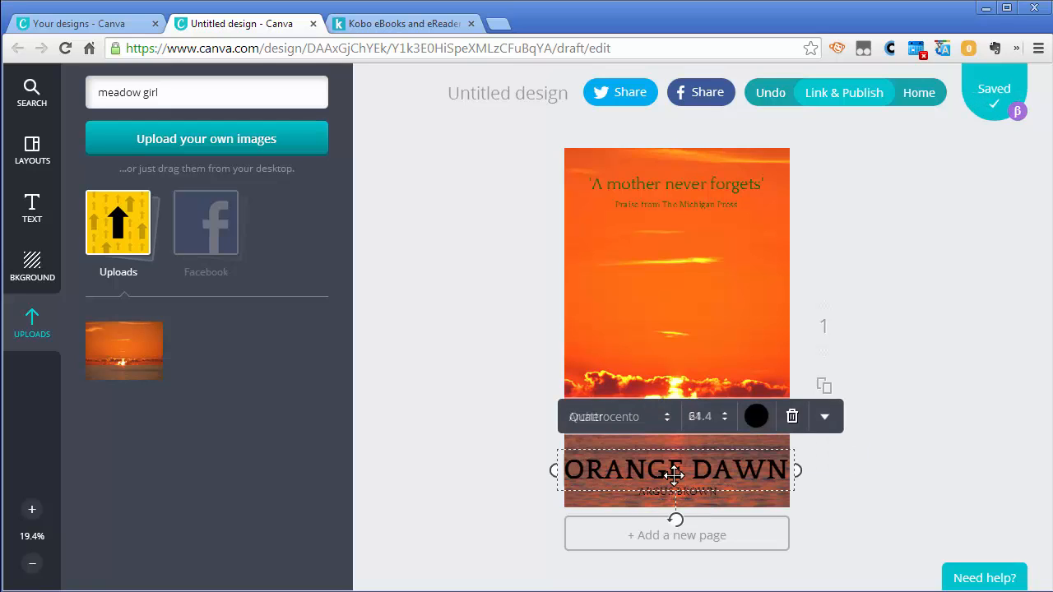
pyautogui.click(823, 415)
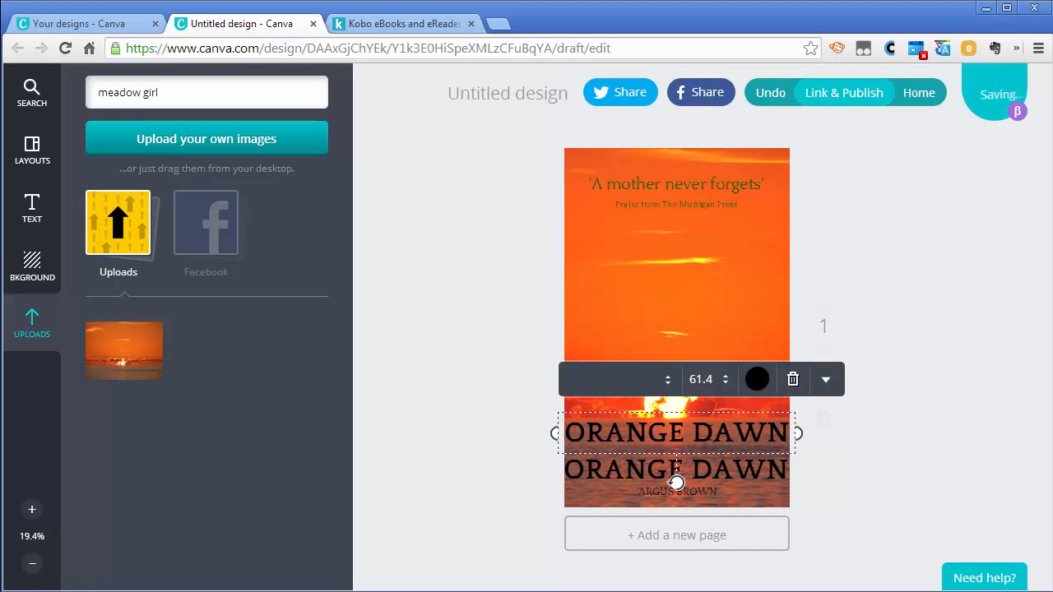
pyautogui.click(617, 378)
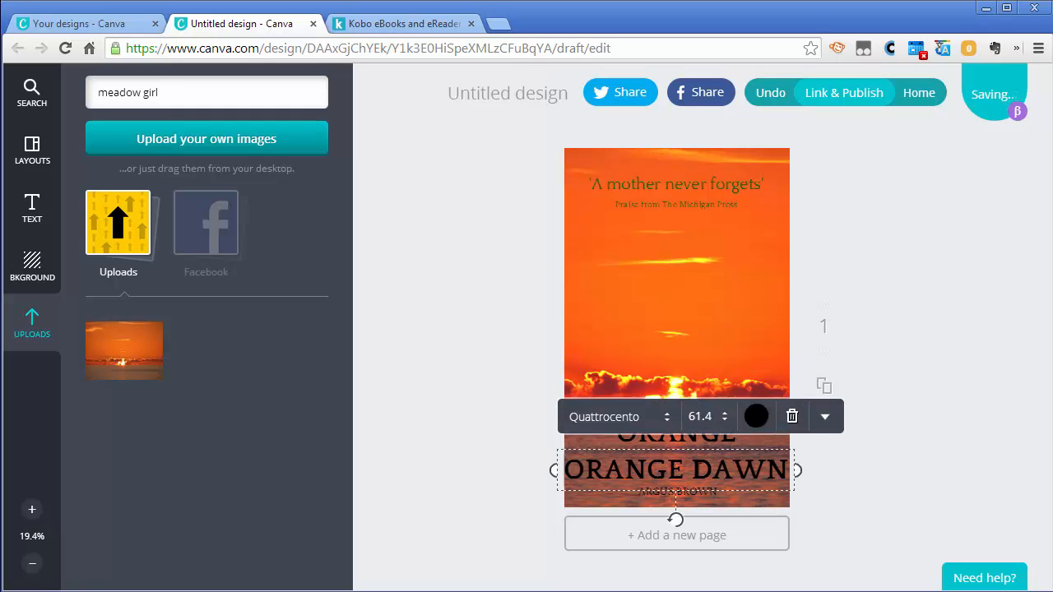
pyautogui.doubleClick(634, 470)
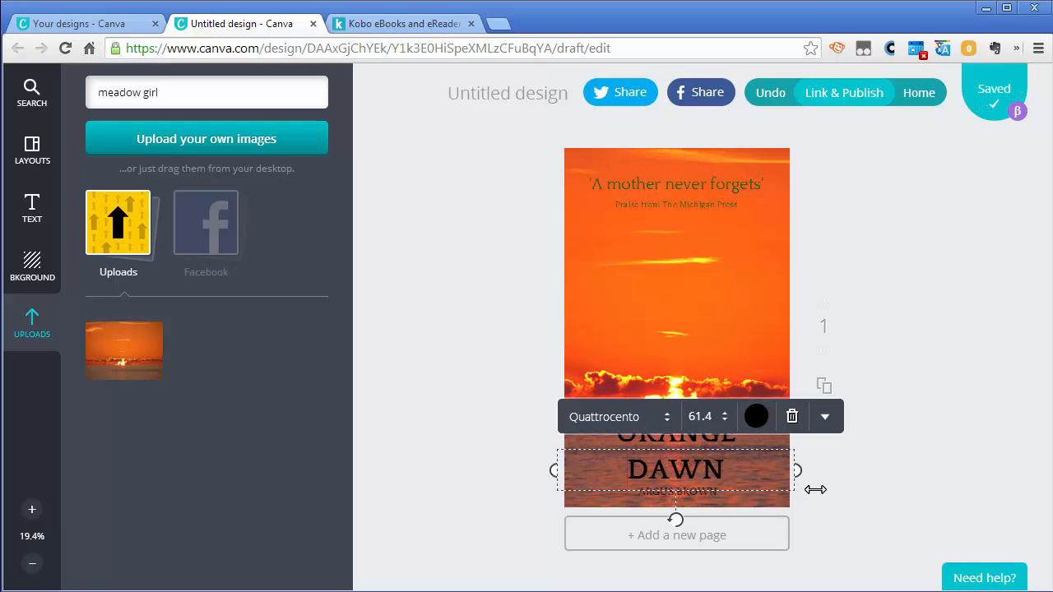
pyautogui.click(853, 502)
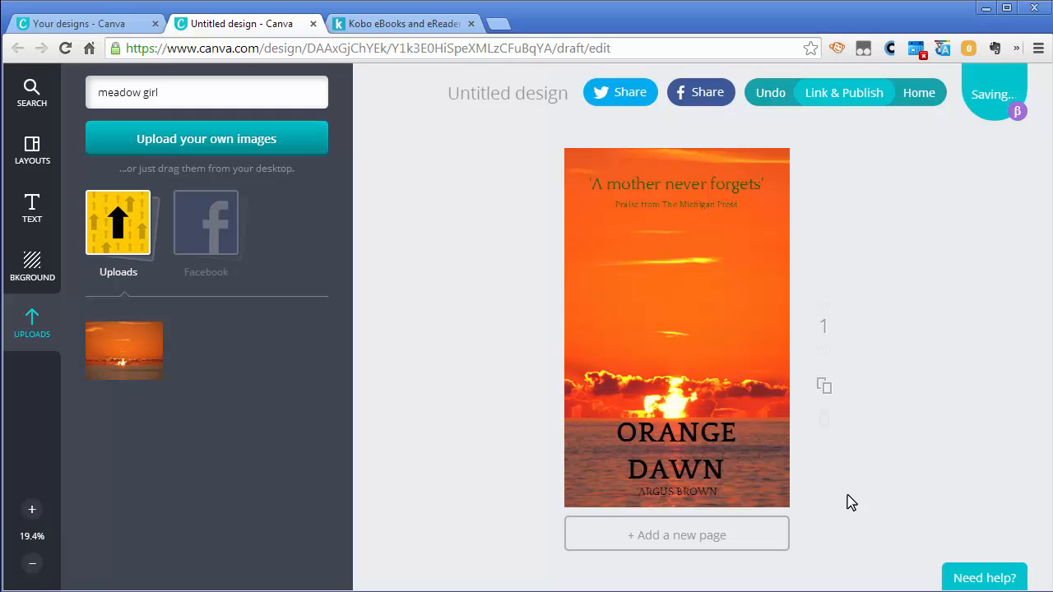
pyautogui.click(675, 435)
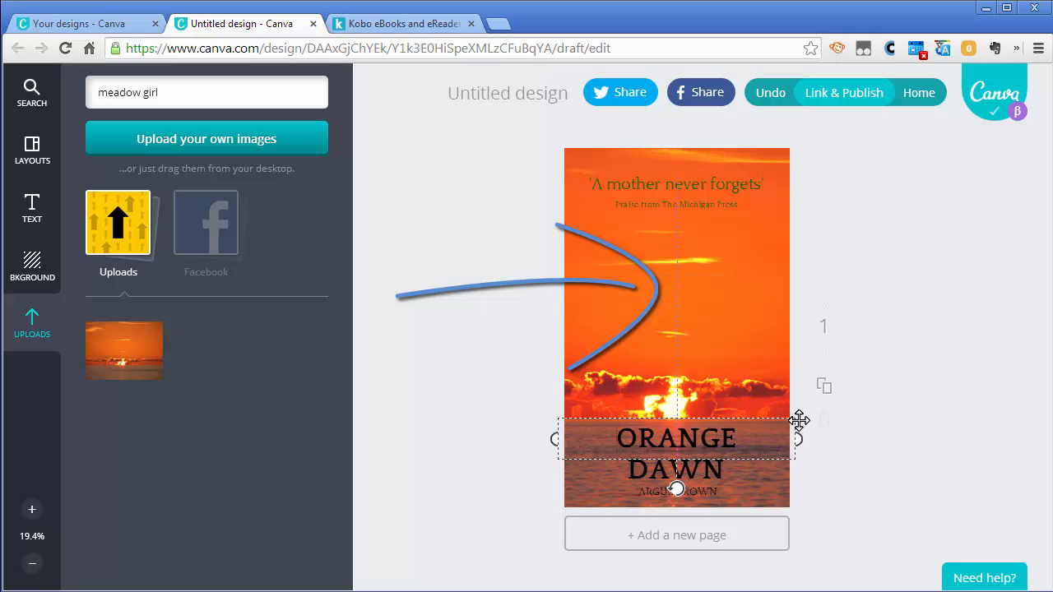
pyautogui.click(676, 438)
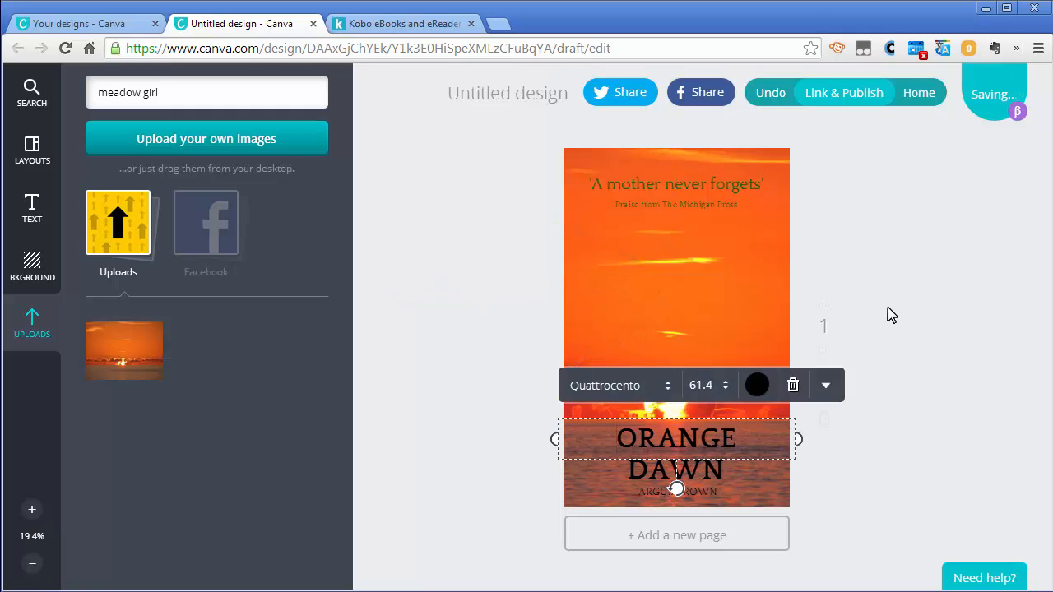
pyautogui.click(847, 493)
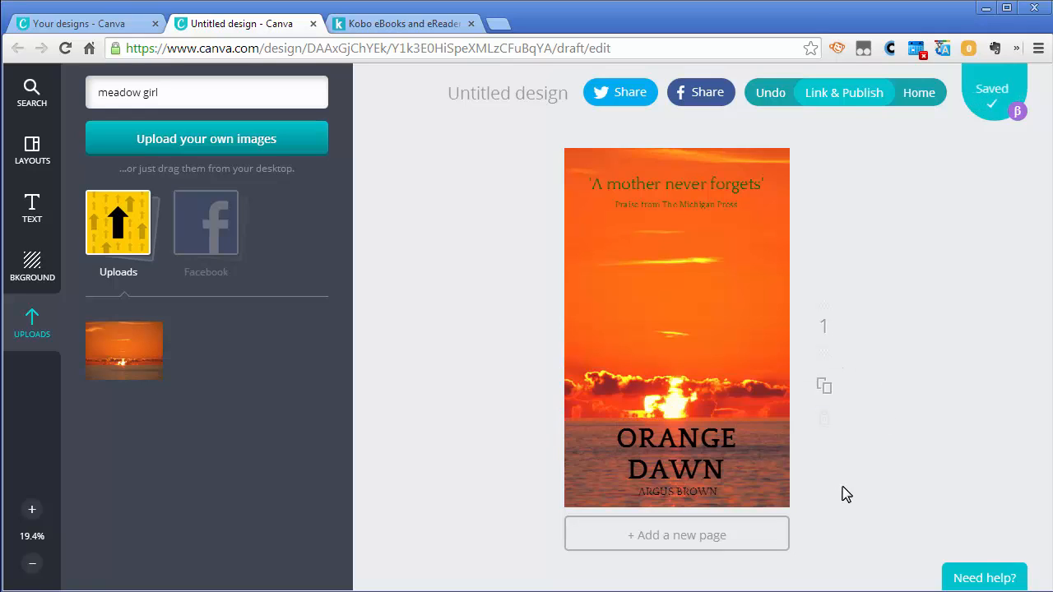
pyautogui.moveTo(842, 484)
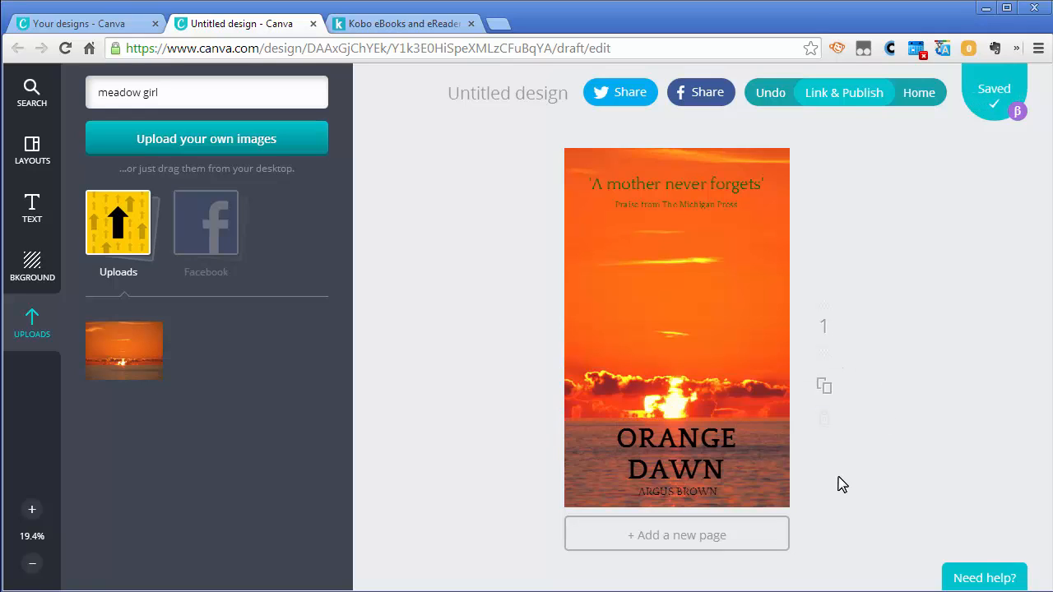
pyautogui.moveTo(872, 437)
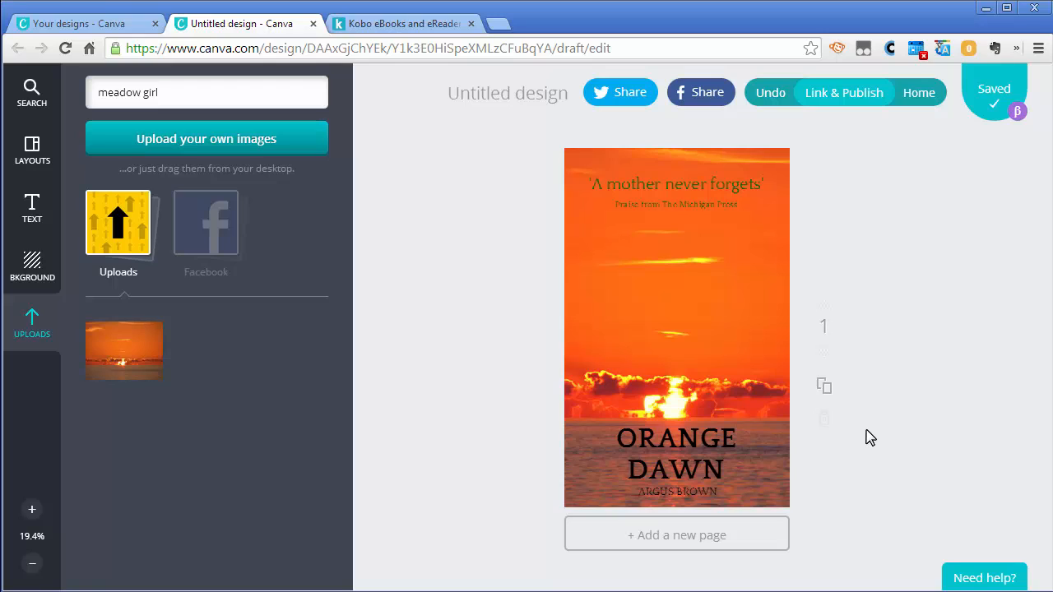
pyautogui.moveTo(506, 221)
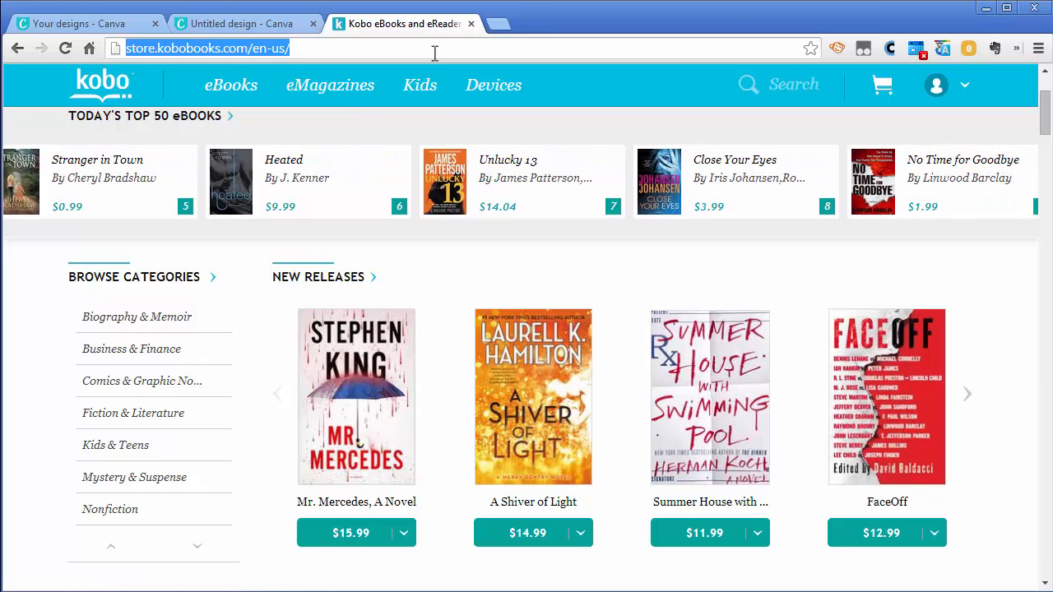
pyautogui.write('www.jpegreducer.com')
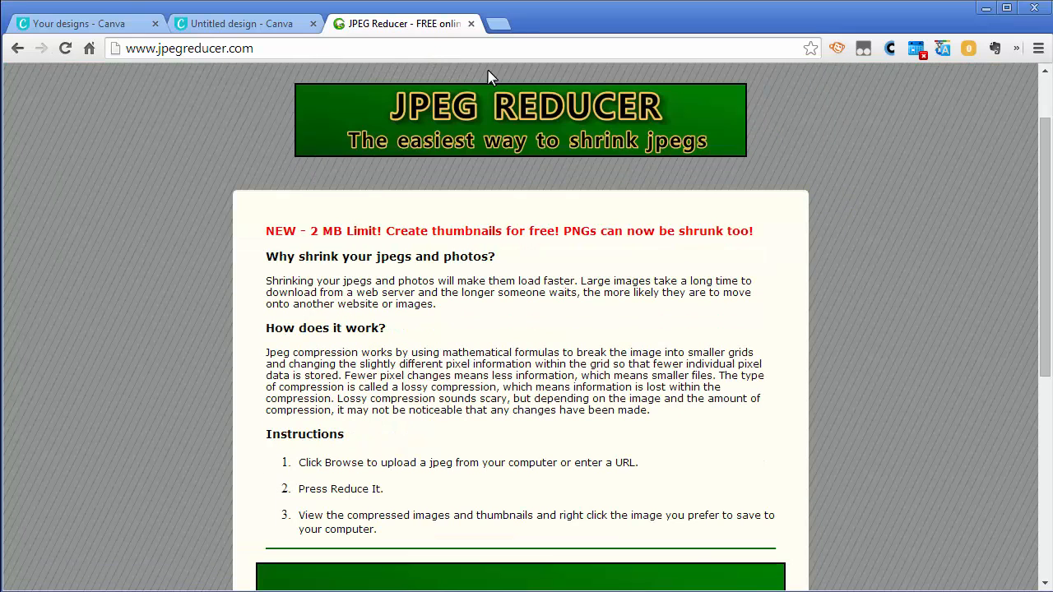
pyautogui.click(242, 23)
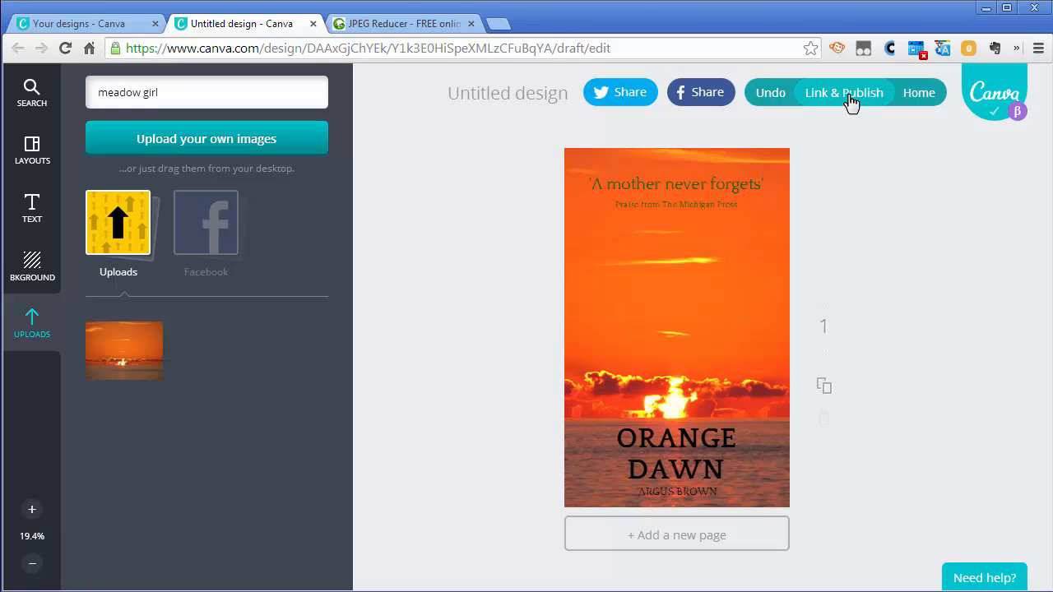
pyautogui.click(842, 92)
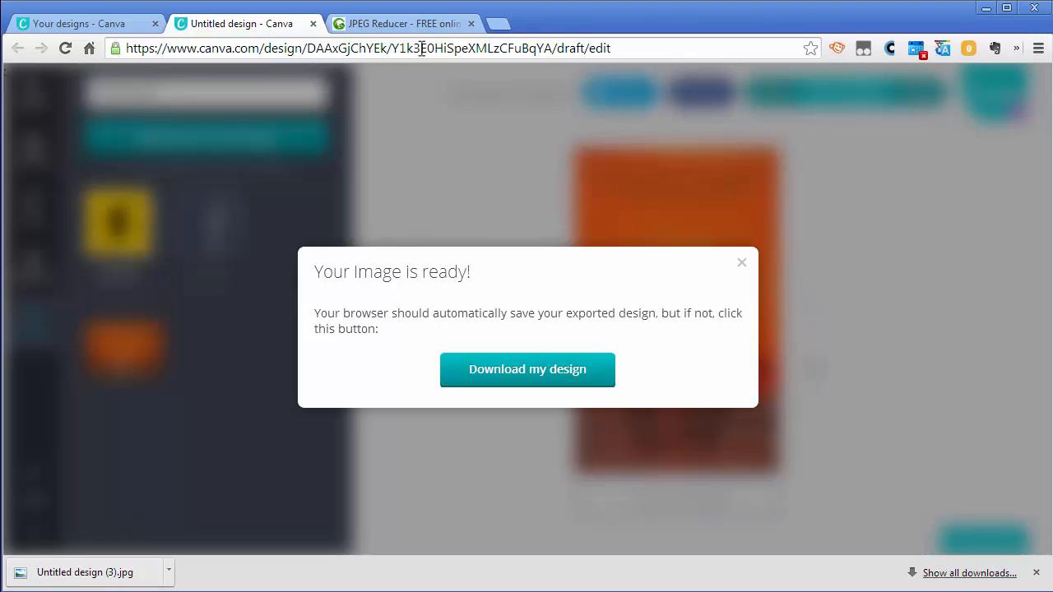
# - Upload the downloaded cover JPG to JPEG Reducer, shrink it, and view the reduced images
pyautogui.click(403, 23)
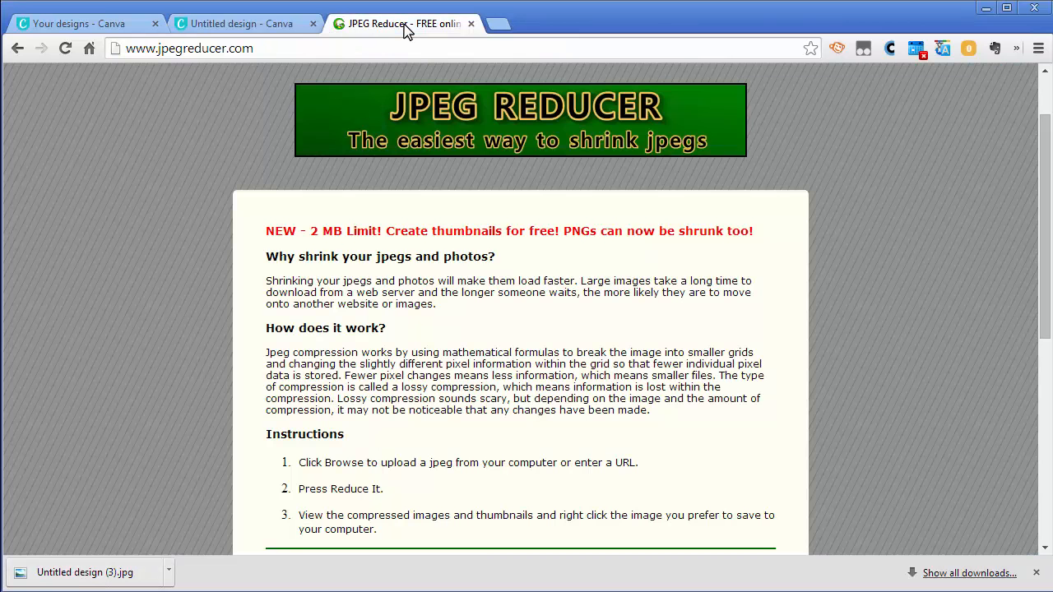
pyautogui.scroll(-3)
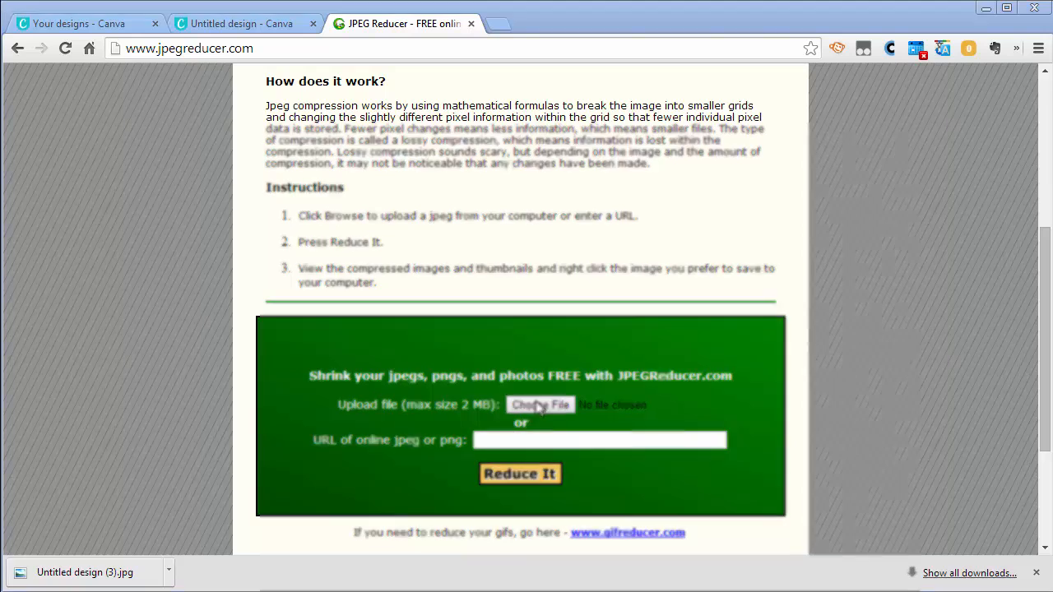
pyautogui.click(540, 405)
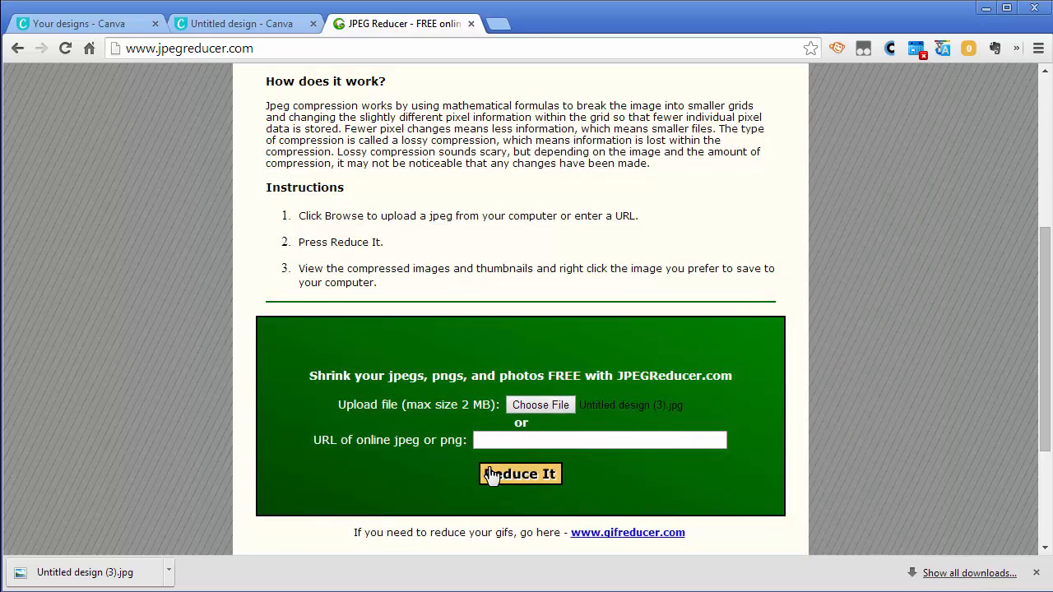
pyautogui.click(520, 474)
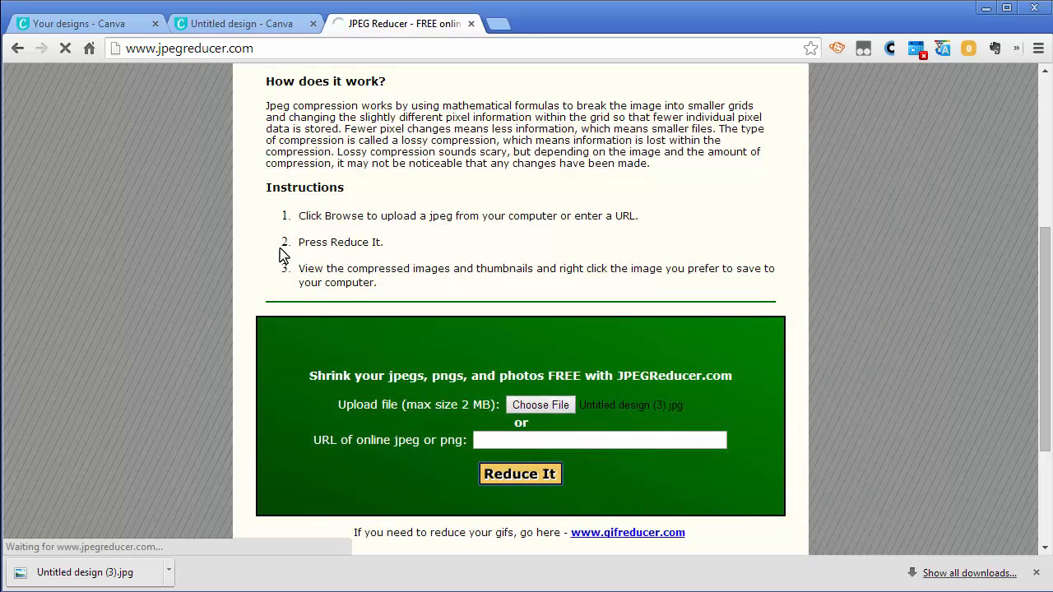
pyautogui.click(520, 474)
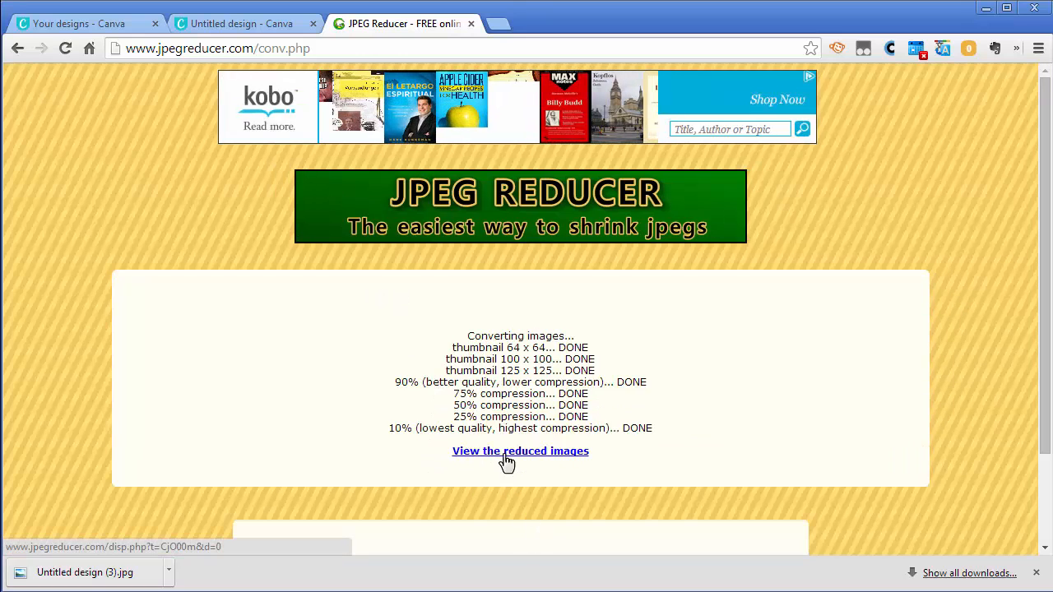
pyautogui.click(519, 451)
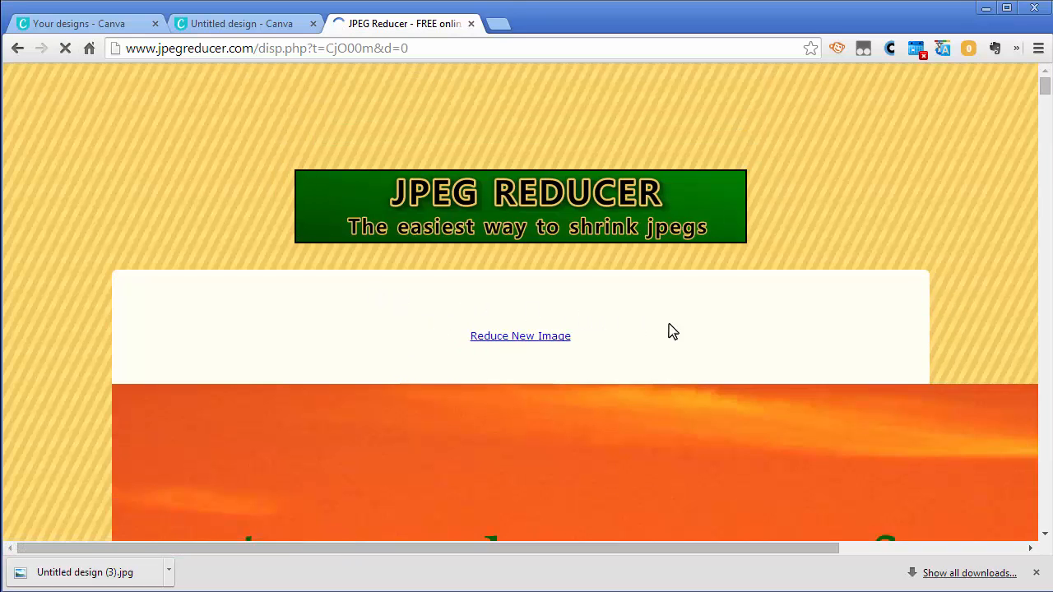
pyautogui.scroll(-3)
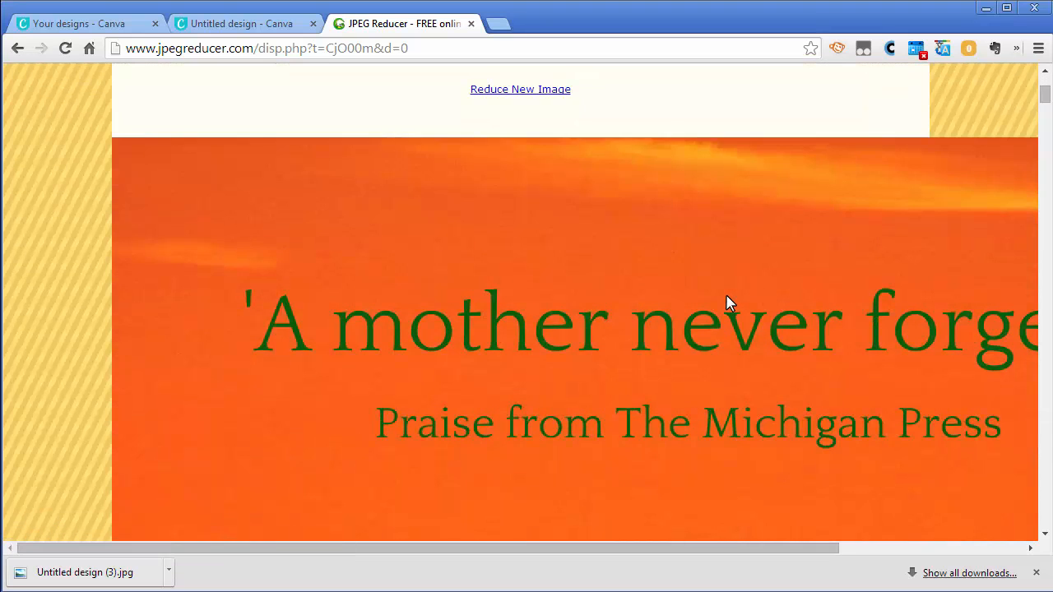
pyautogui.scroll(-3)
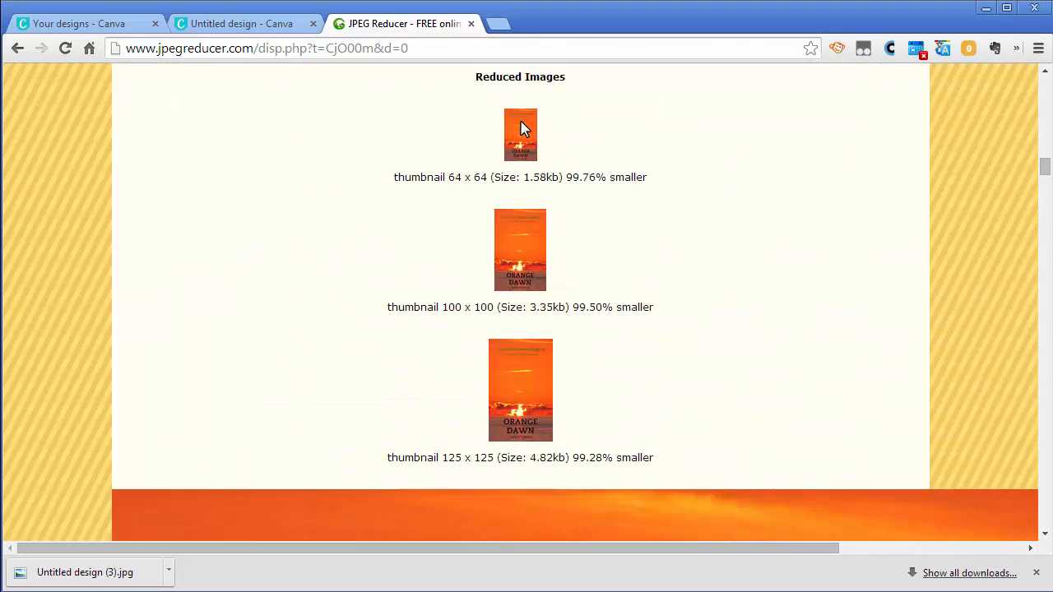
pyautogui.moveTo(529, 154)
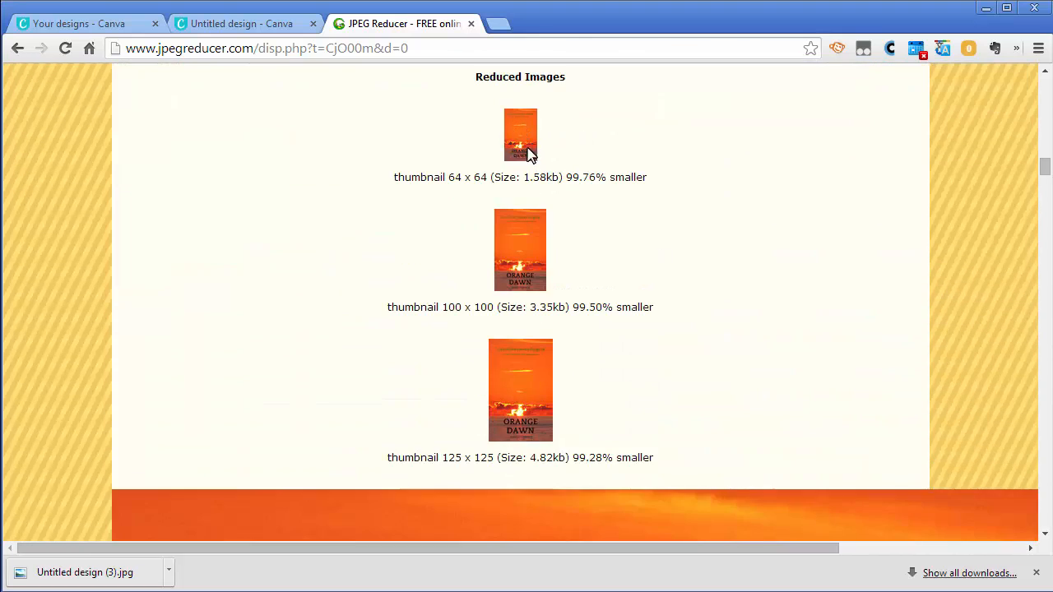
pyautogui.moveTo(526, 286)
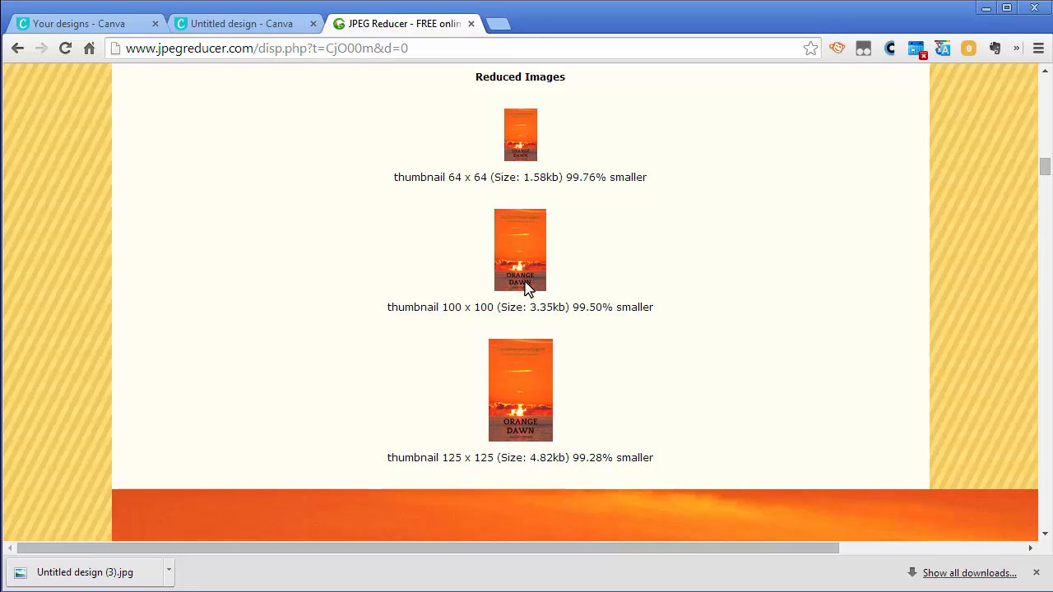
pyautogui.moveTo(501, 403)
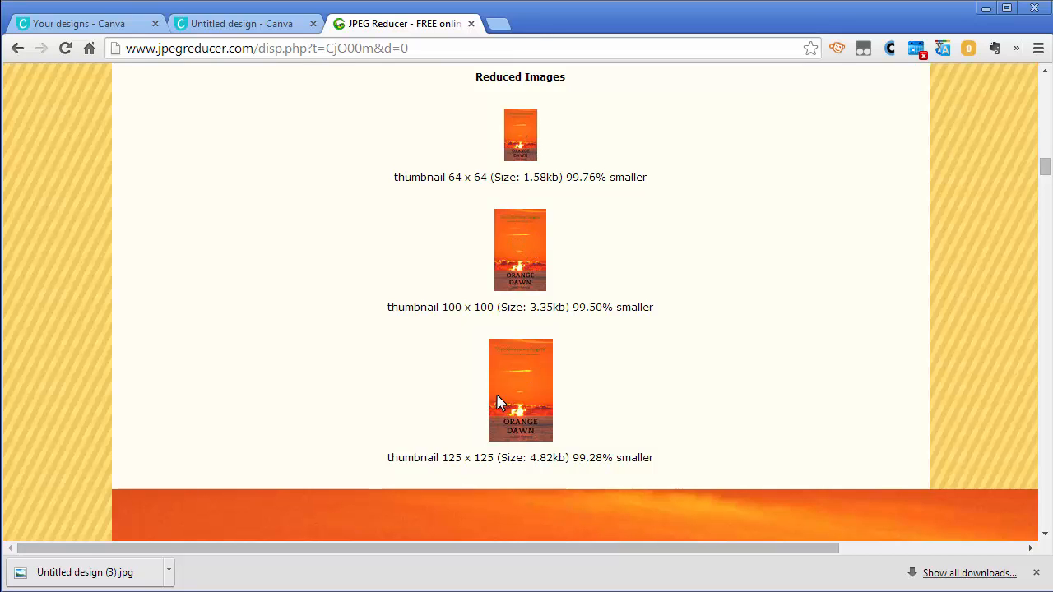
pyautogui.moveTo(510, 441)
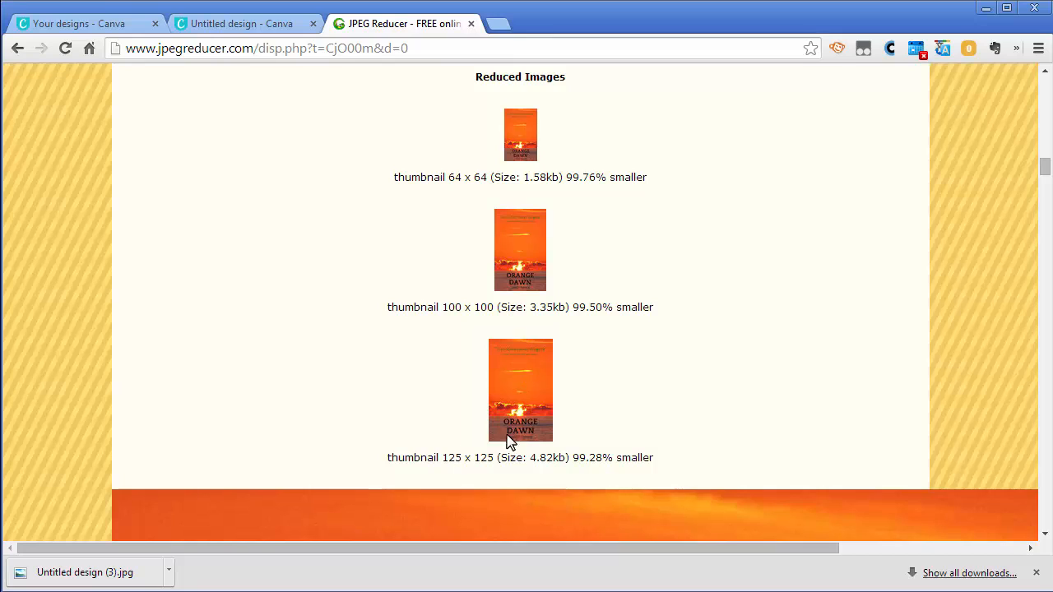
pyautogui.moveTo(586, 418)
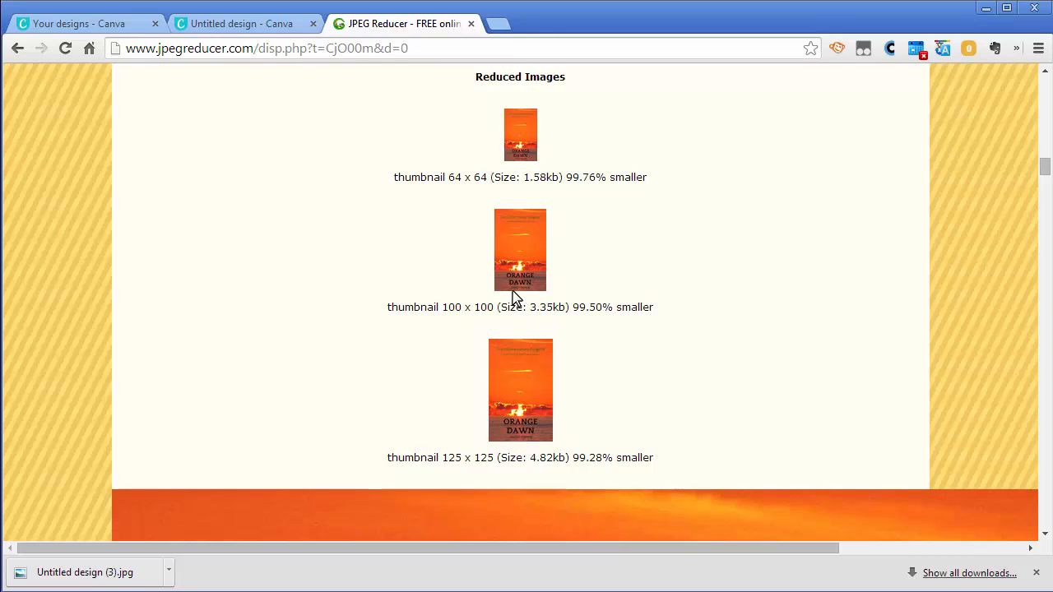
pyautogui.moveTo(523, 294)
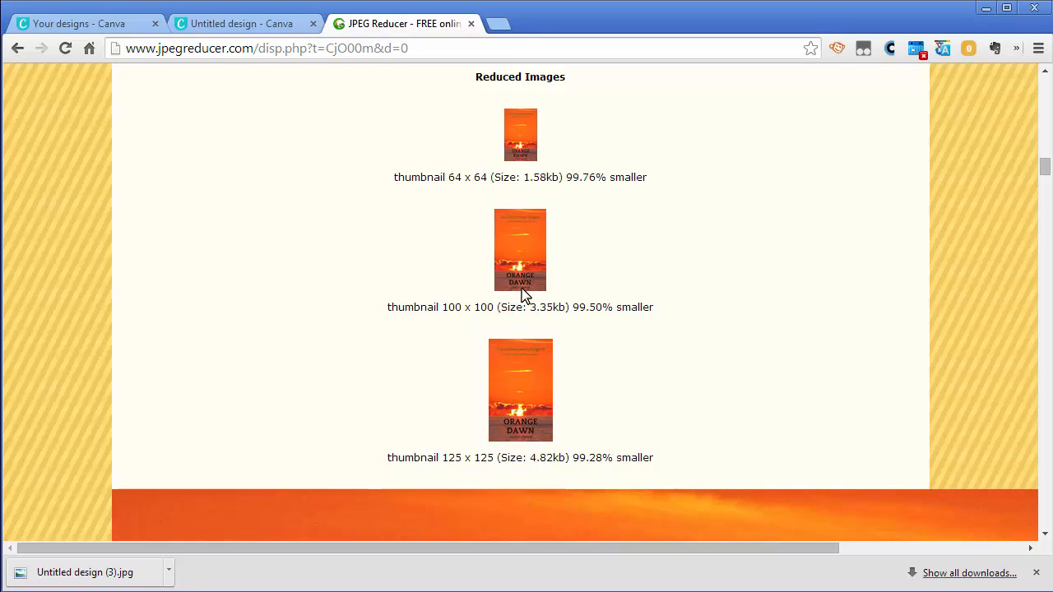
pyautogui.moveTo(534, 300)
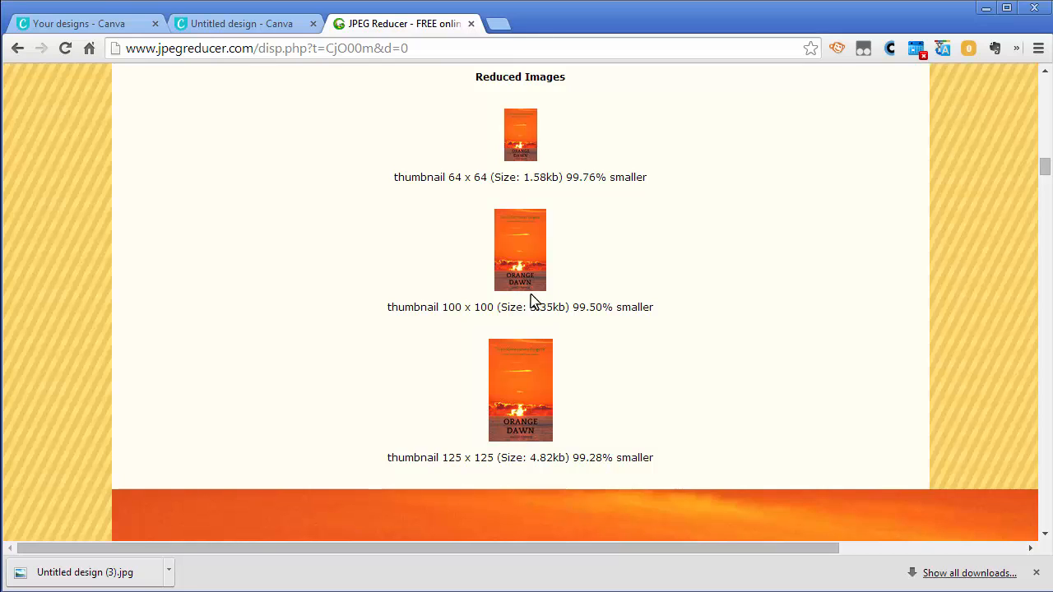
pyautogui.moveTo(513, 444)
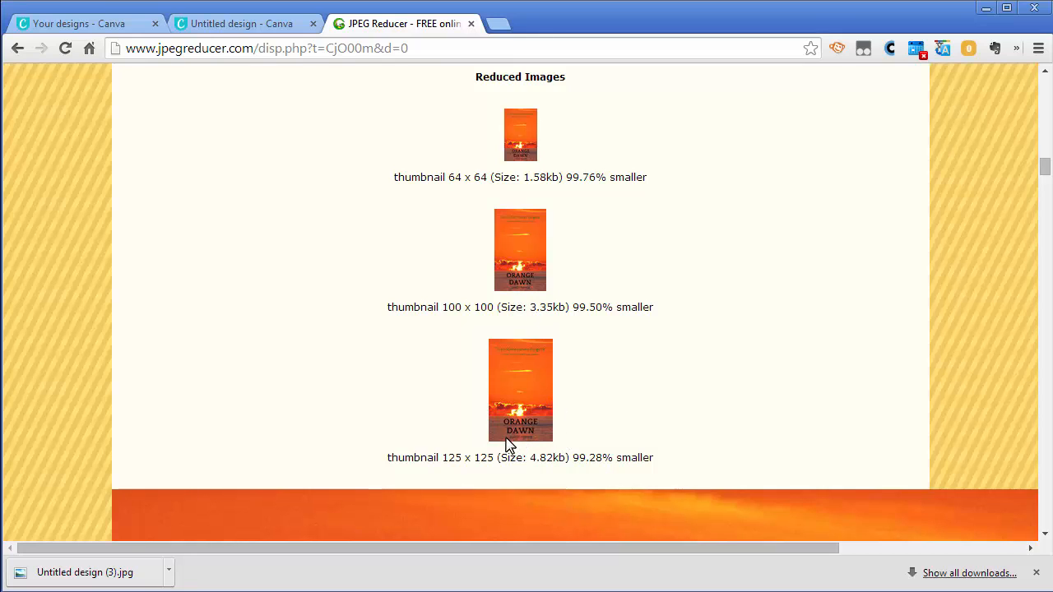
pyautogui.moveTo(217, 15)
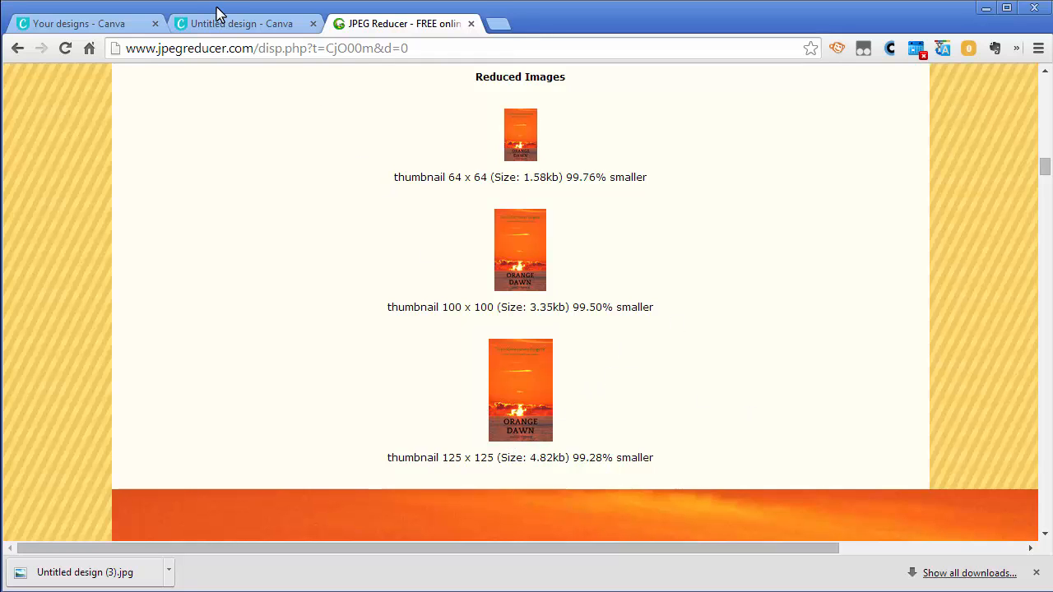
# - Rename the design 'Orange Dawn - Test1' and set the ORANGE DAWN title to size 72
pyautogui.click(239, 23)
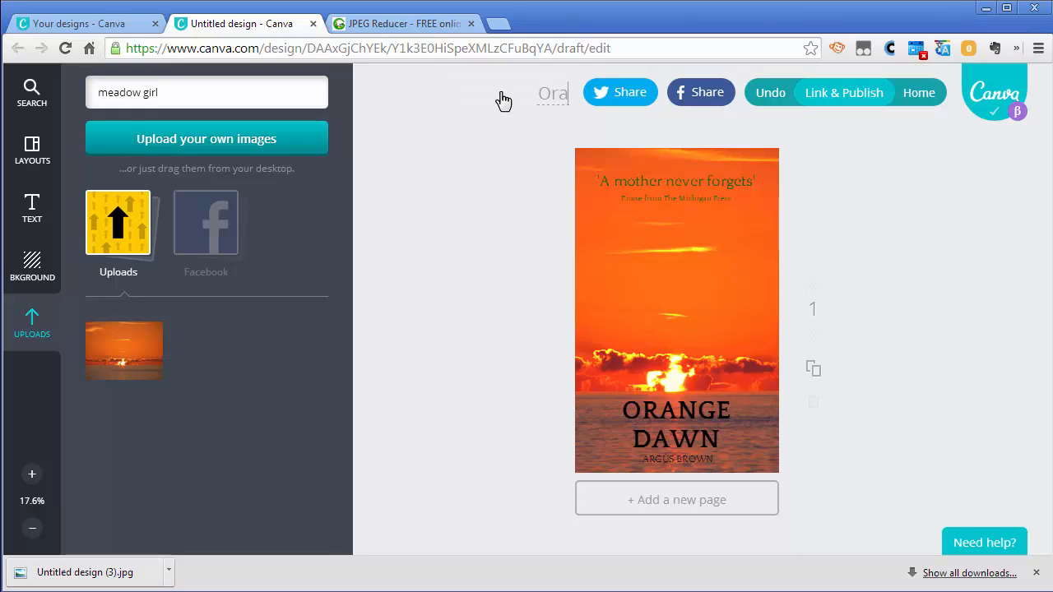
pyautogui.write('Orange Dawn - Test1')
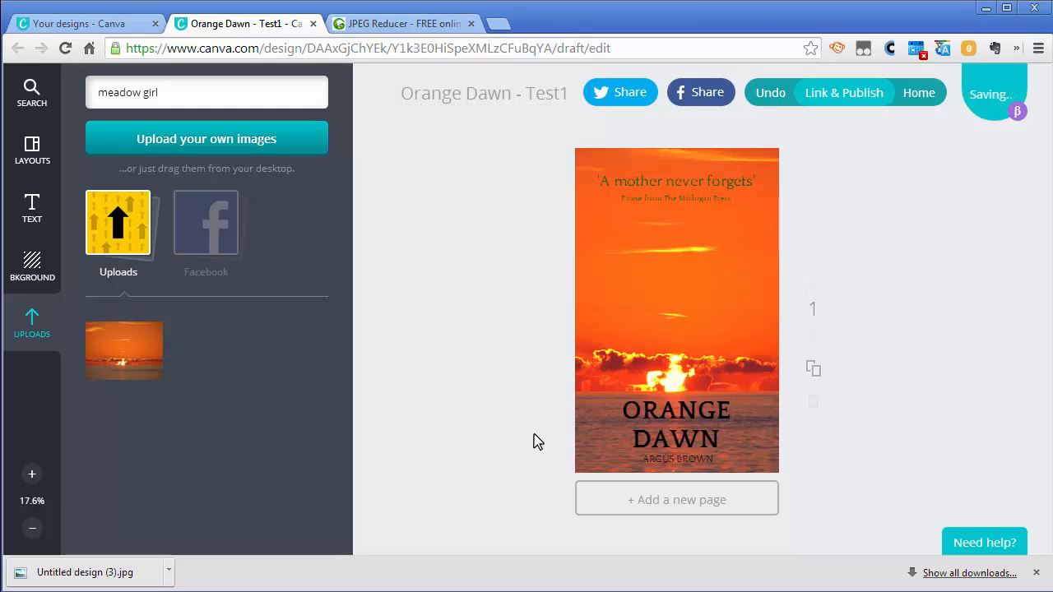
pyautogui.moveTo(657, 411)
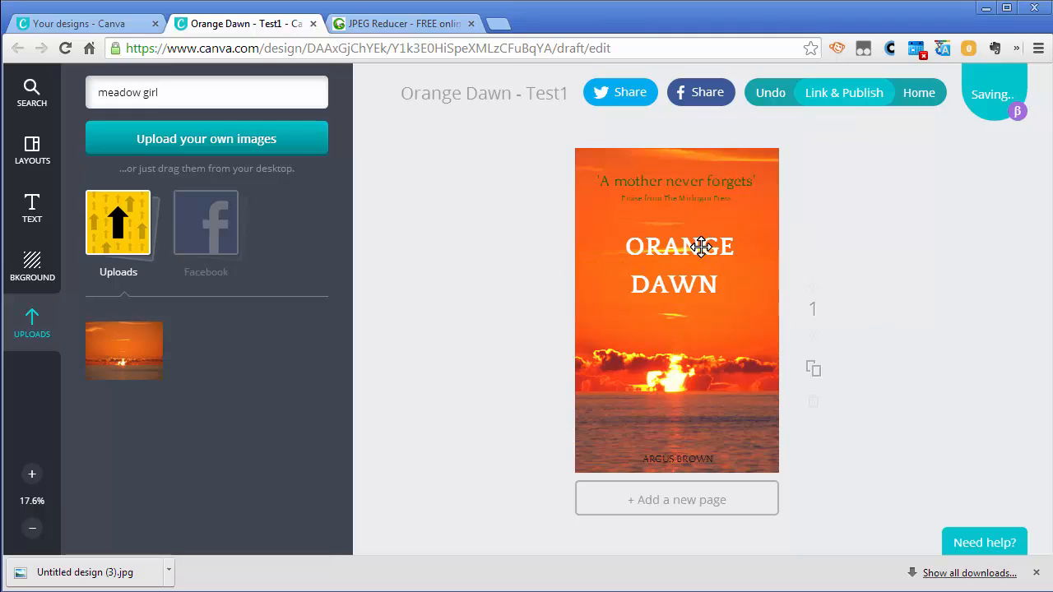
pyautogui.click(717, 194)
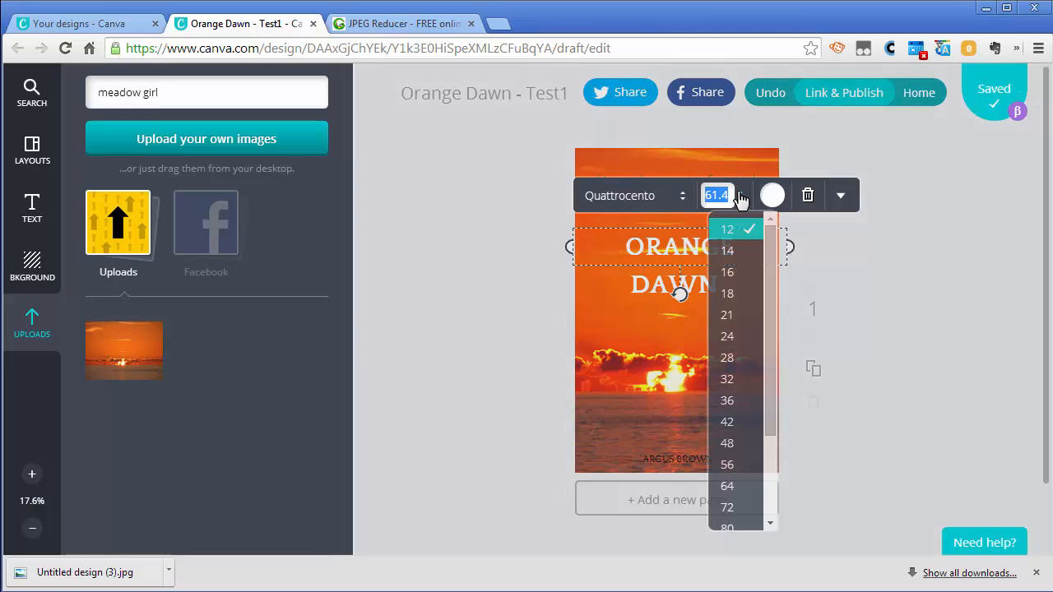
pyautogui.scroll(-3)
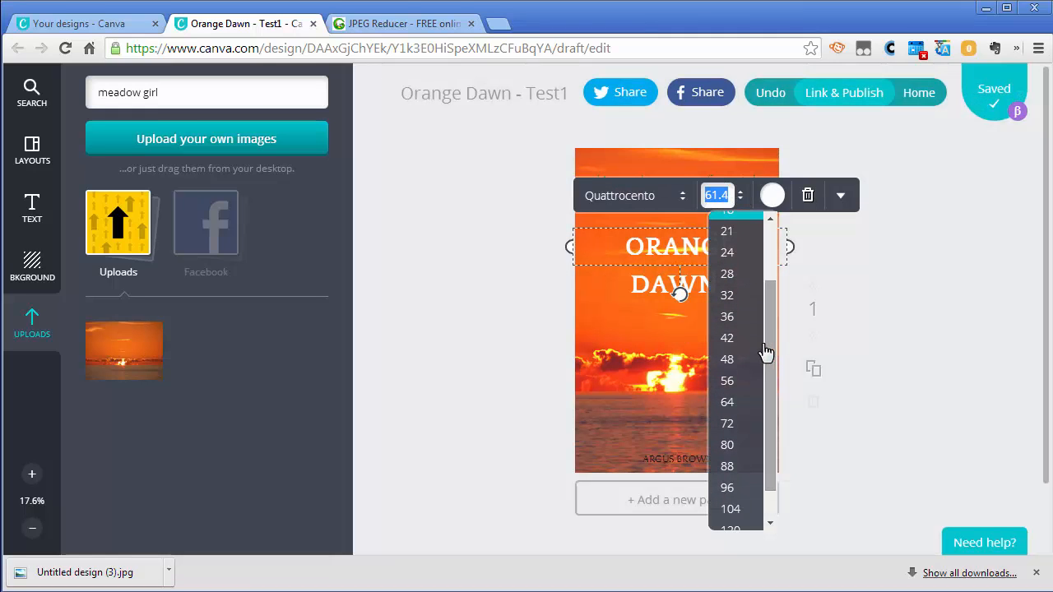
pyautogui.moveTo(728, 423)
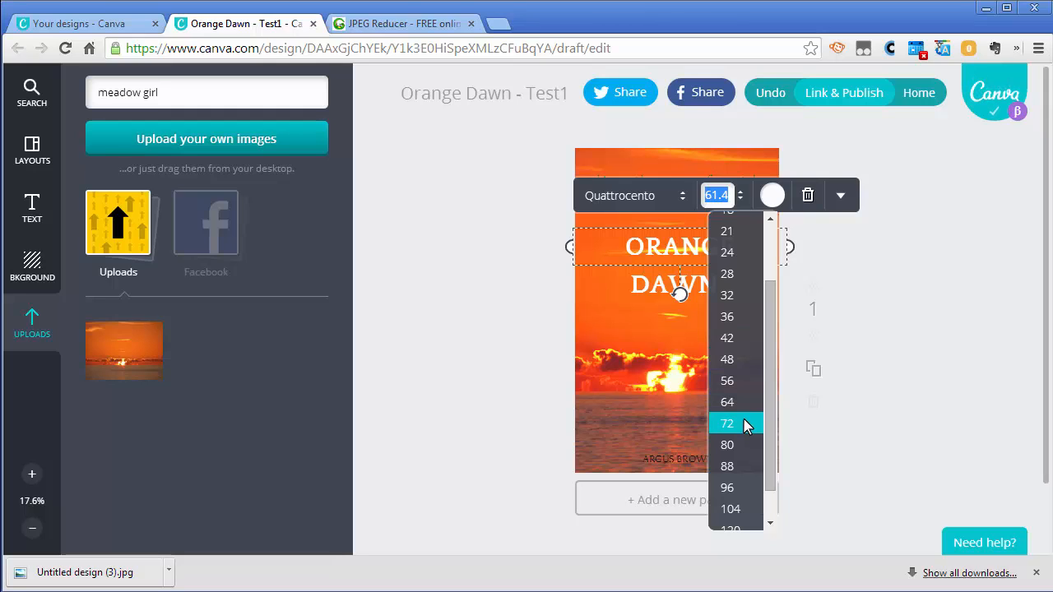
pyautogui.click(727, 423)
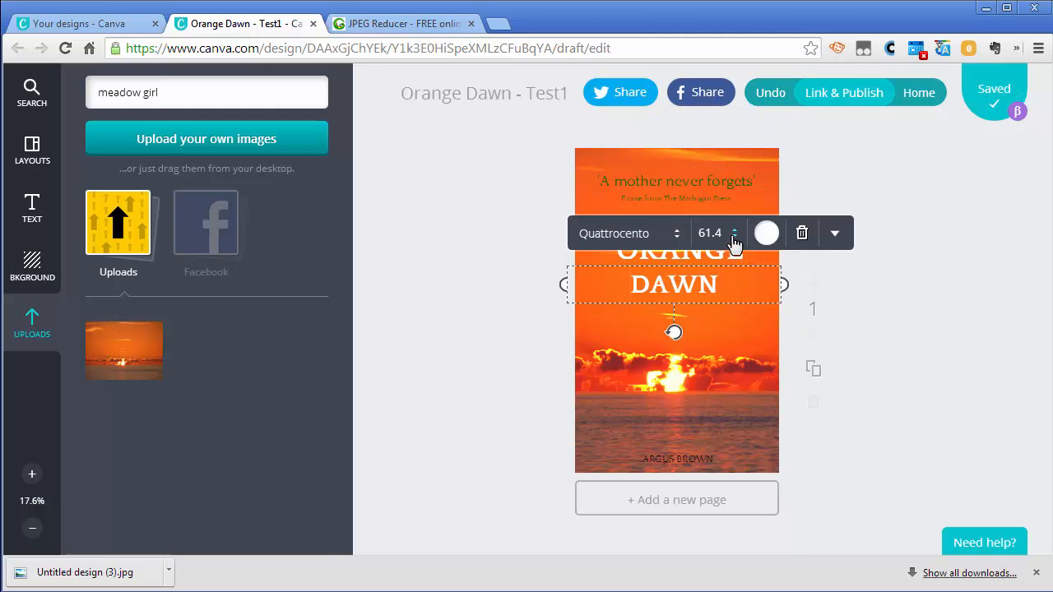
pyautogui.click(711, 234)
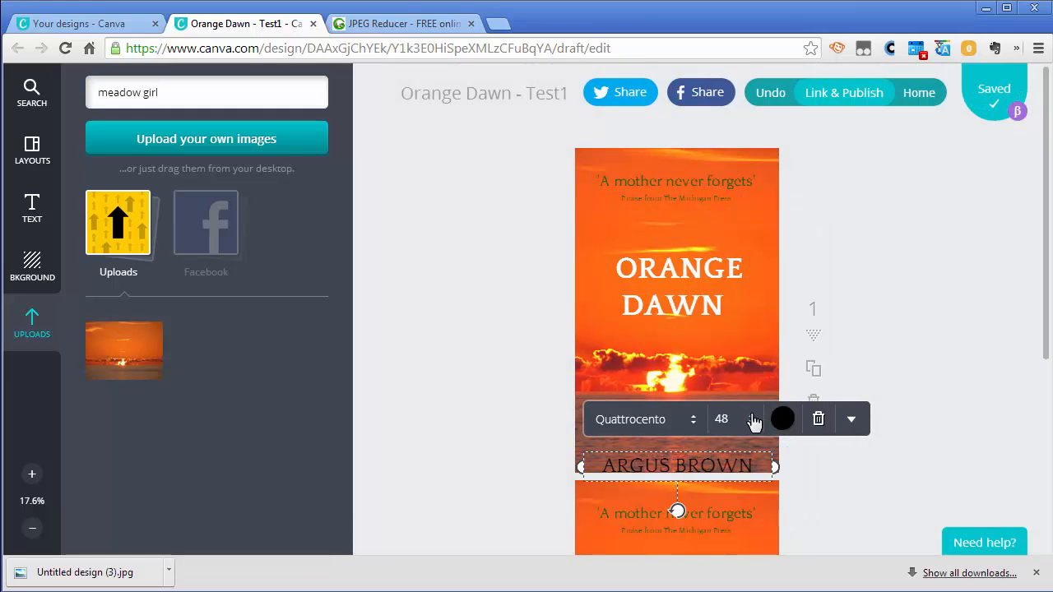
# - Make ARGUS BROWN white at size 42 and move it up onto the sunset
pyautogui.click(721, 419)
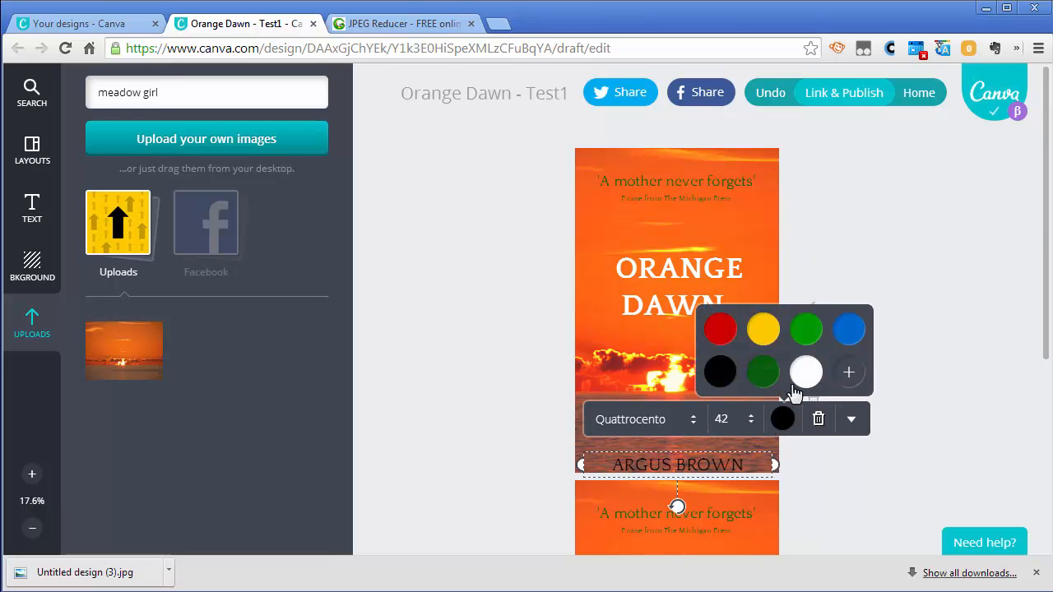
pyautogui.click(806, 372)
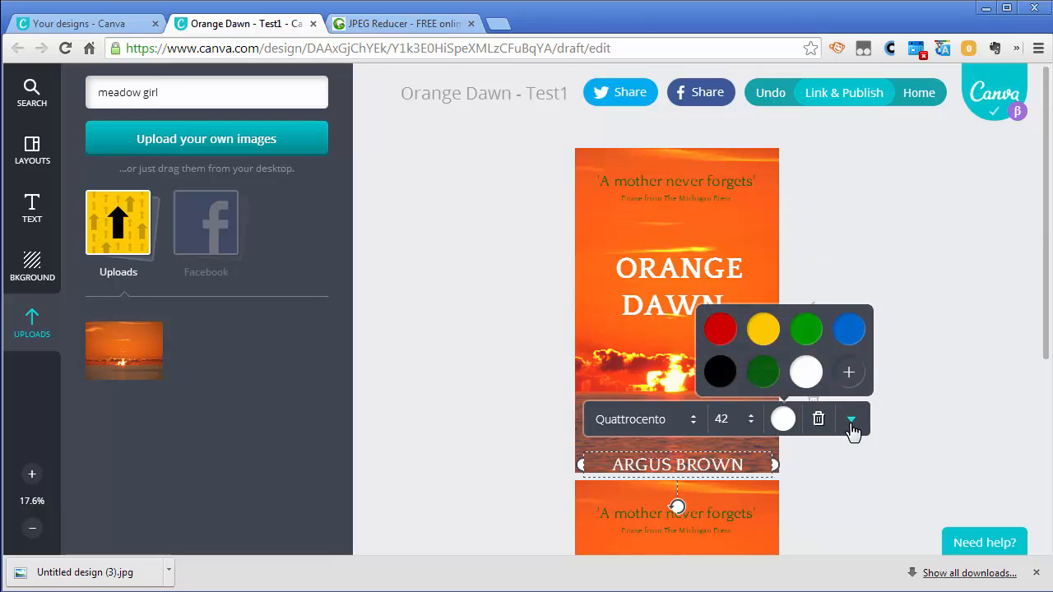
pyautogui.click(852, 419)
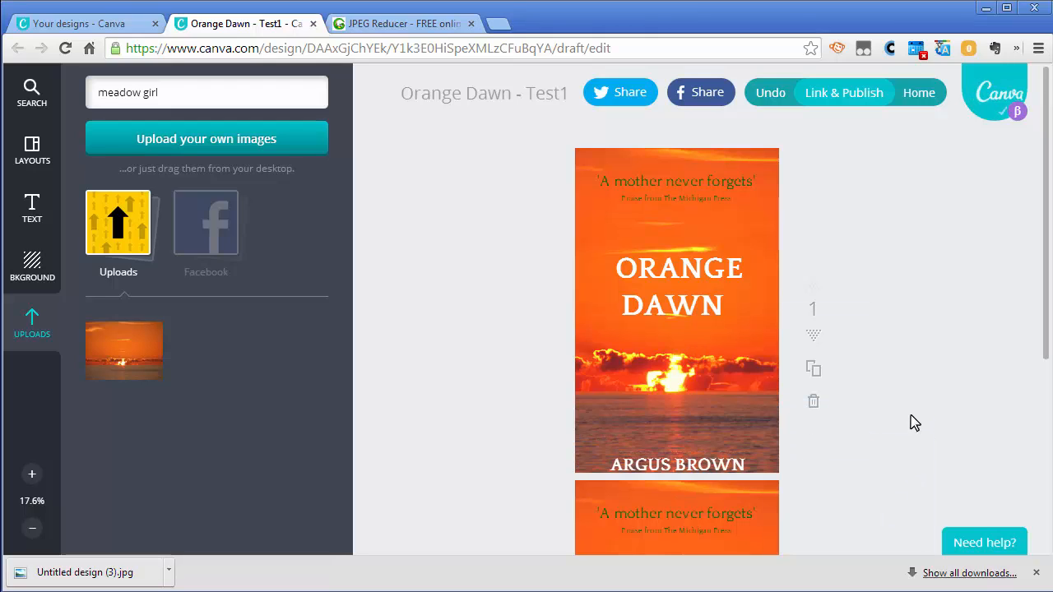
pyautogui.moveTo(676, 464); pyautogui.dragTo(699, 434)
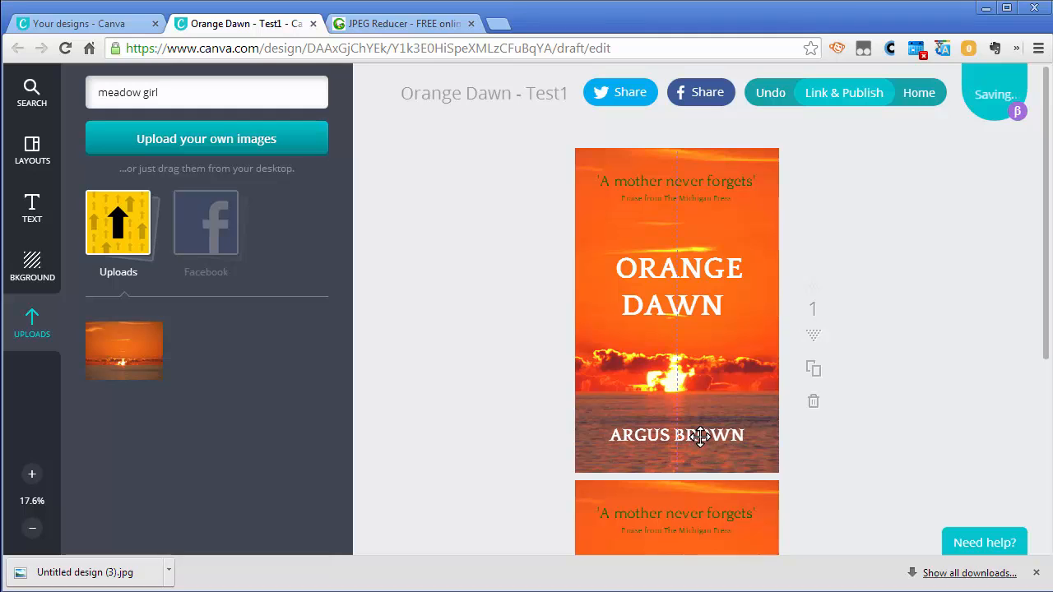
pyautogui.click(676, 434)
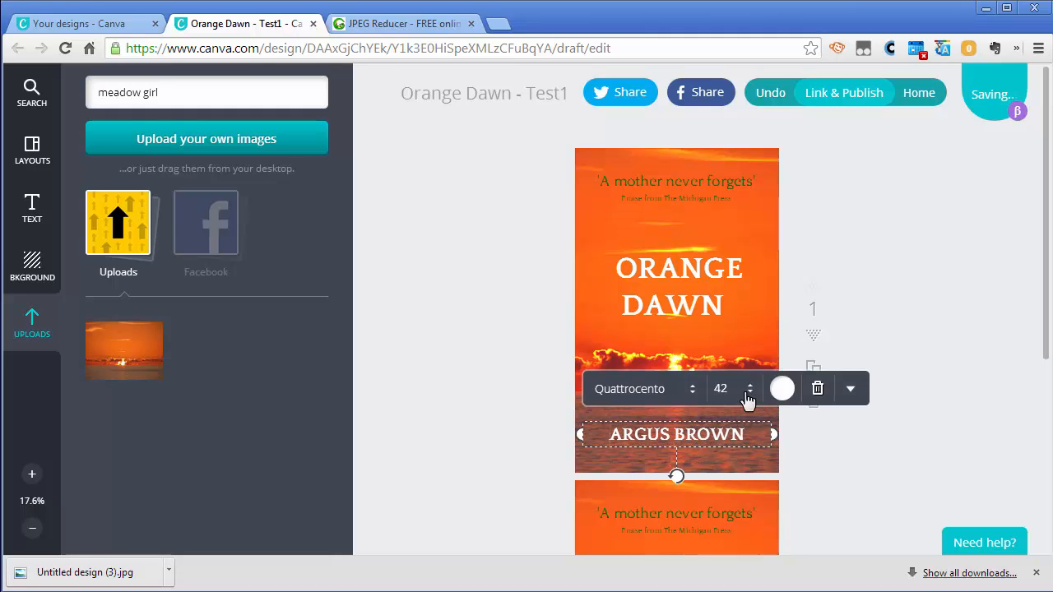
pyautogui.click(749, 381)
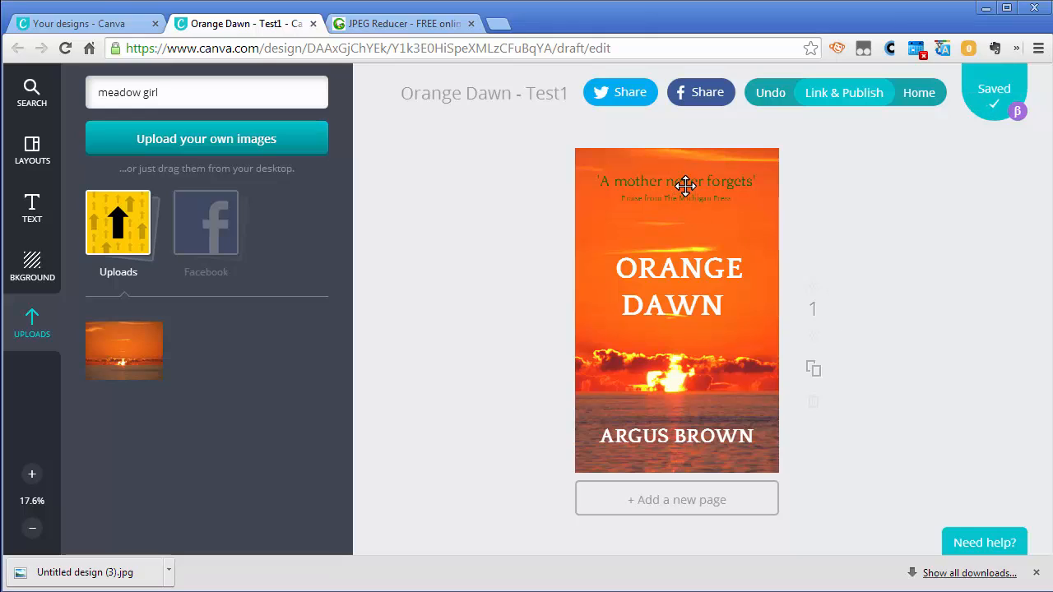
# - Retype the top quote line as 'A Riveting Adventure'
pyautogui.click(674, 181)
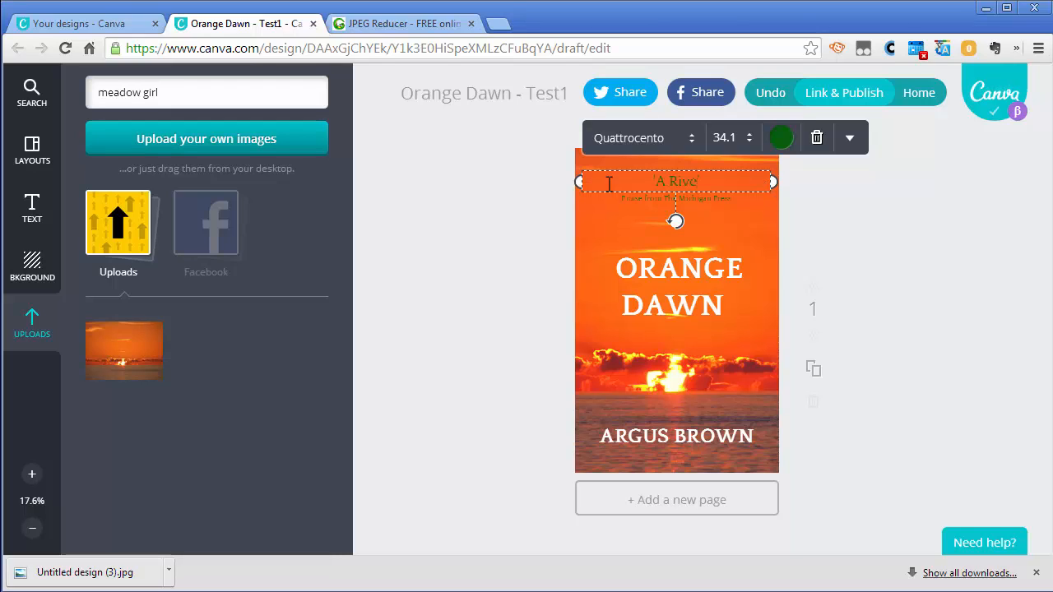
pyautogui.write('Riveting A')
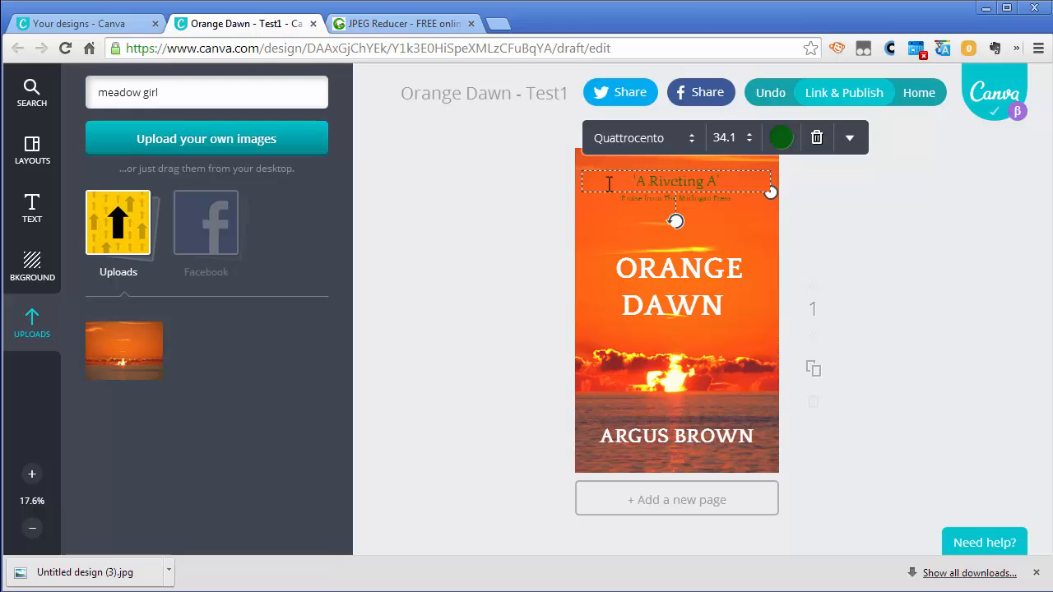
pyautogui.write('dventure')
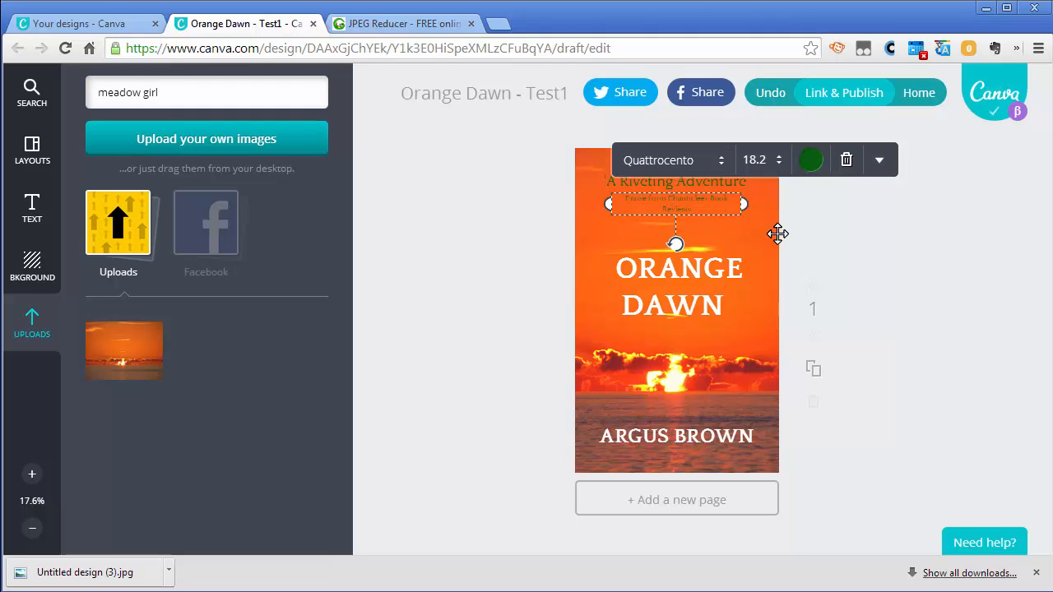
# - Select the 'A Riveting Adventure' tagline at the cover top and zoom in on it
pyautogui.click(671, 200)
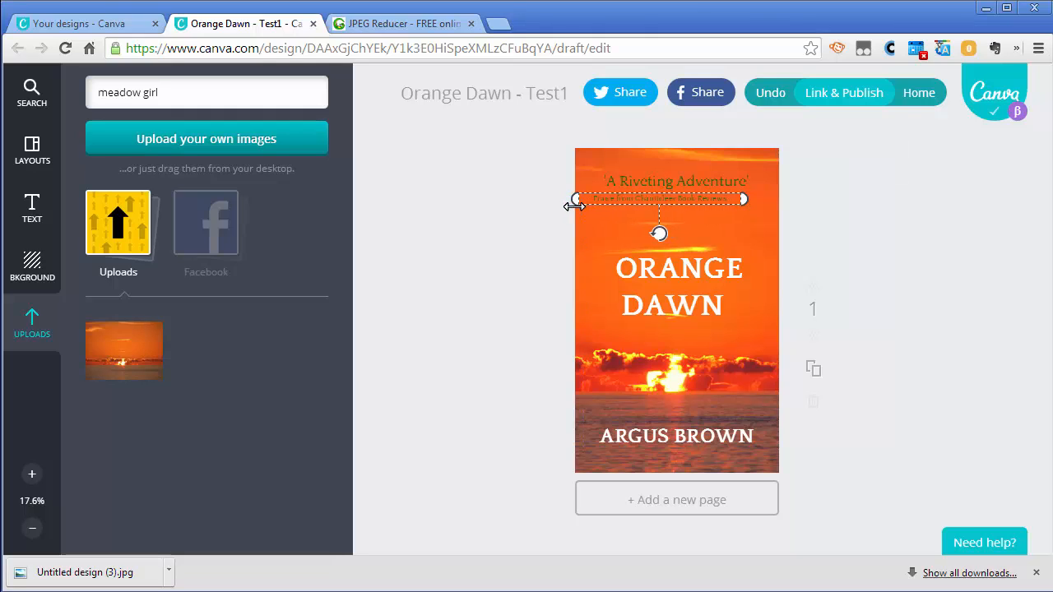
pyautogui.click(658, 197)
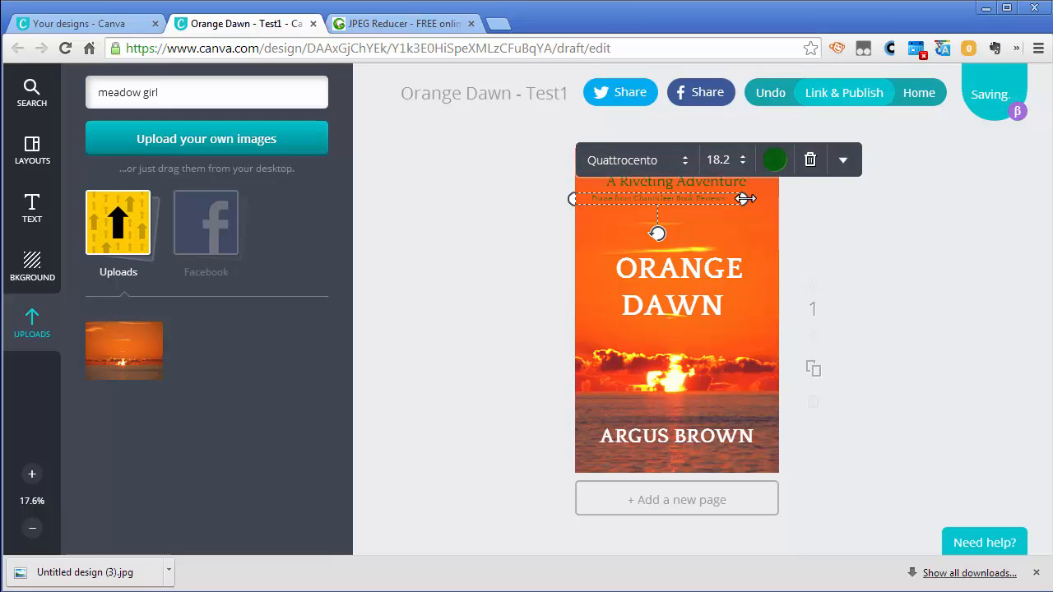
pyautogui.moveTo(744, 198); pyautogui.dragTo(782, 197)
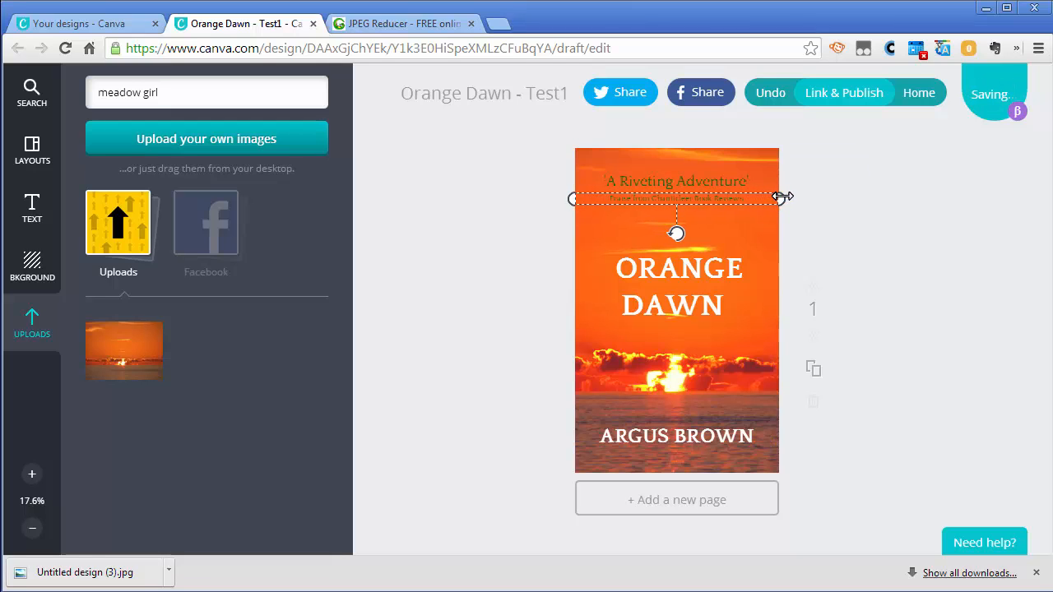
pyautogui.click(676, 190)
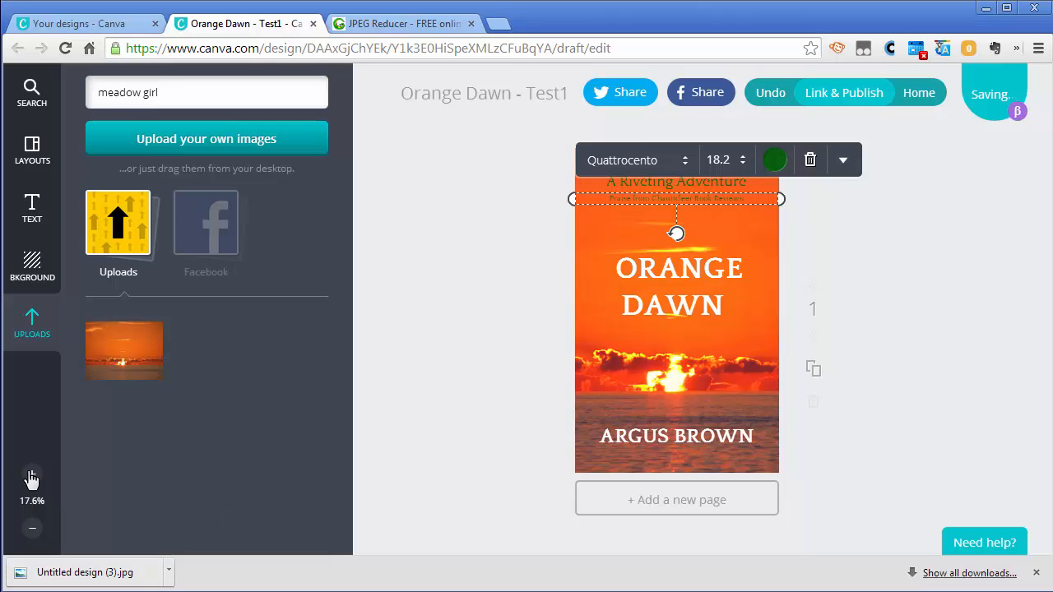
pyautogui.click(31, 474)
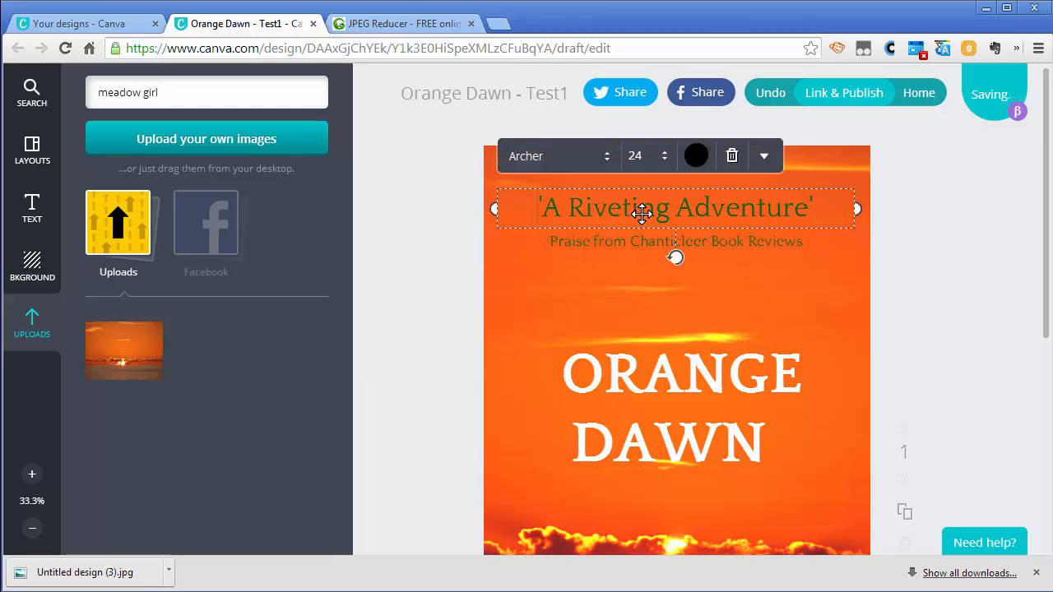
# - Colour the tagline text white and return to the full cover view with nothing selected
pyautogui.click(696, 154)
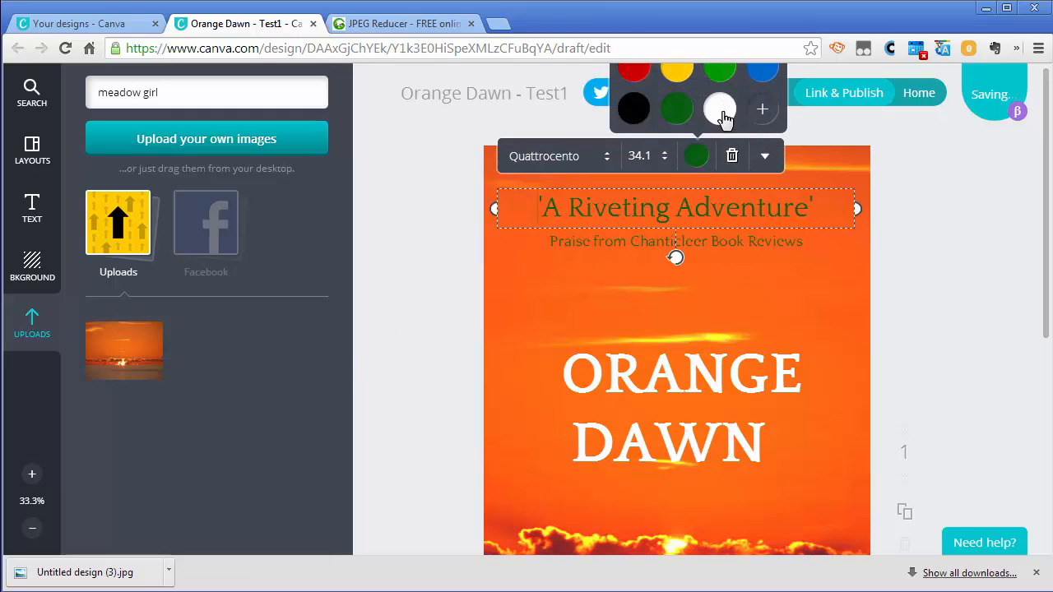
pyautogui.click(721, 109)
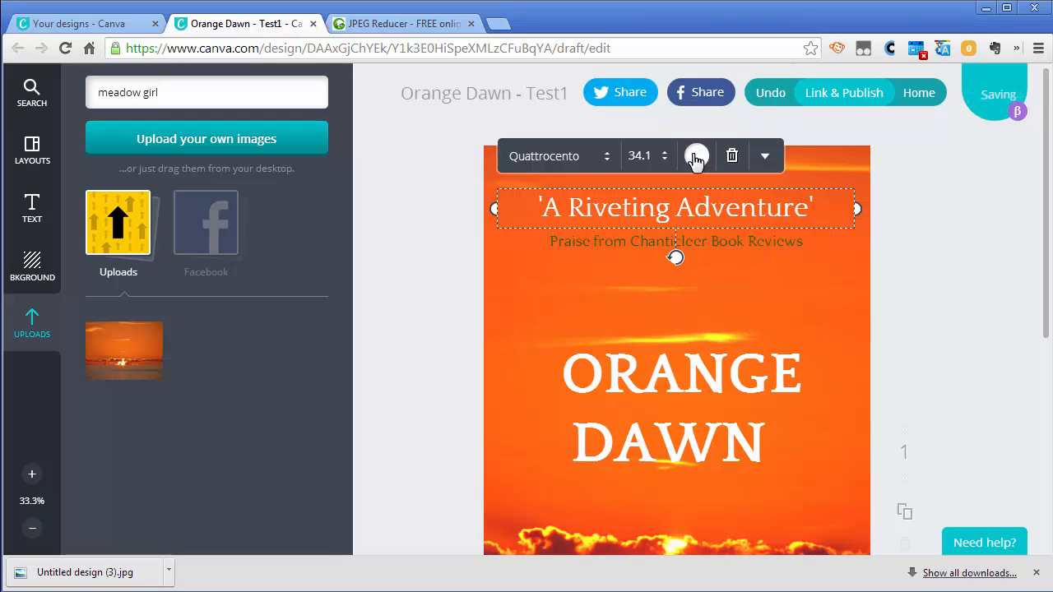
pyautogui.click(675, 240)
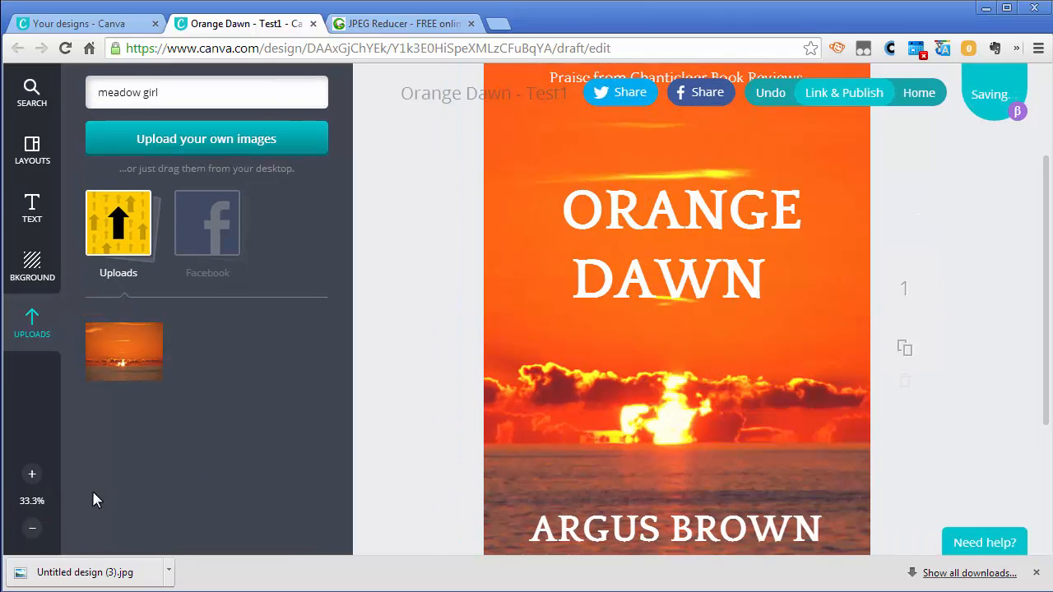
pyautogui.click(32, 528)
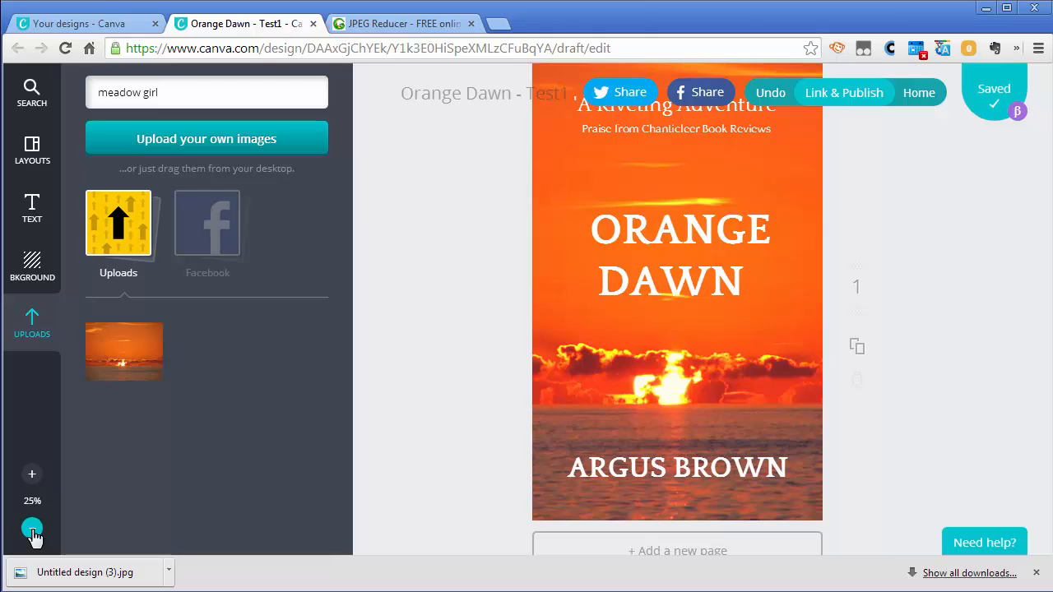
pyautogui.click(32, 528)
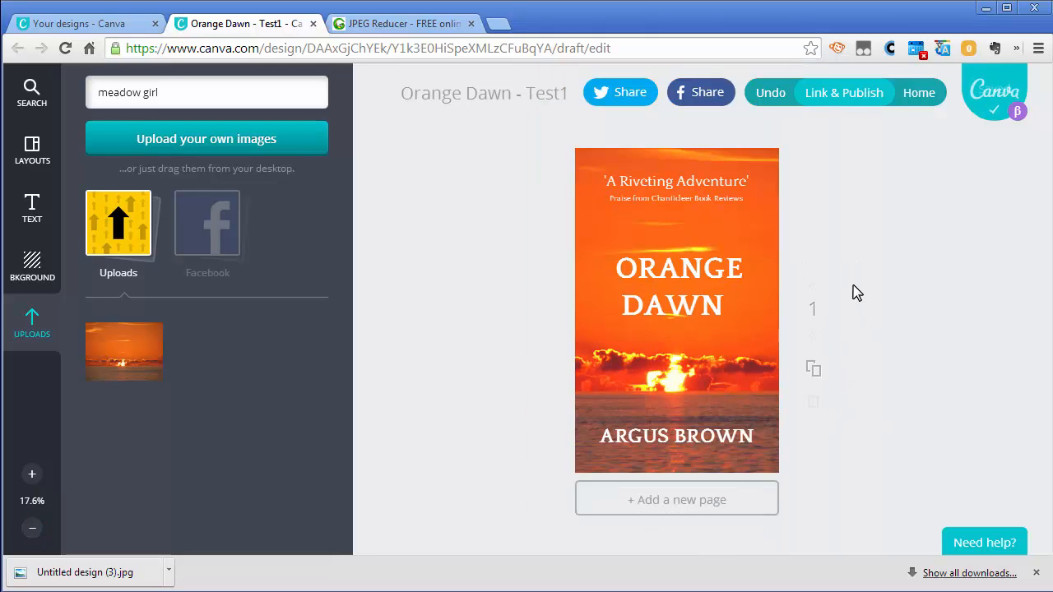
pyautogui.click(677, 309)
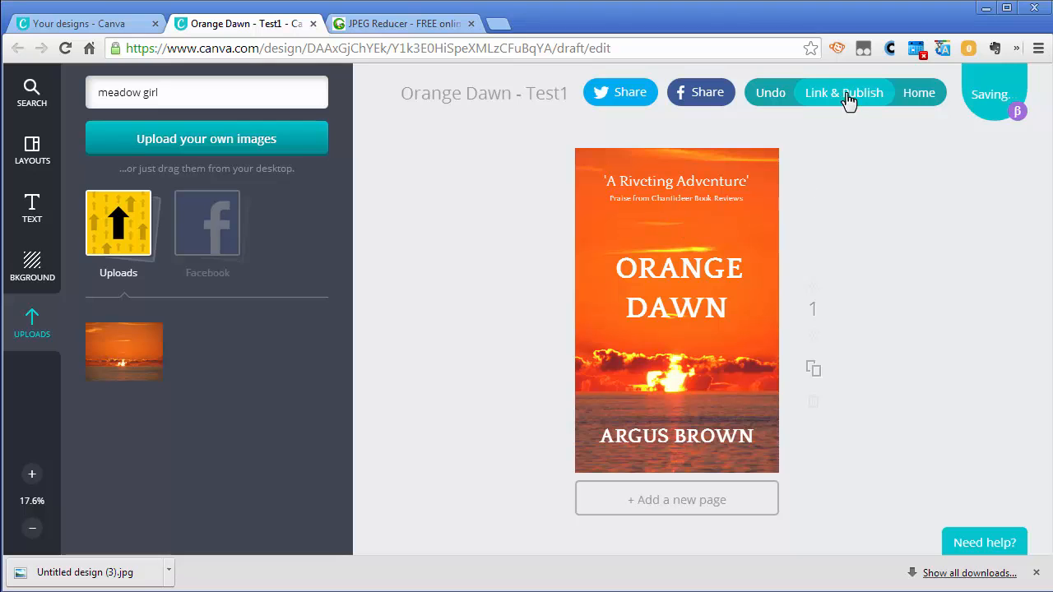
# - Dismiss the unable-to-publish warning and download the Orange Dawn cover as a JPEG image via Link & Publish
pyautogui.click(843, 92)
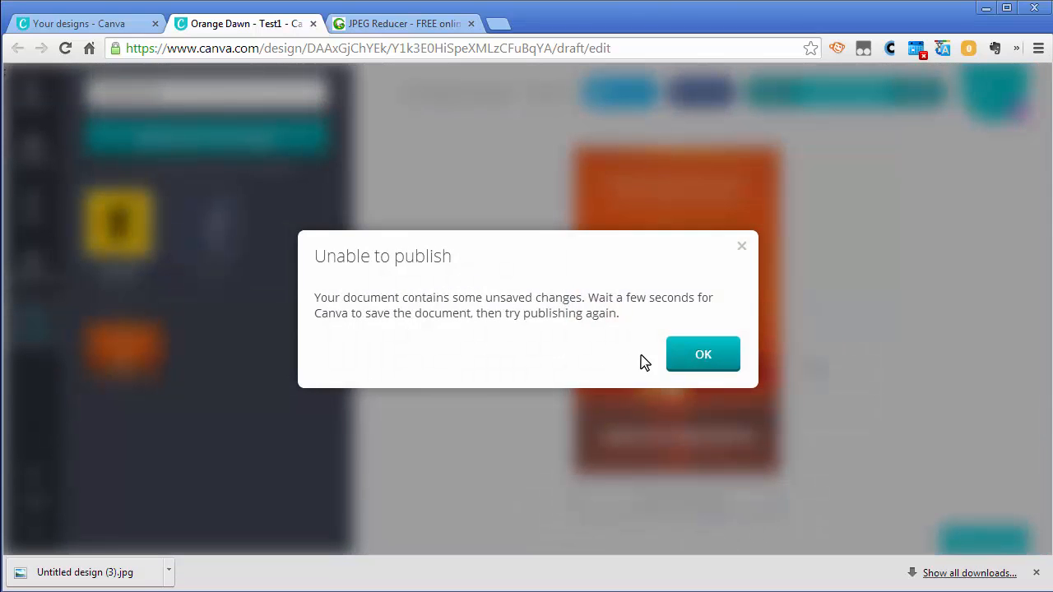
pyautogui.click(703, 354)
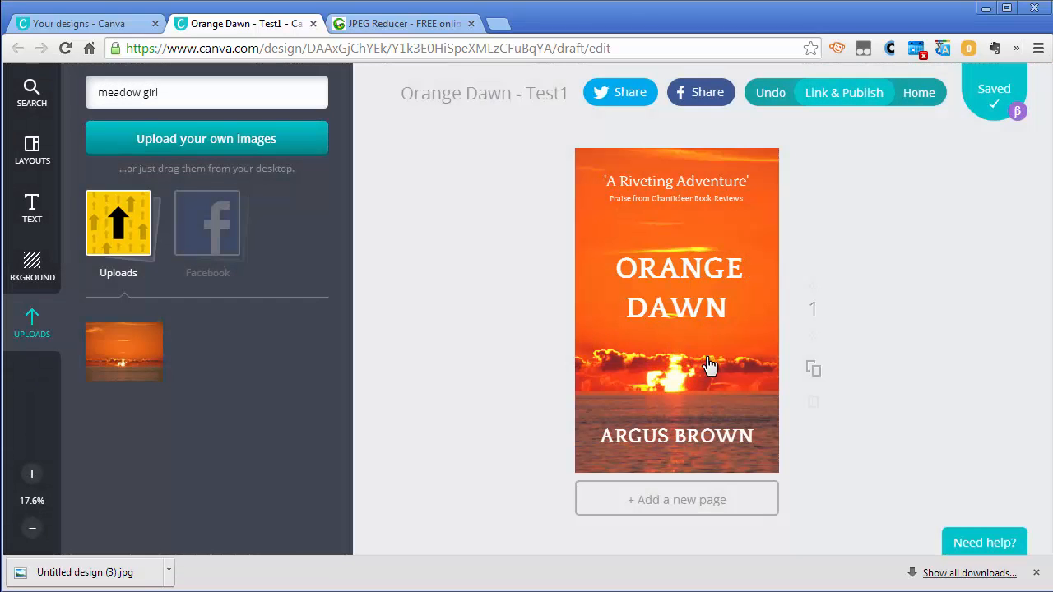
pyautogui.click(842, 92)
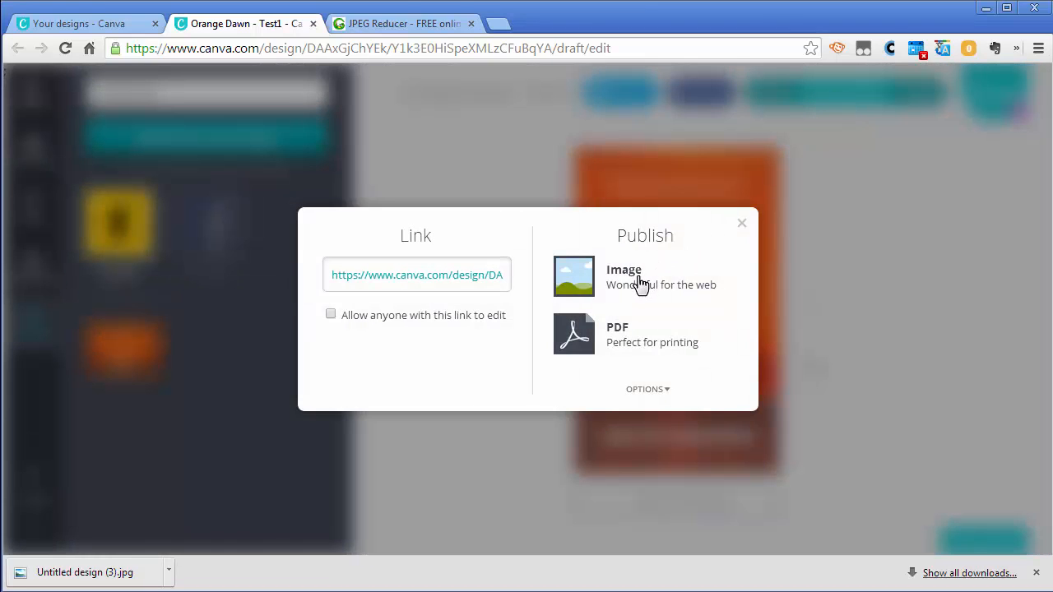
pyautogui.click(624, 276)
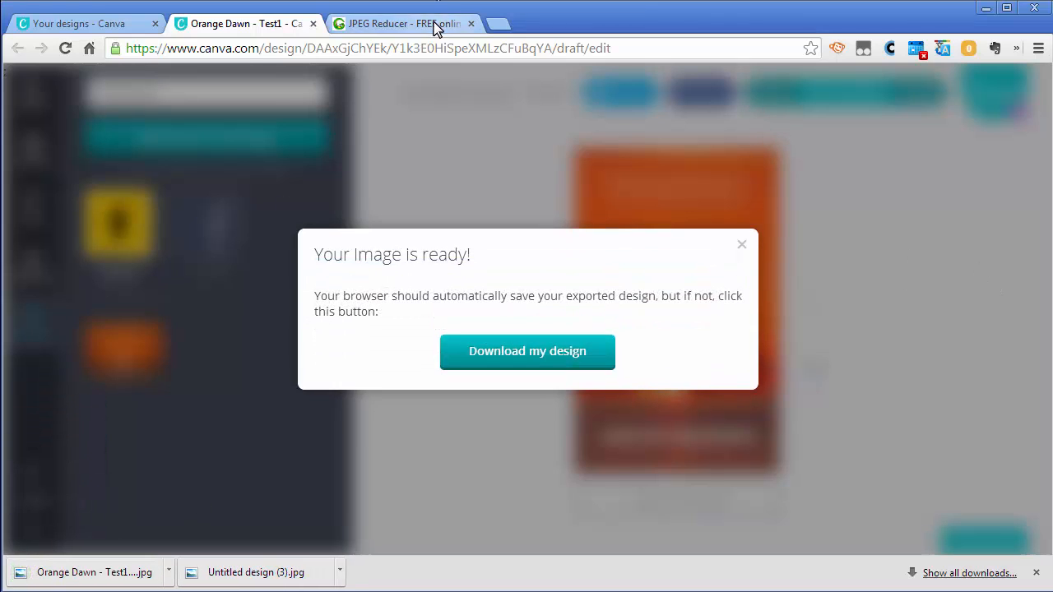
pyautogui.click(403, 23)
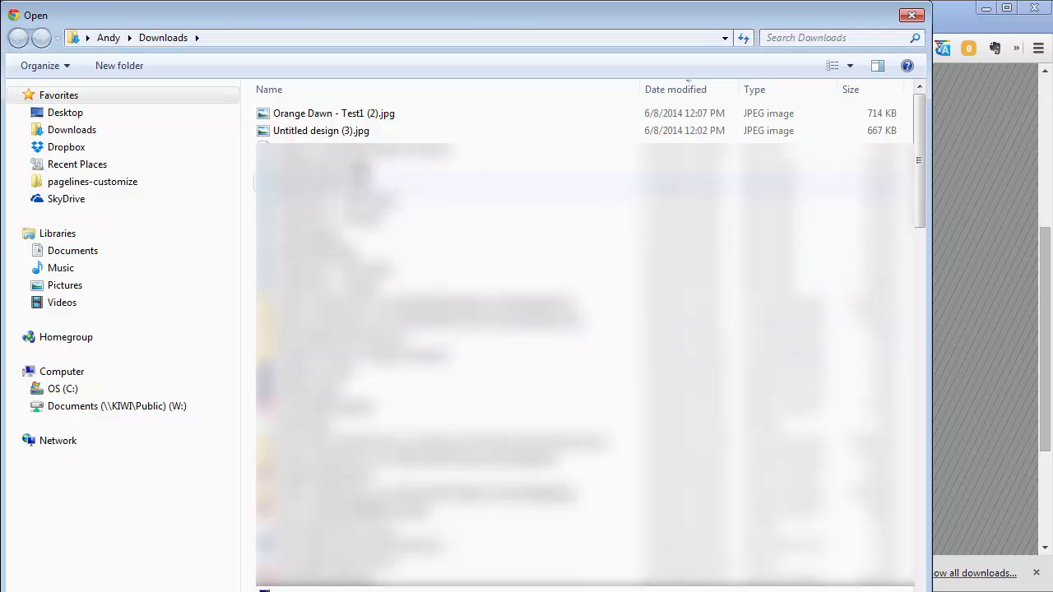
# - Reduce the Orange Dawn JPEG into 64, 100 and 125 px thumbnails, view them, and return to Canva
pyautogui.click(336, 113)
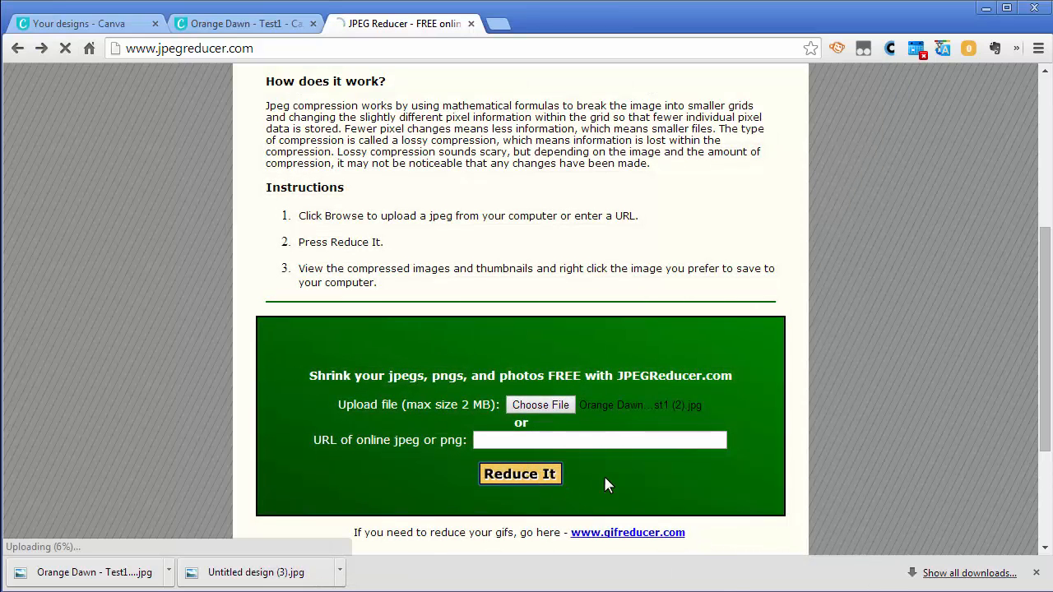
pyautogui.click(520, 474)
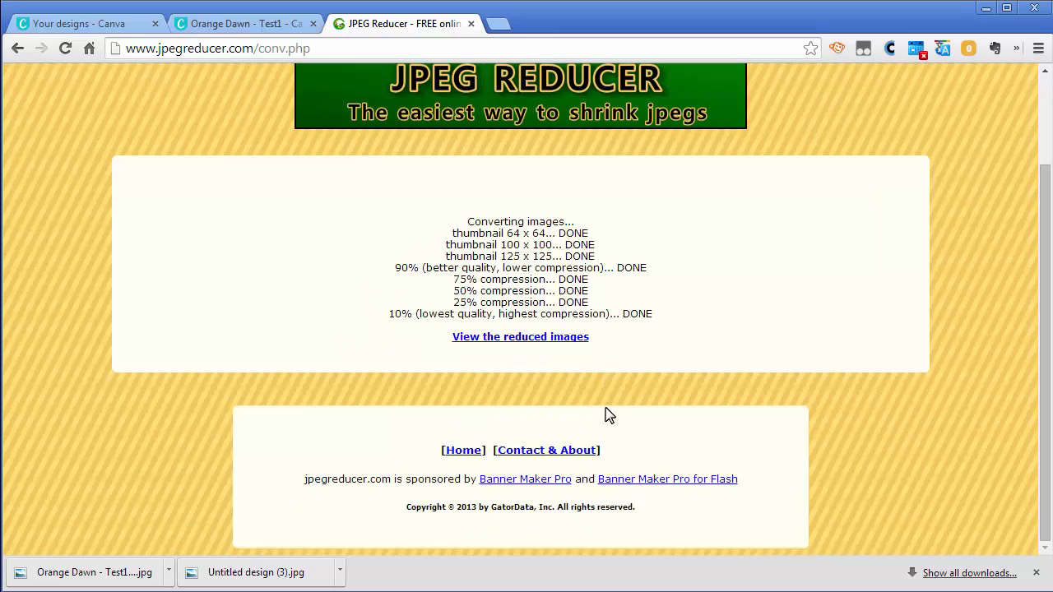
pyautogui.click(520, 336)
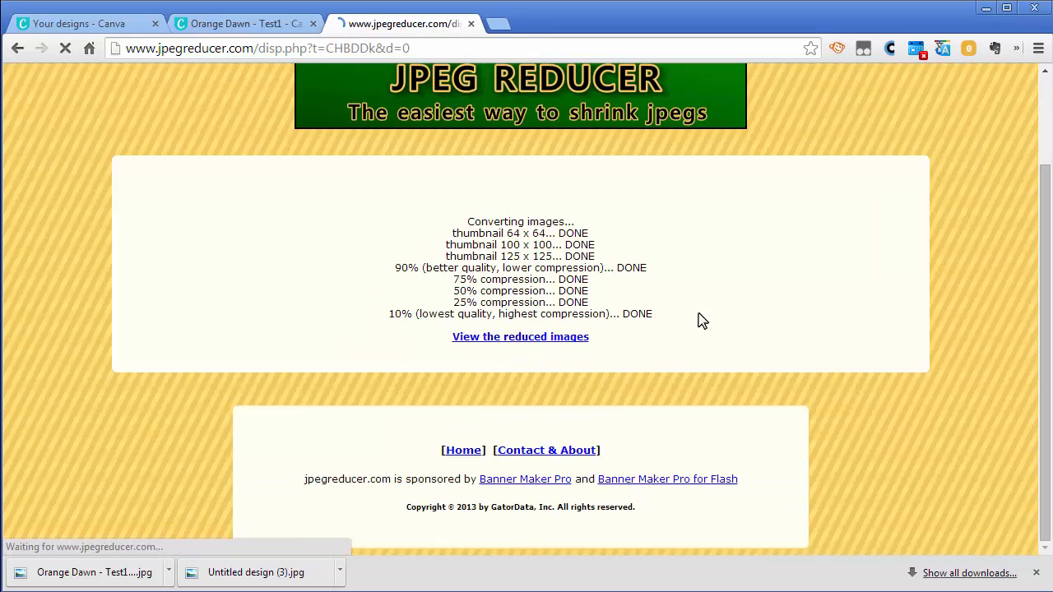
pyautogui.click(520, 336)
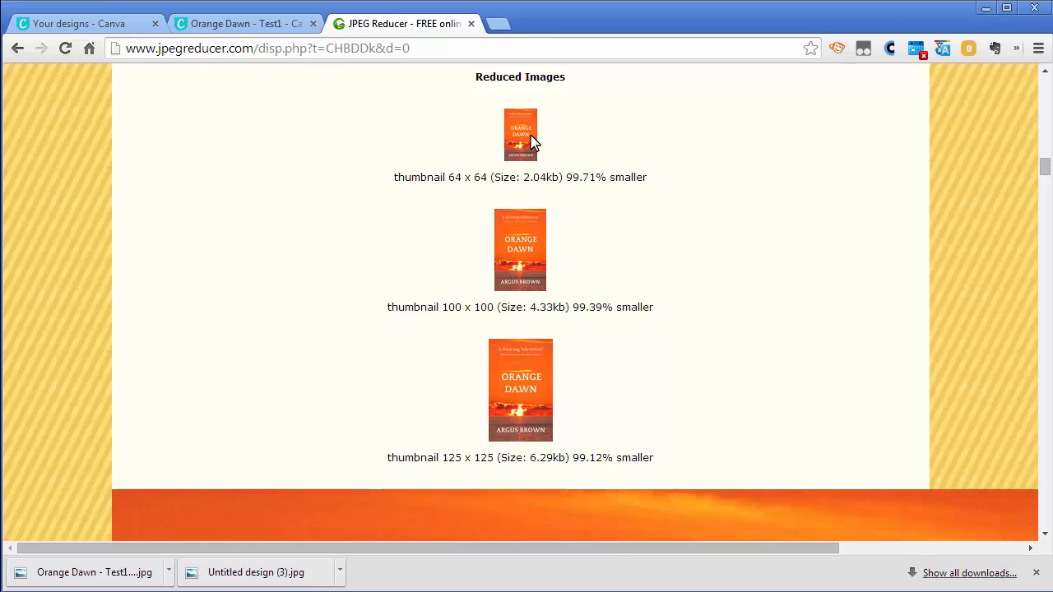
pyautogui.moveTo(533, 158)
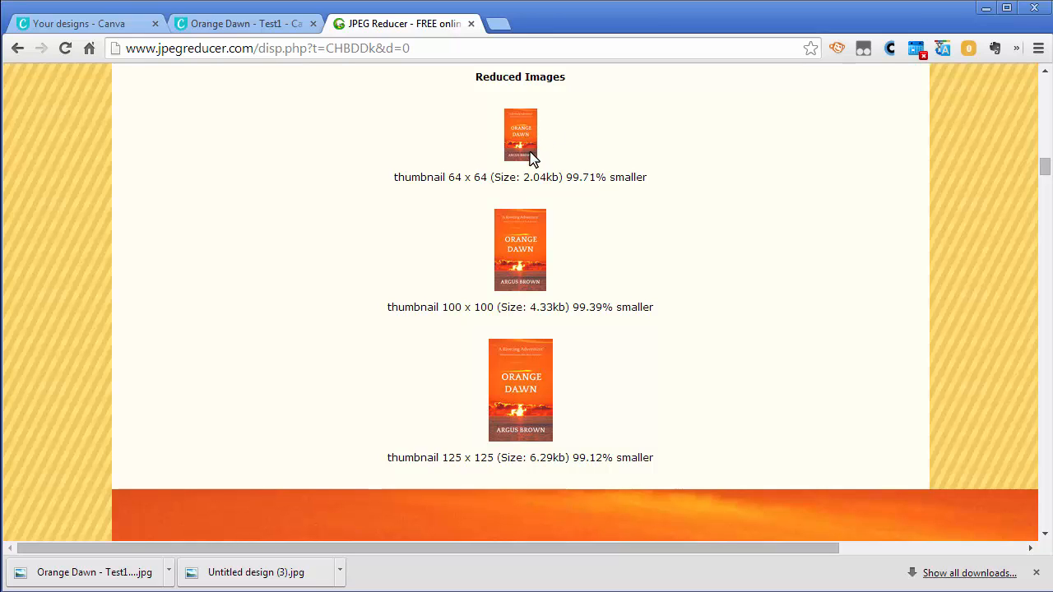
pyautogui.moveTo(535, 142)
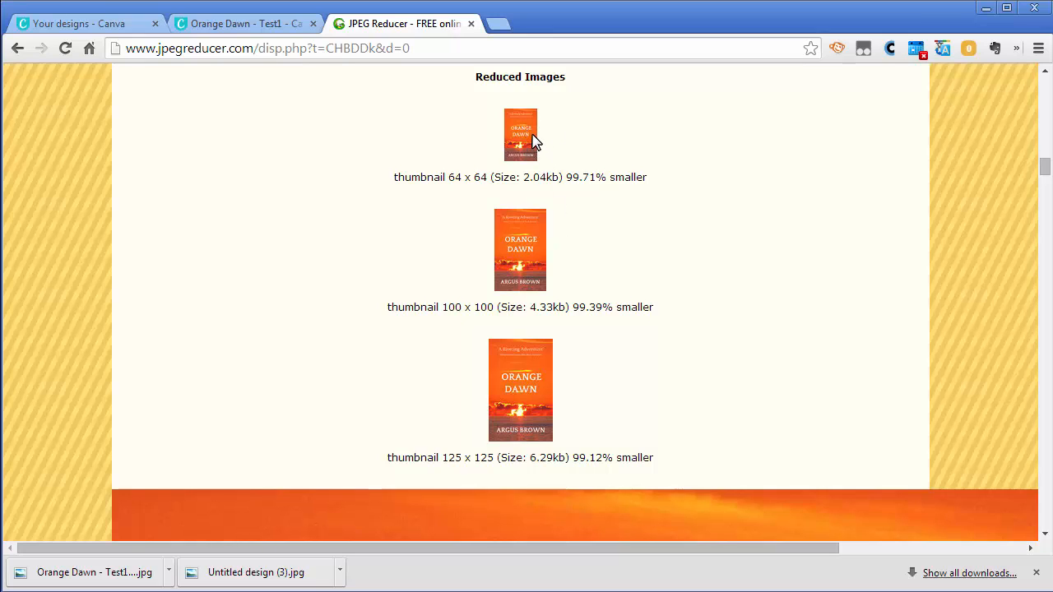
pyautogui.moveTo(530, 246)
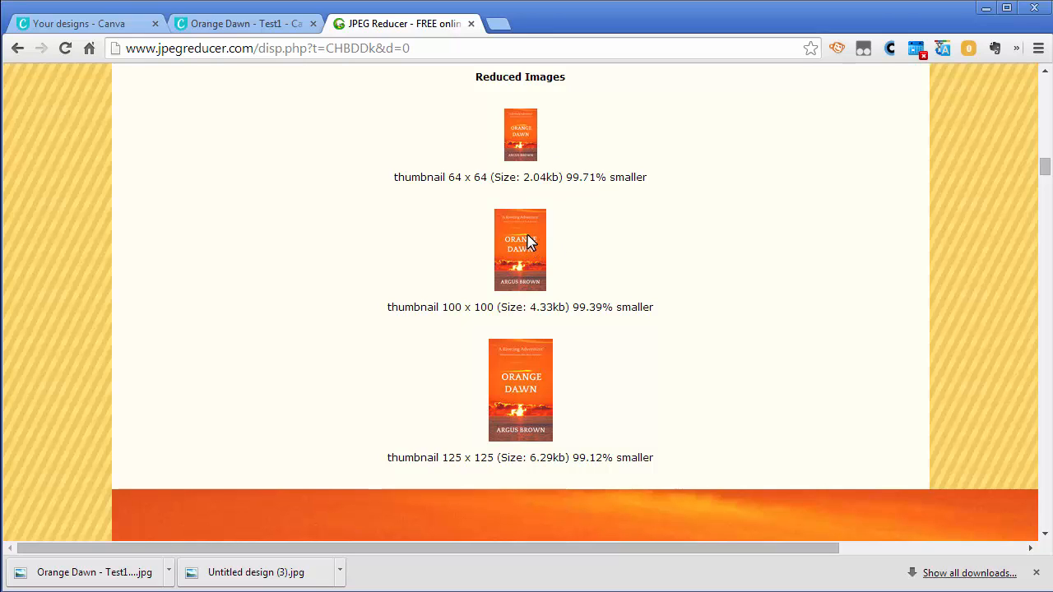
pyautogui.moveTo(579, 336)
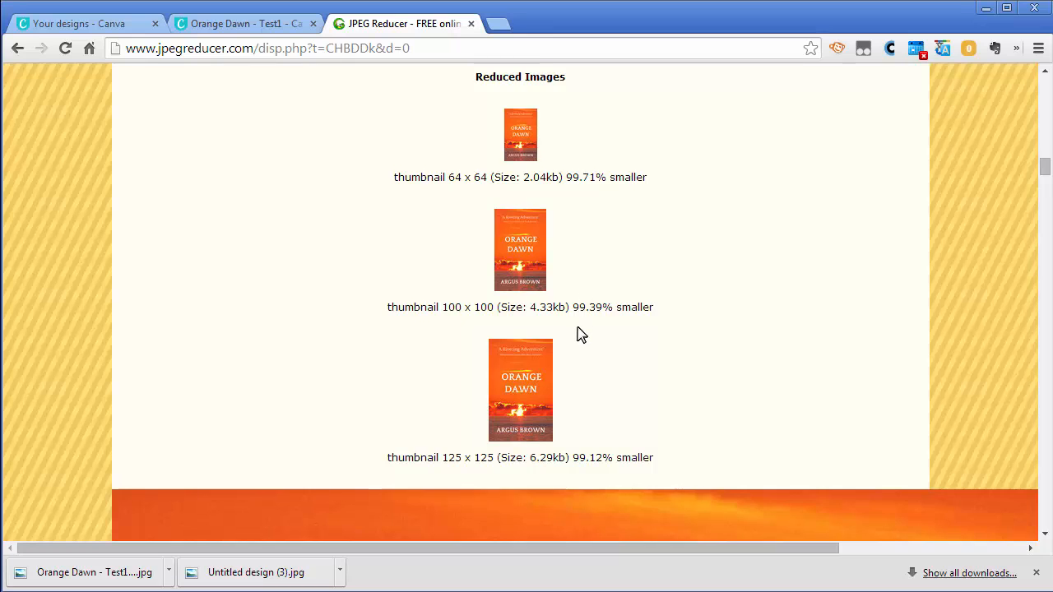
pyautogui.scroll(-3)
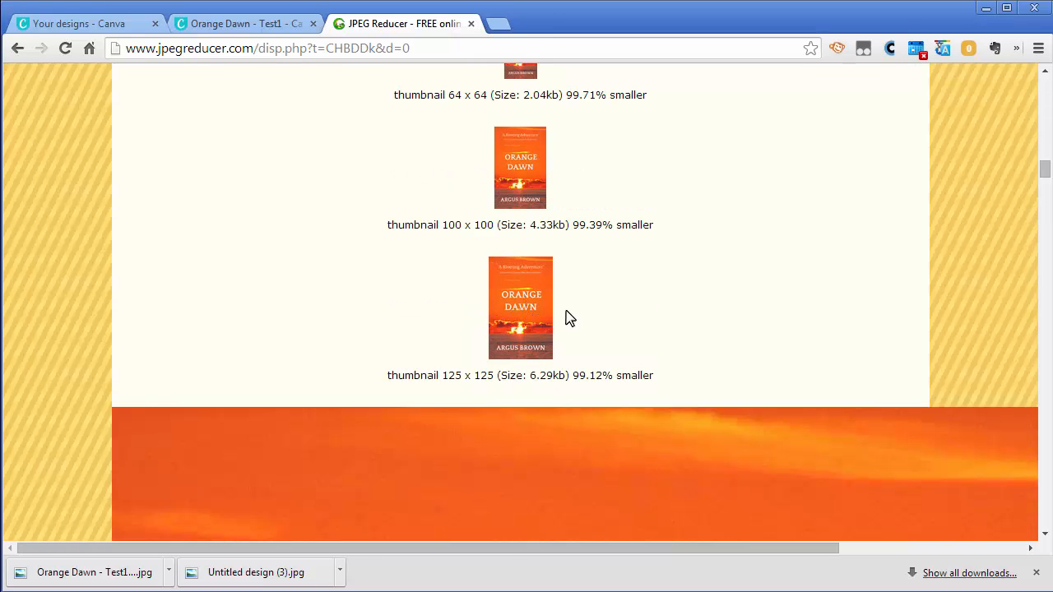
pyautogui.click(238, 23)
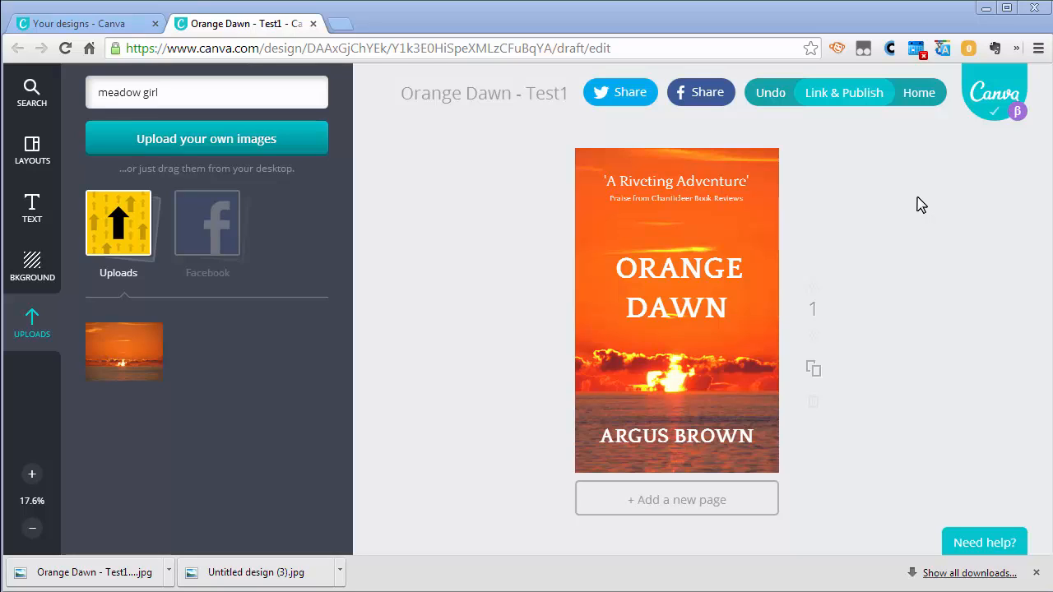
pyautogui.moveTo(876, 194)
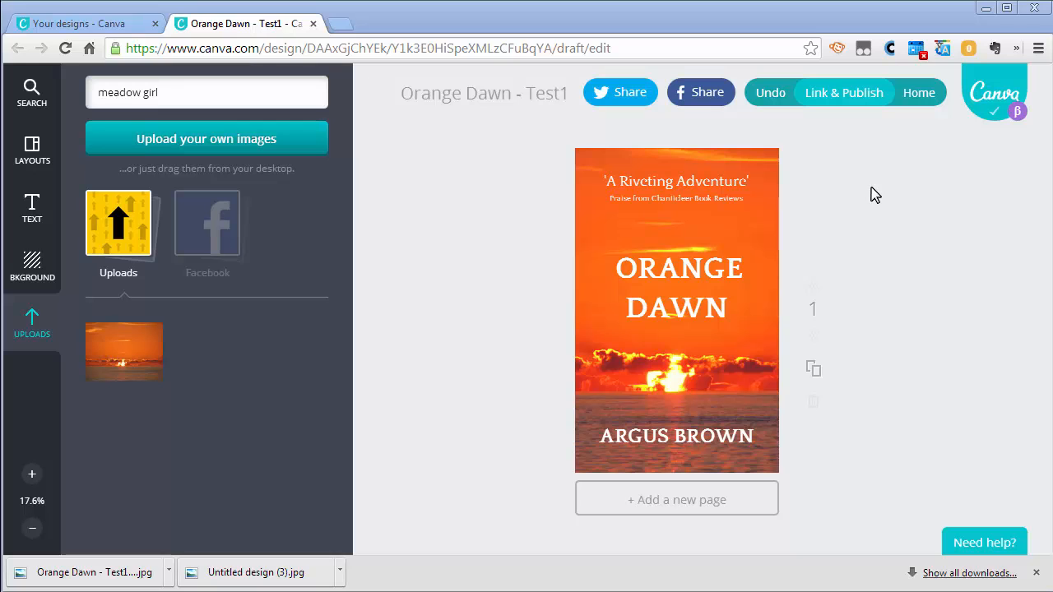
pyautogui.moveTo(844, 99)
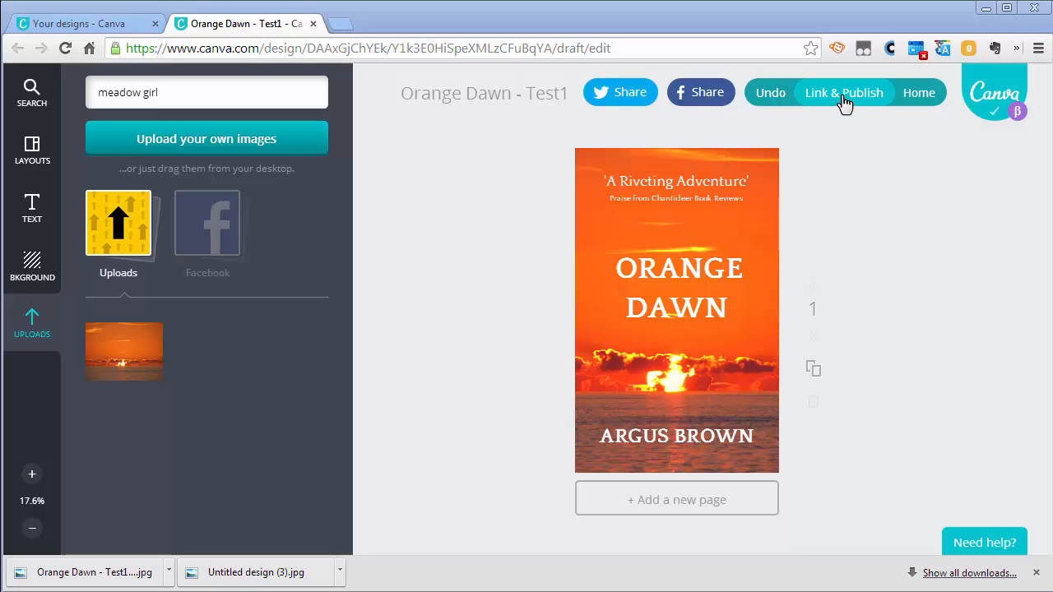
pyautogui.click(843, 93)
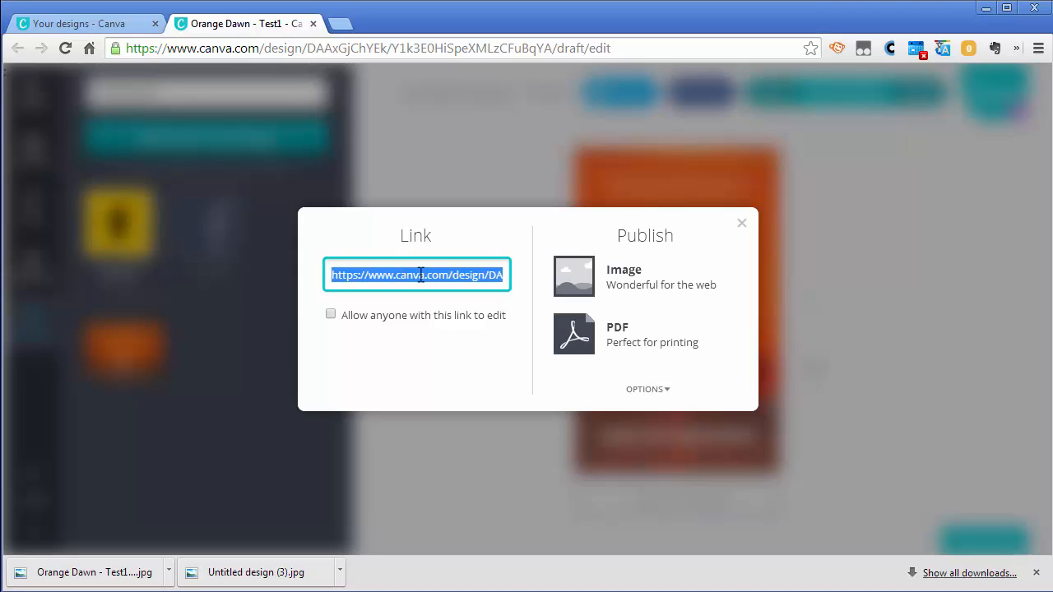
pyautogui.moveTo(683, 288)
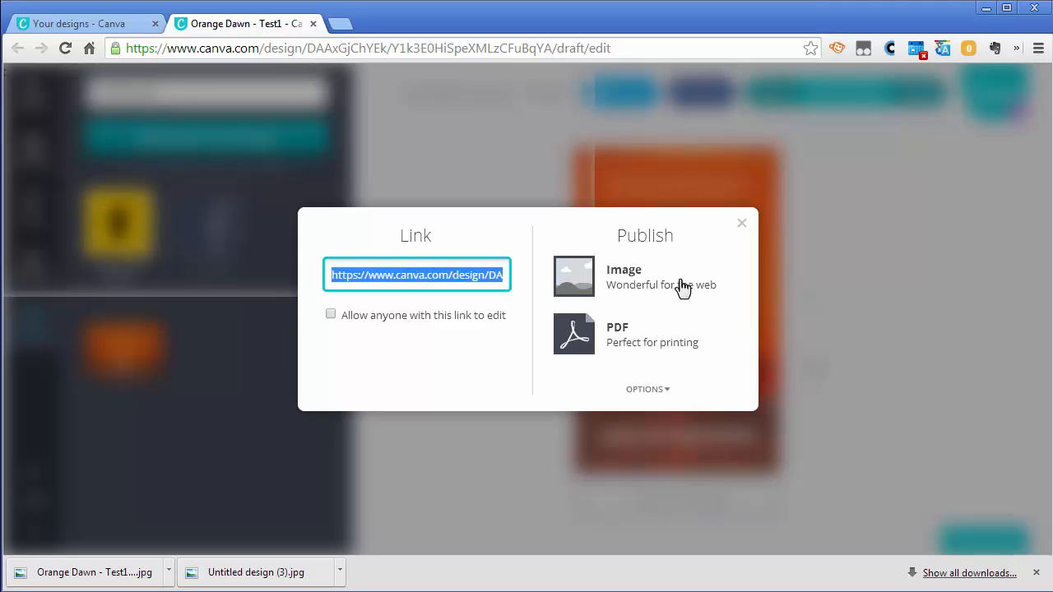
pyautogui.moveTo(514, 140)
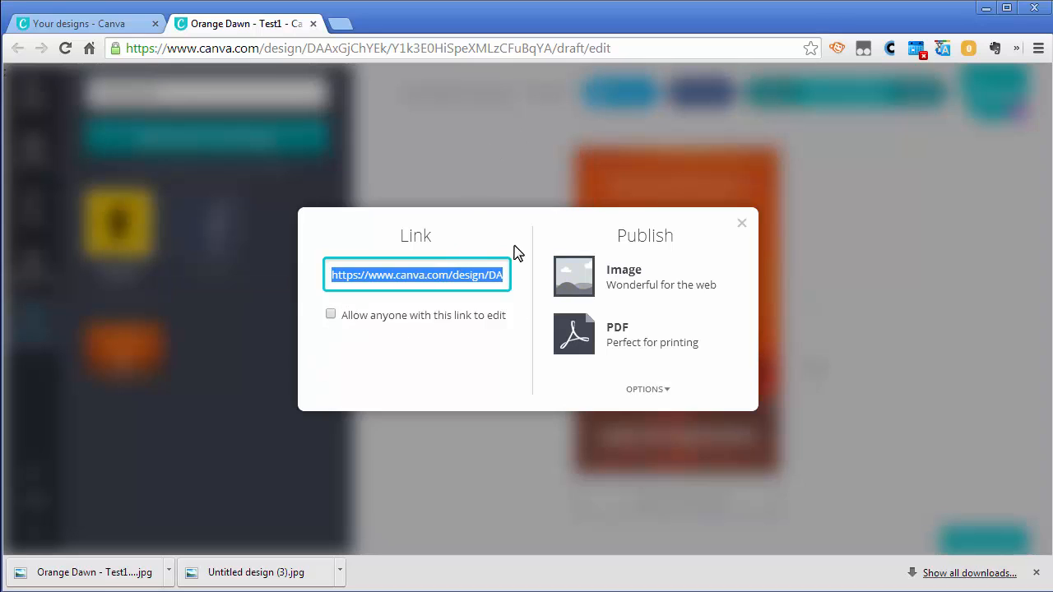
pyautogui.click(740, 224)
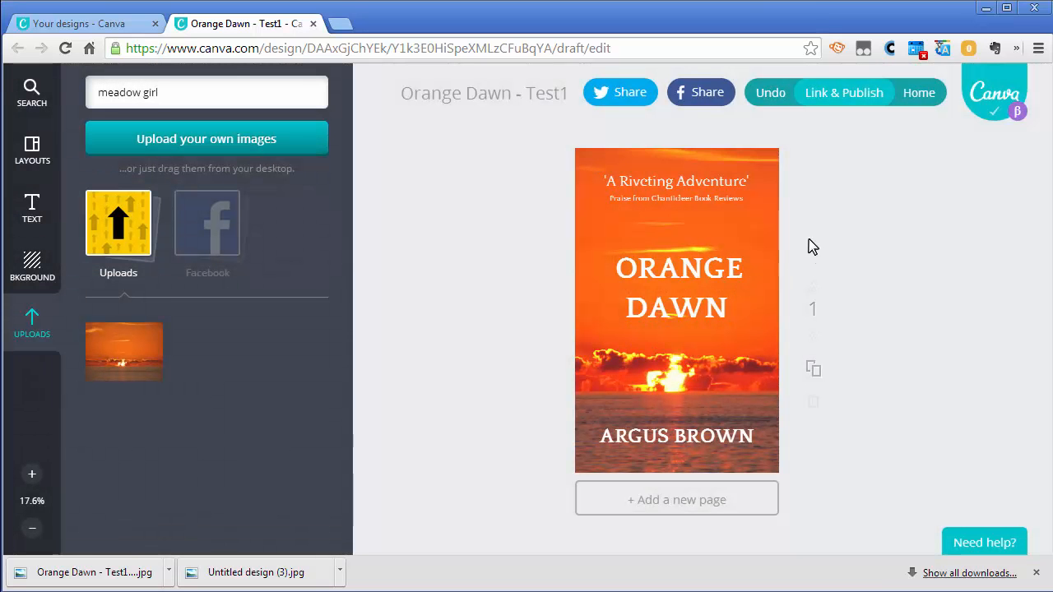
pyautogui.moveTo(510, 245)
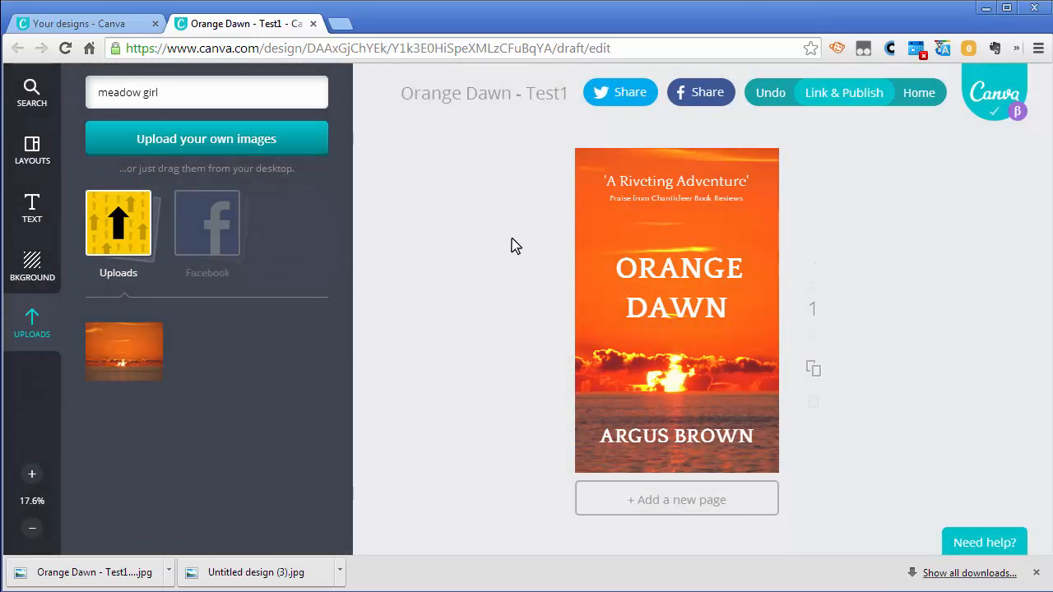